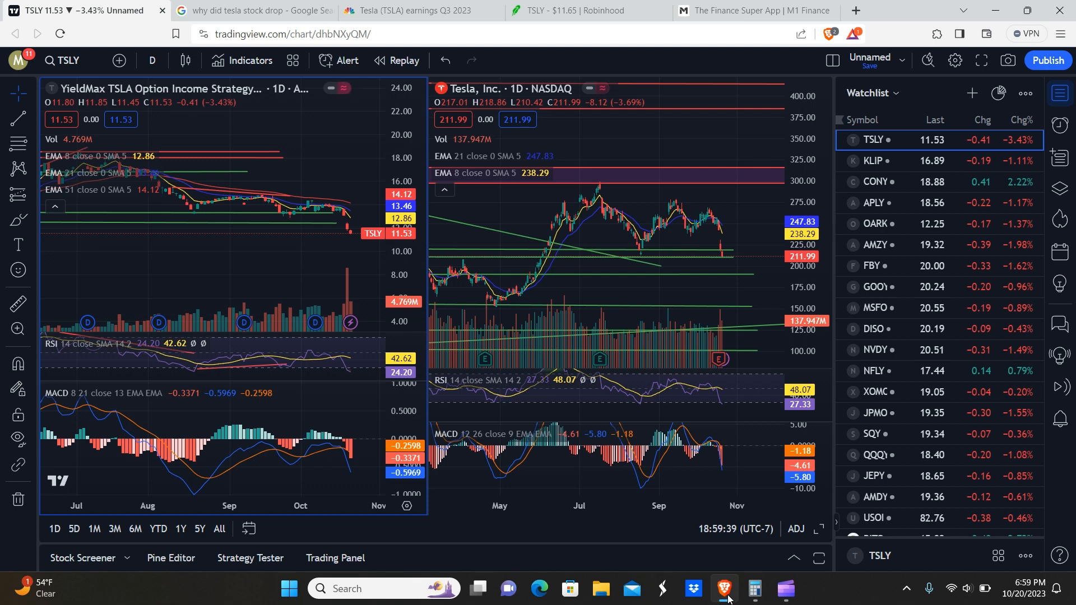
pyautogui.moveTo(352, 203)
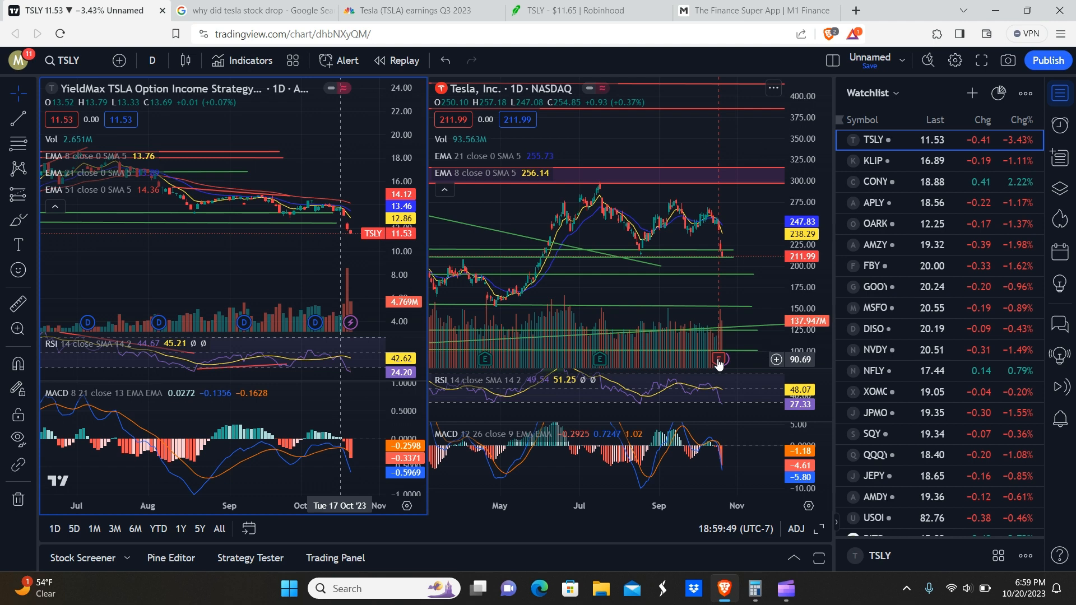
# Step: Select the TSLA chart to focus its recent post-earnings drop of about −16.6%
pyautogui.click(718, 359)
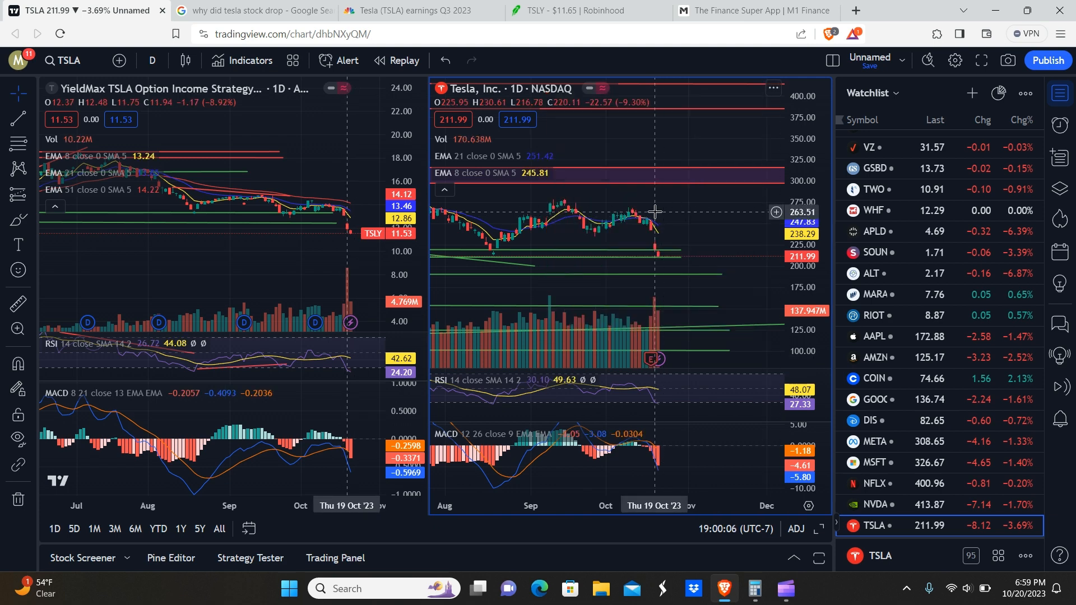
pyautogui.moveTo(586, 223)
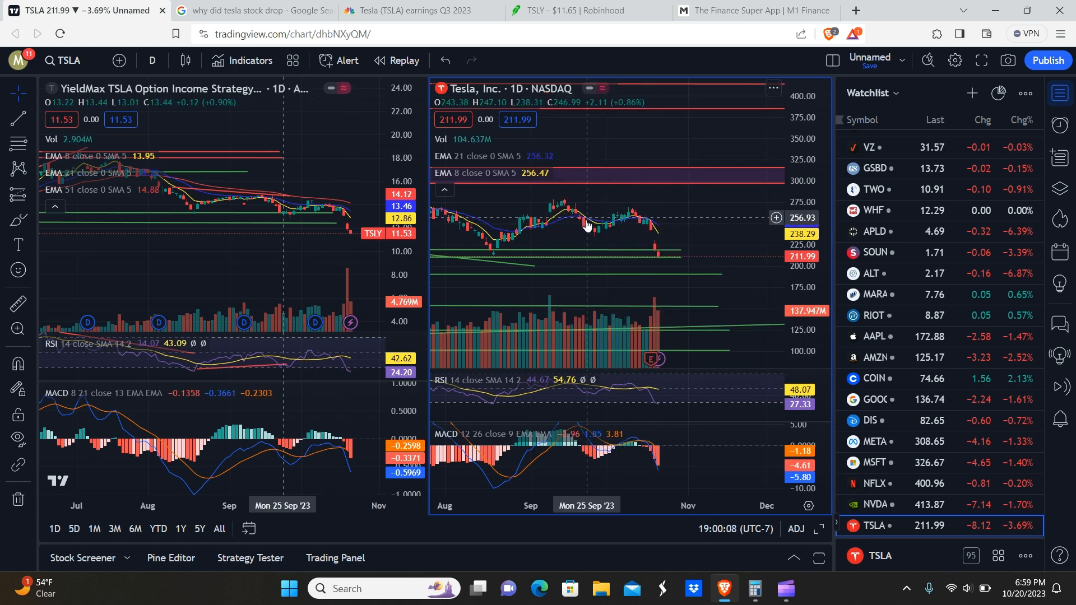
pyautogui.moveTo(556, 224)
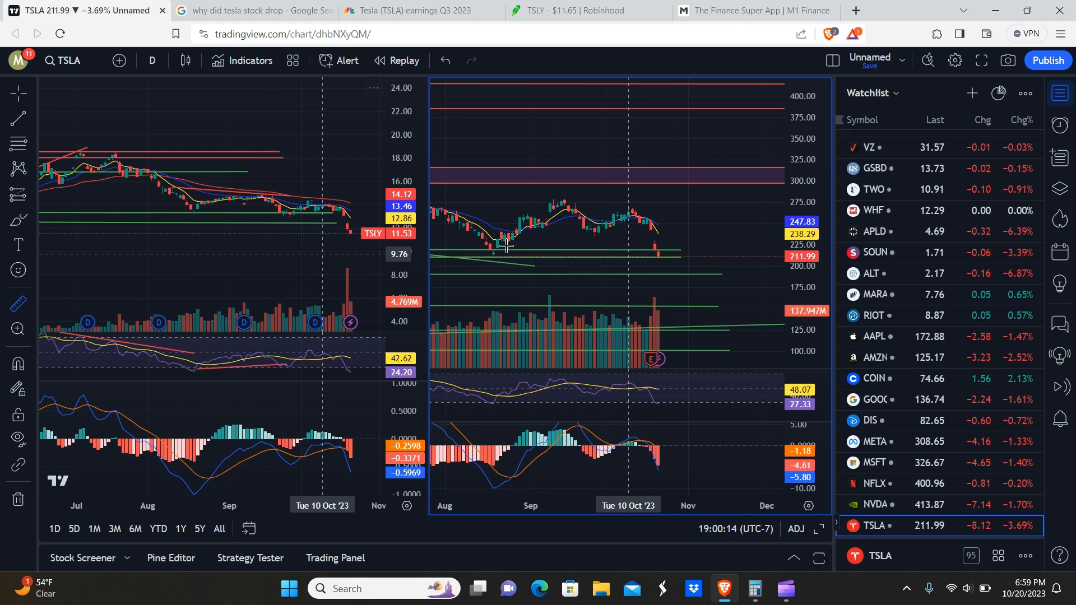
pyautogui.moveTo(646, 220)
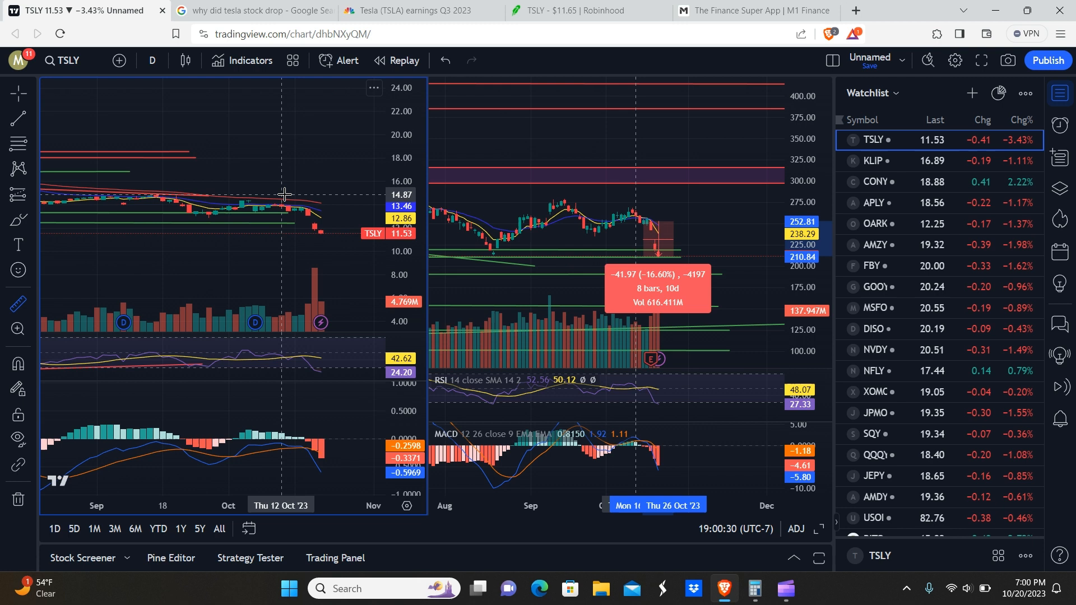
pyautogui.moveTo(307, 208)
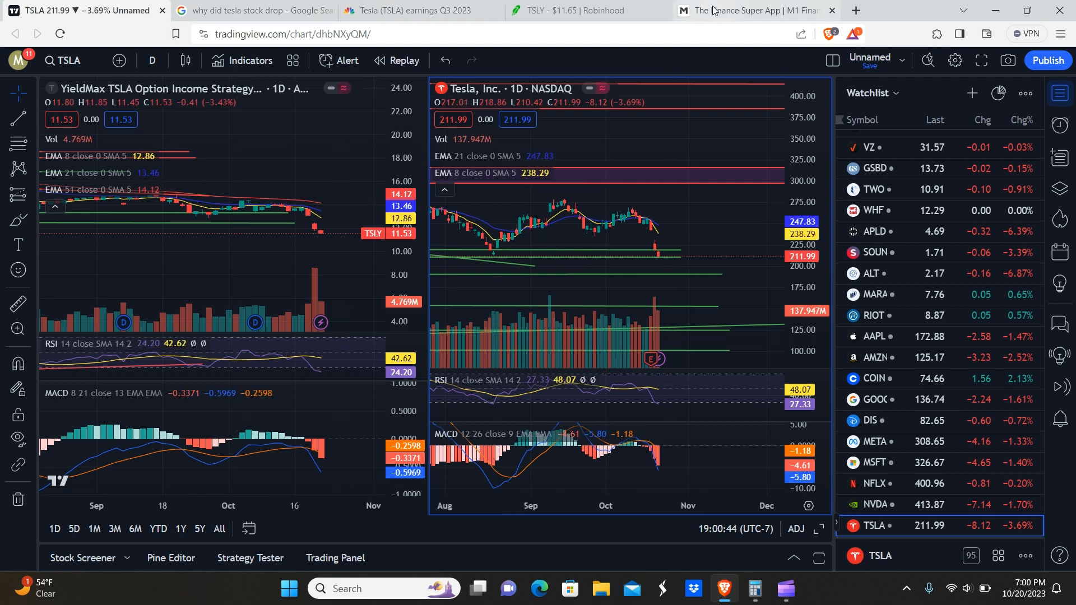
# Step: Review the YieldMax TSLA holding in M1 Finance: $6,335.72 value, −27.38% return, 549.5 shares
pyautogui.click(749, 10)
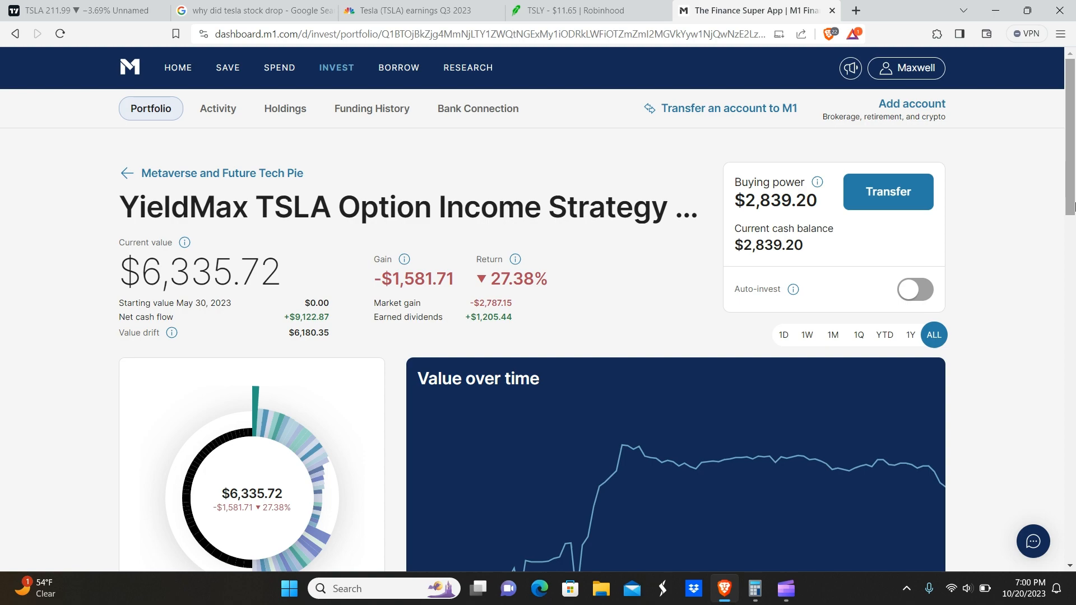
pyautogui.scroll(-3)
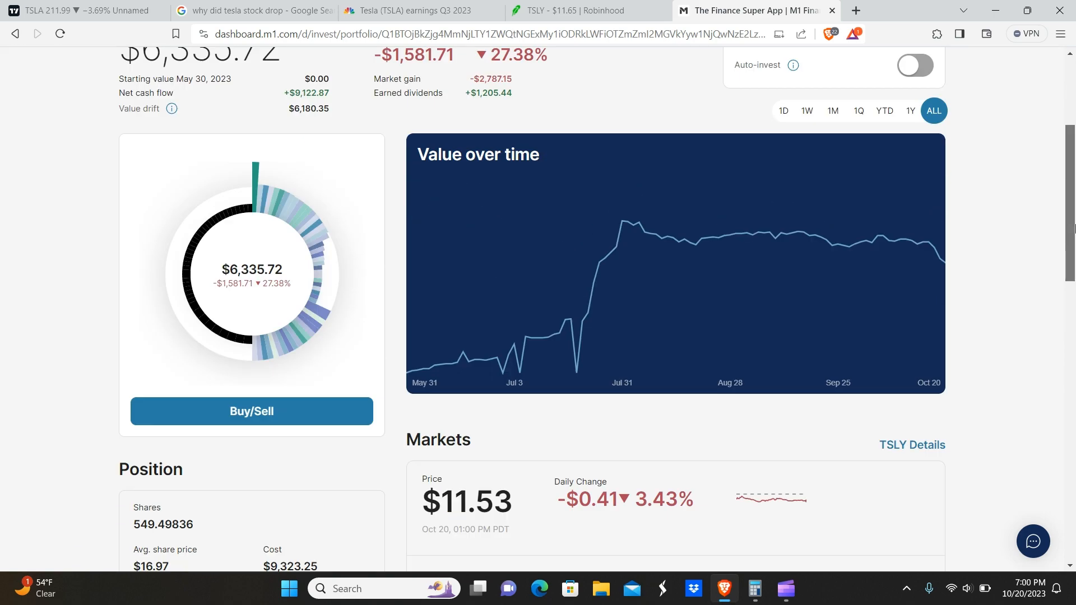
pyautogui.scroll(-3)
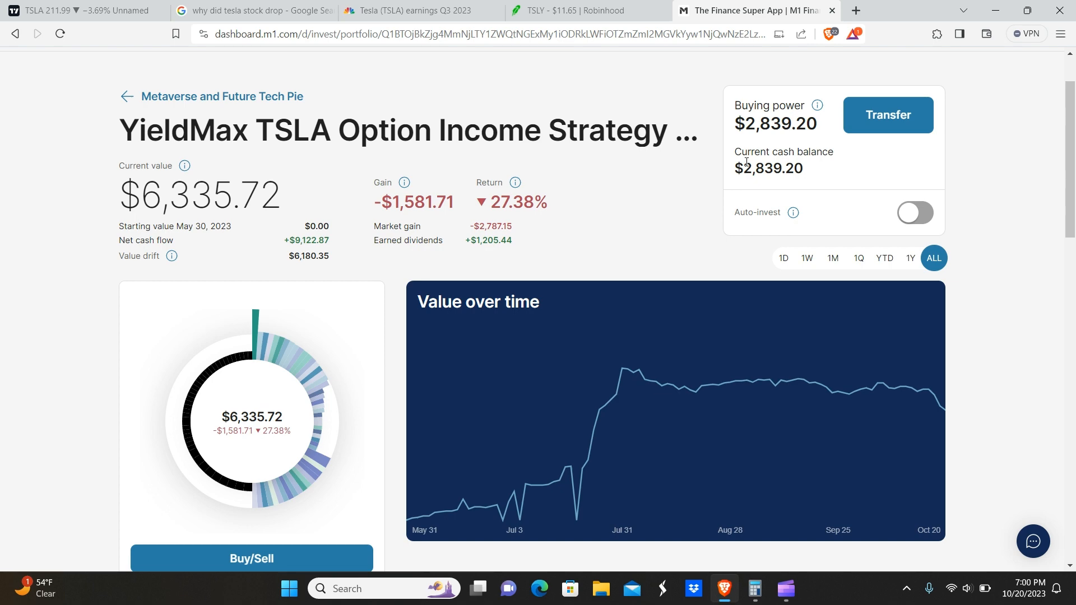
pyautogui.scroll(-3)
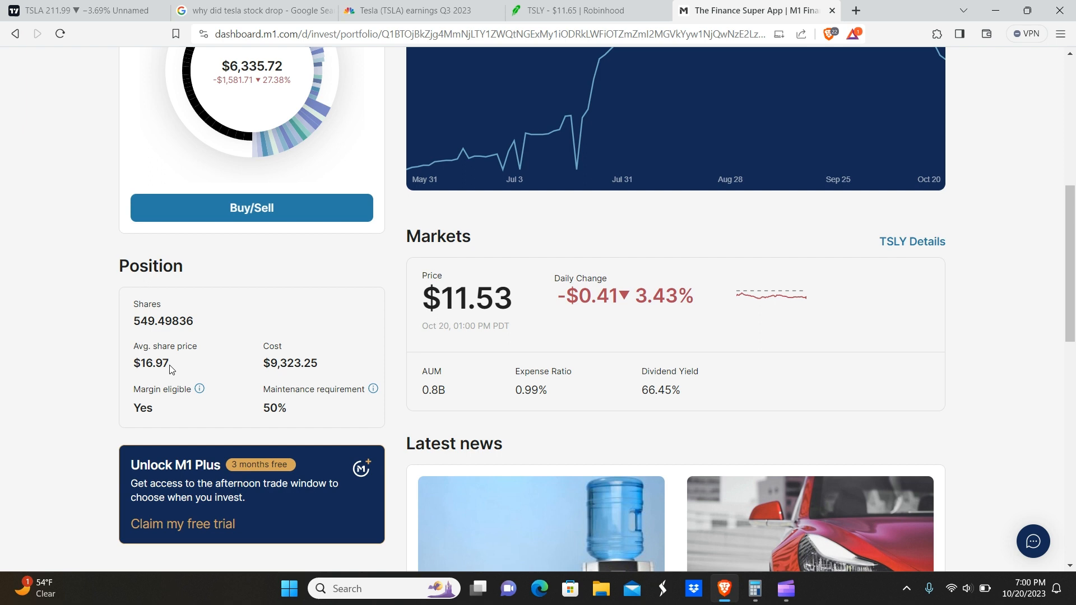
pyautogui.doubleClick(150, 363)
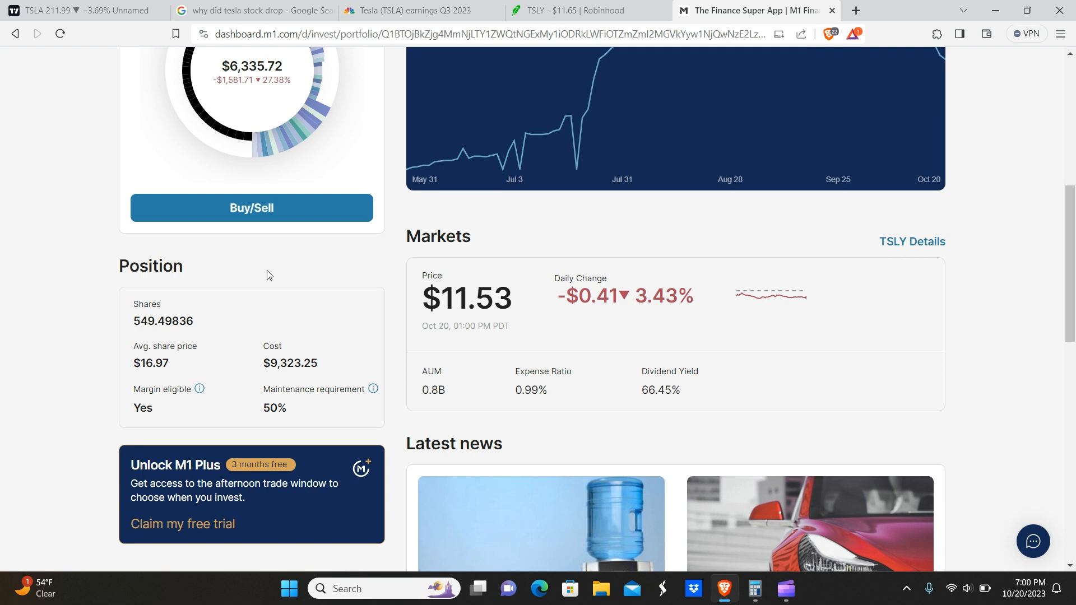
pyautogui.moveTo(174, 364)
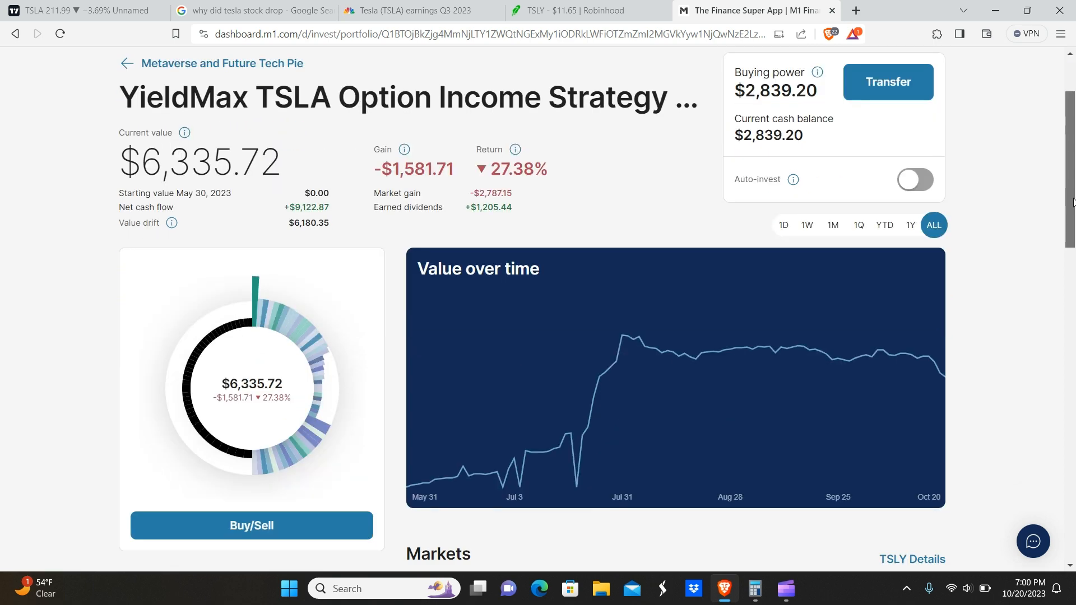
pyautogui.scroll(-3)
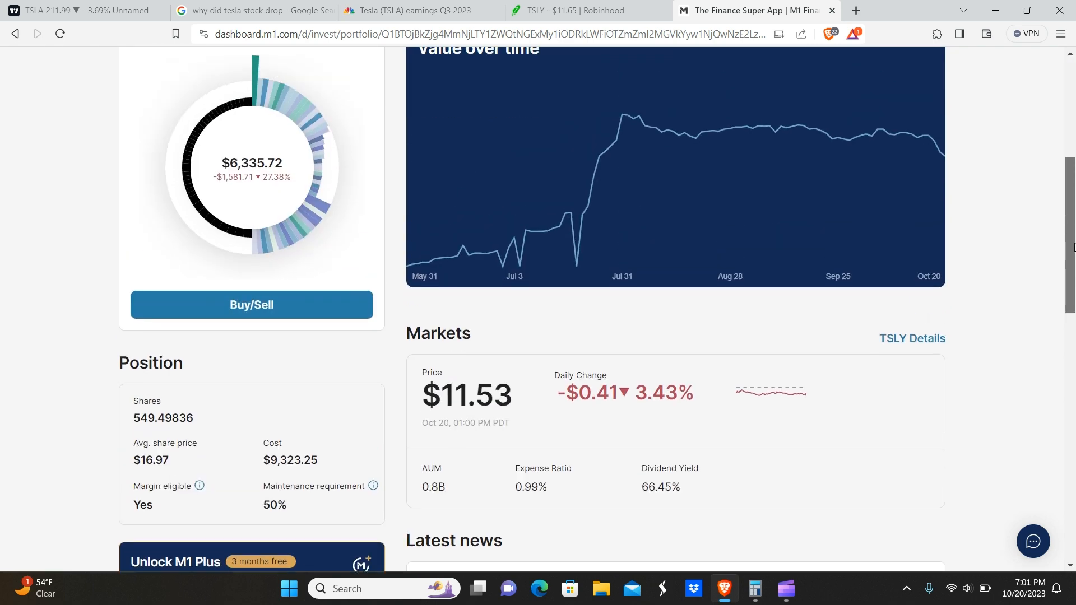
pyautogui.scroll(3)
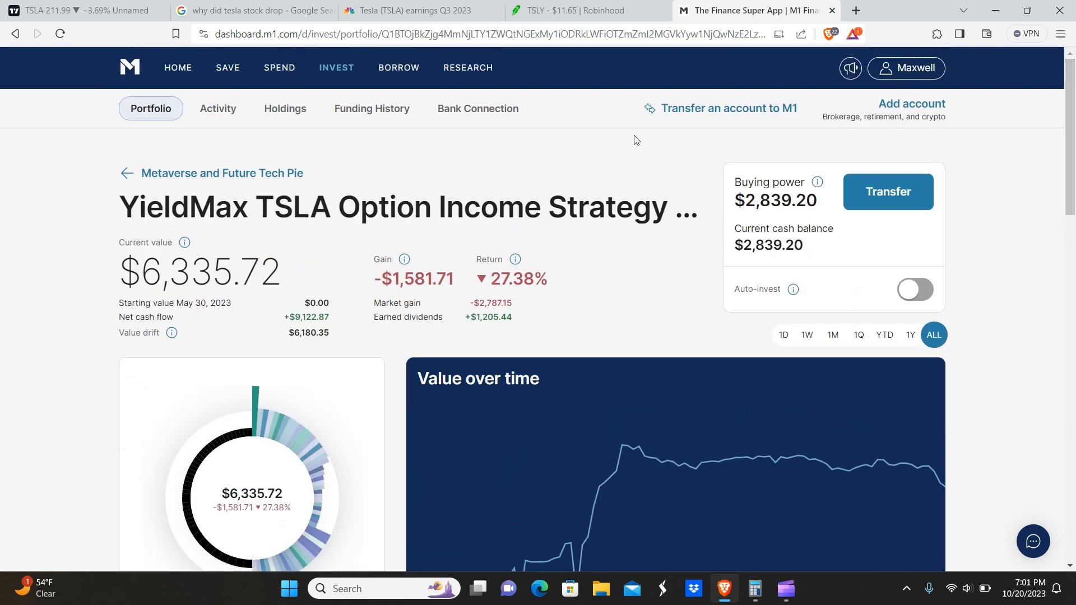
# Step: Filter M1 activity to dividends, check the NVDY payout details, then move to Robinhood's TSLY page
pyautogui.click(217, 109)
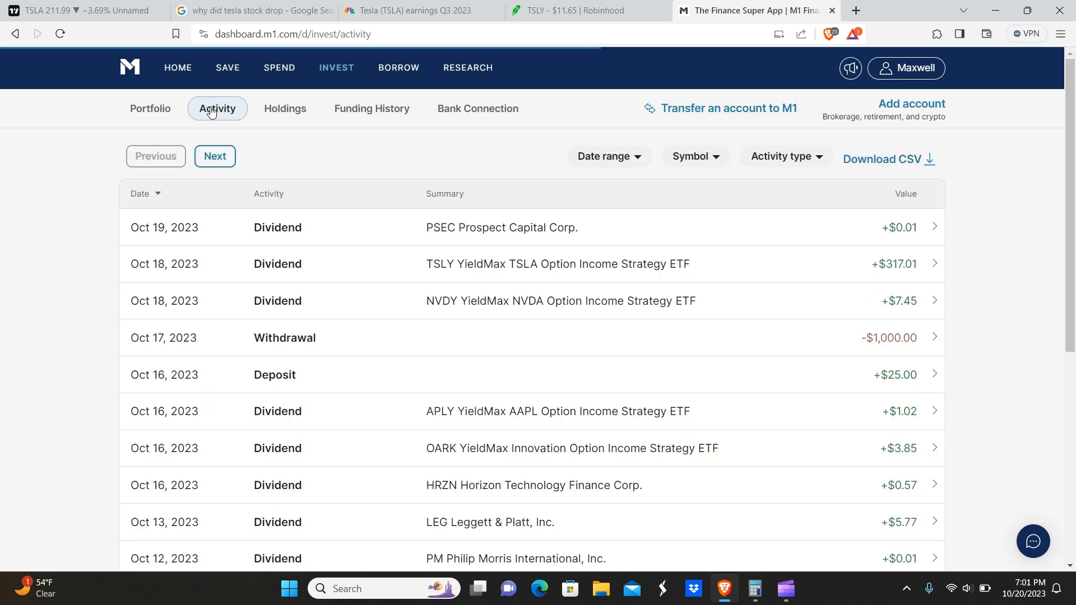
pyautogui.click(809, 157)
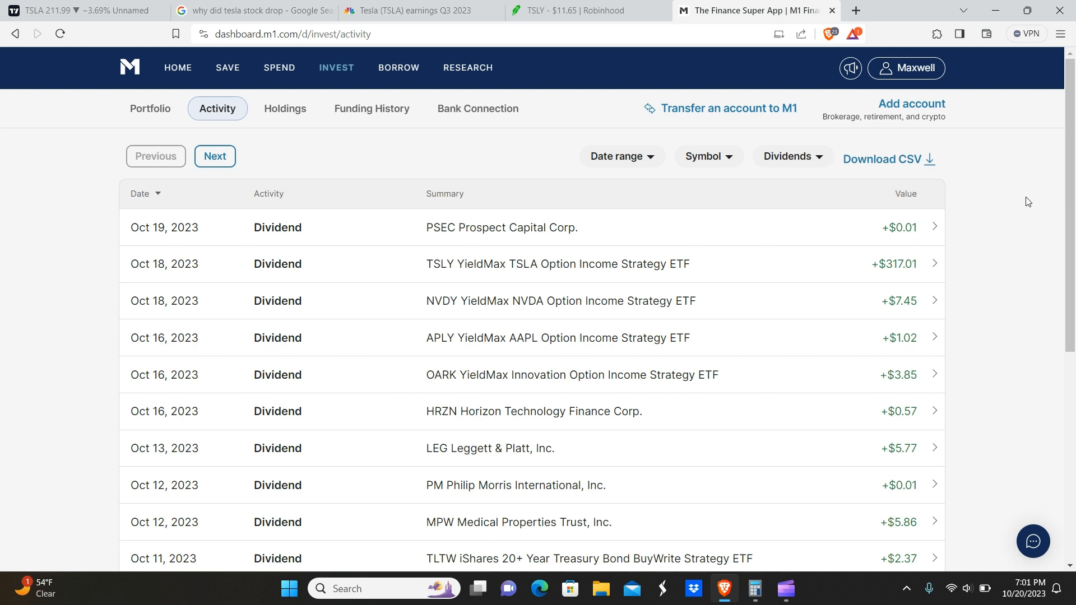
pyautogui.moveTo(663, 289)
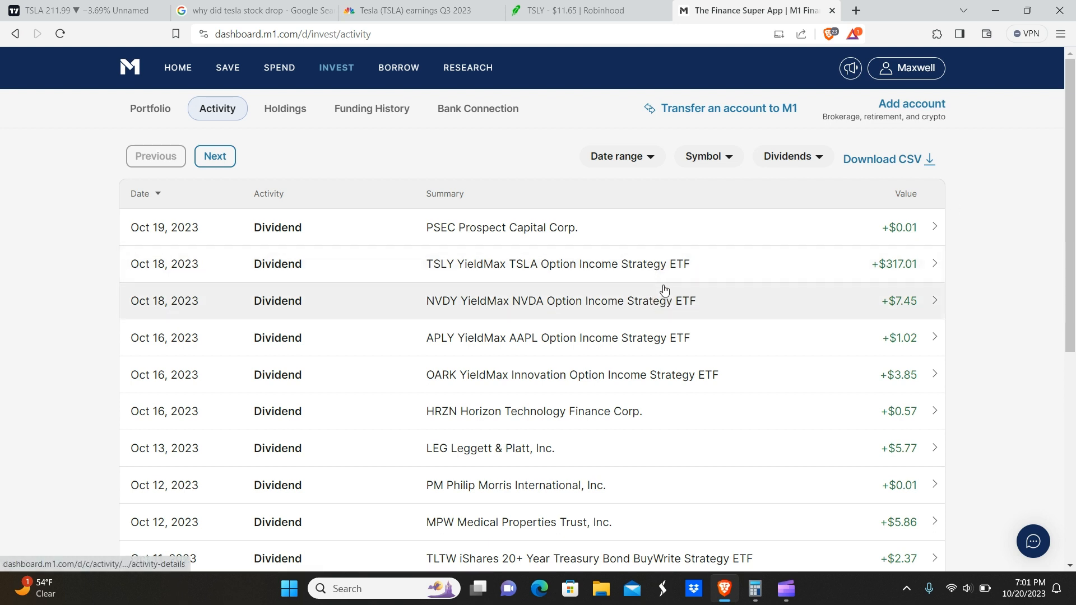
pyautogui.moveTo(658, 282)
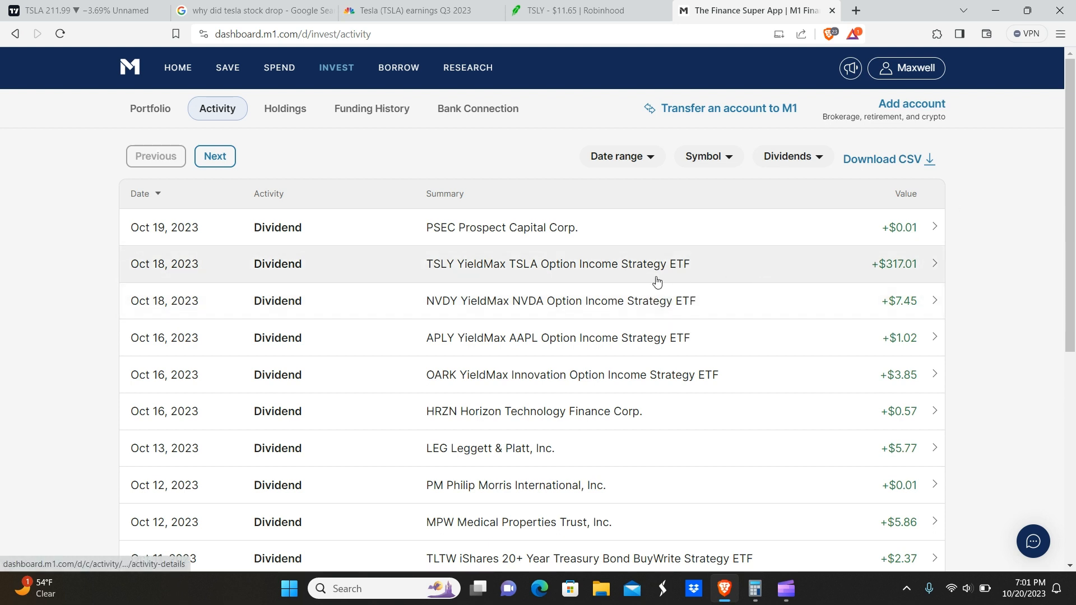
pyautogui.moveTo(644, 300)
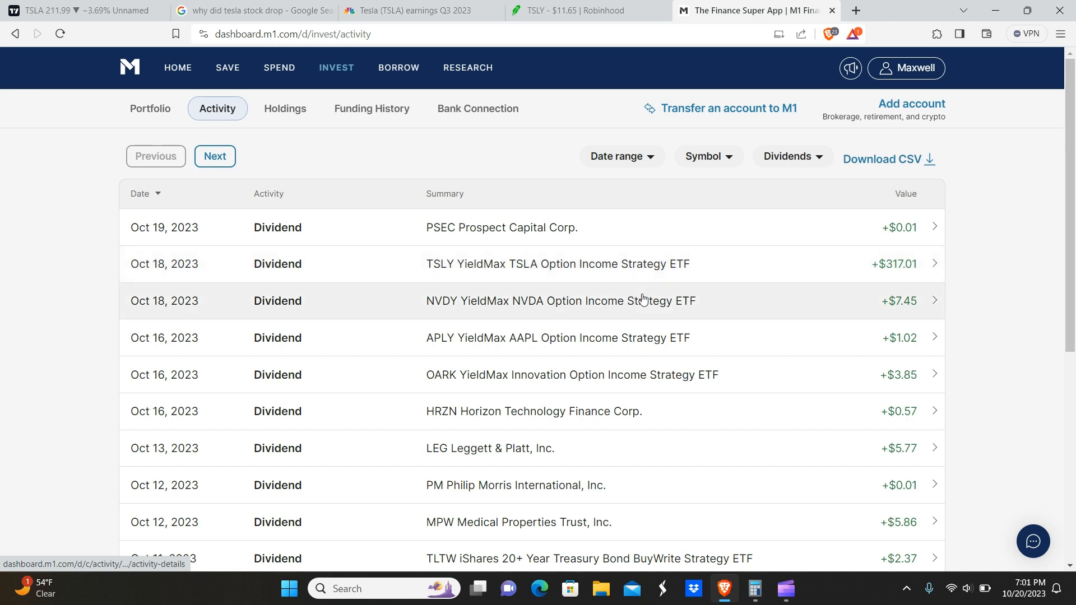
pyautogui.moveTo(592, 289)
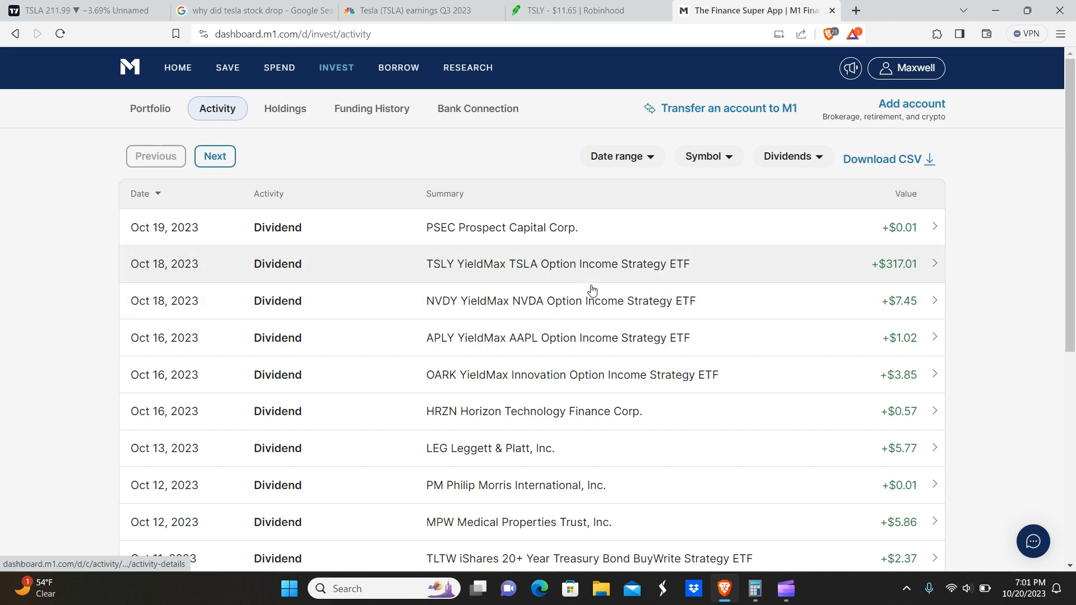
pyautogui.click(560, 300)
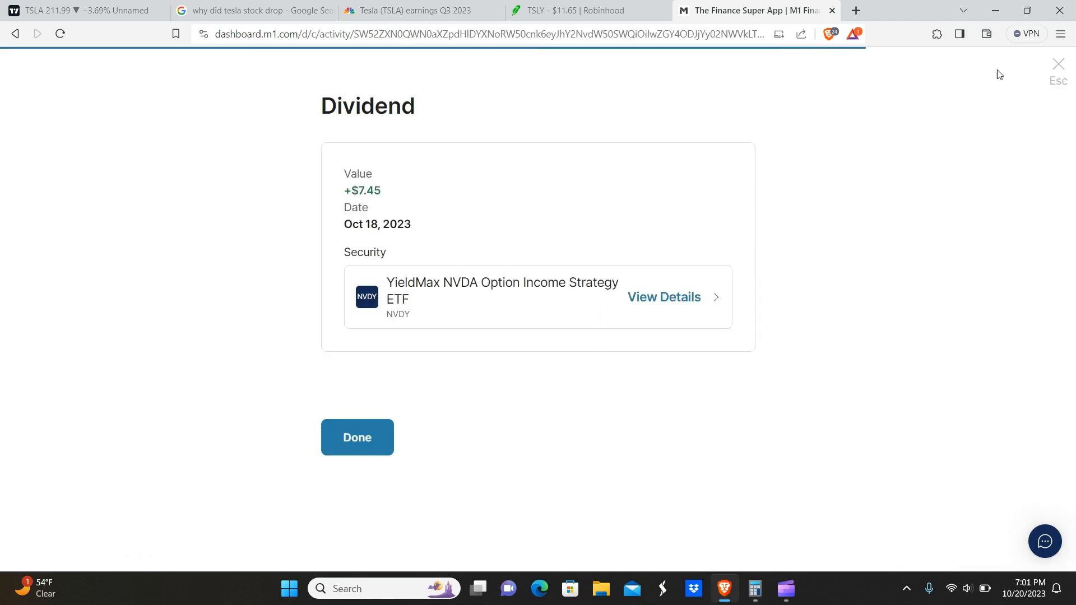
pyautogui.click(356, 437)
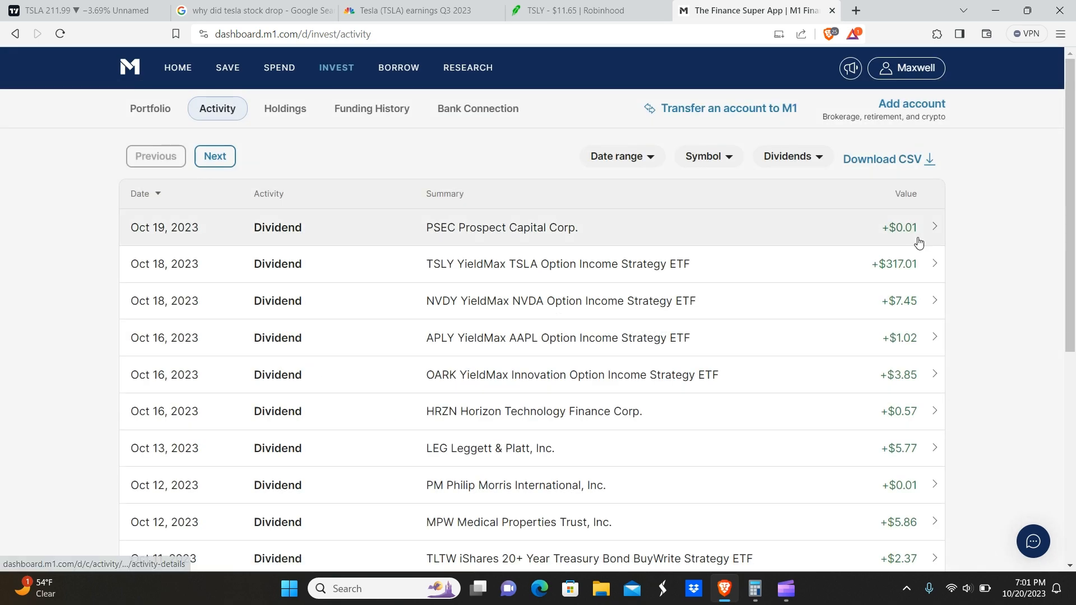
pyautogui.click(565, 10)
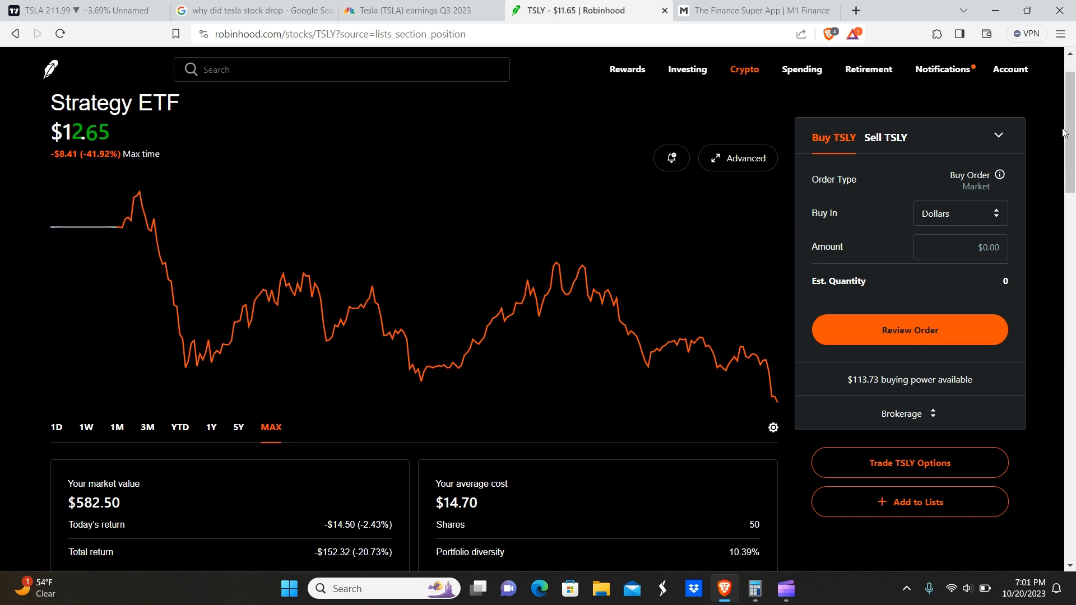
# Step: Browse the Robinhood investing overview and its stock holdings like OARK, KLIP and TSLY
pyautogui.scroll(-3)
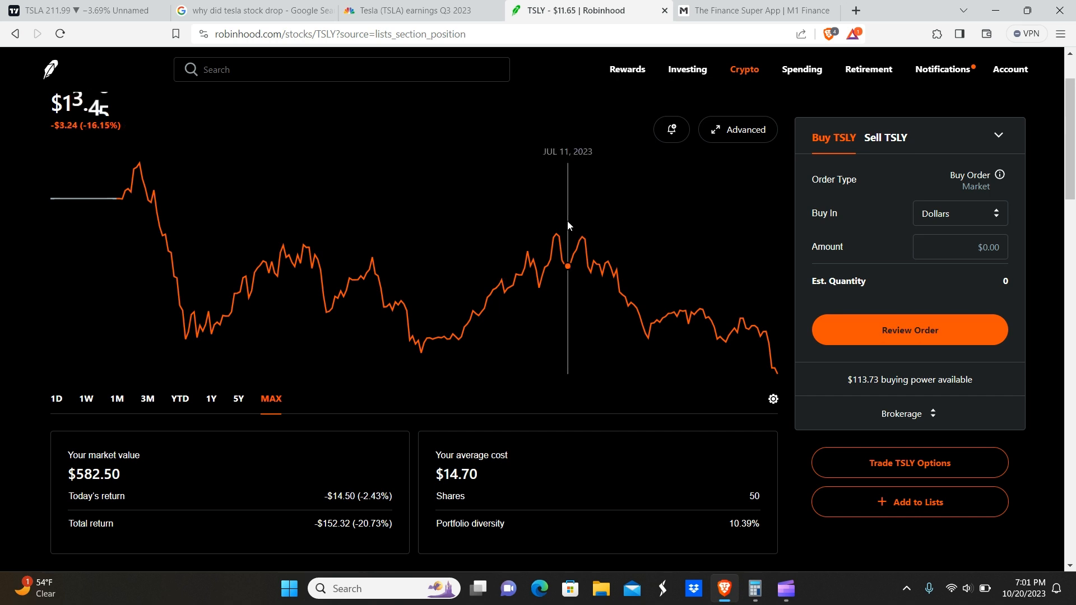
pyautogui.moveTo(496, 222)
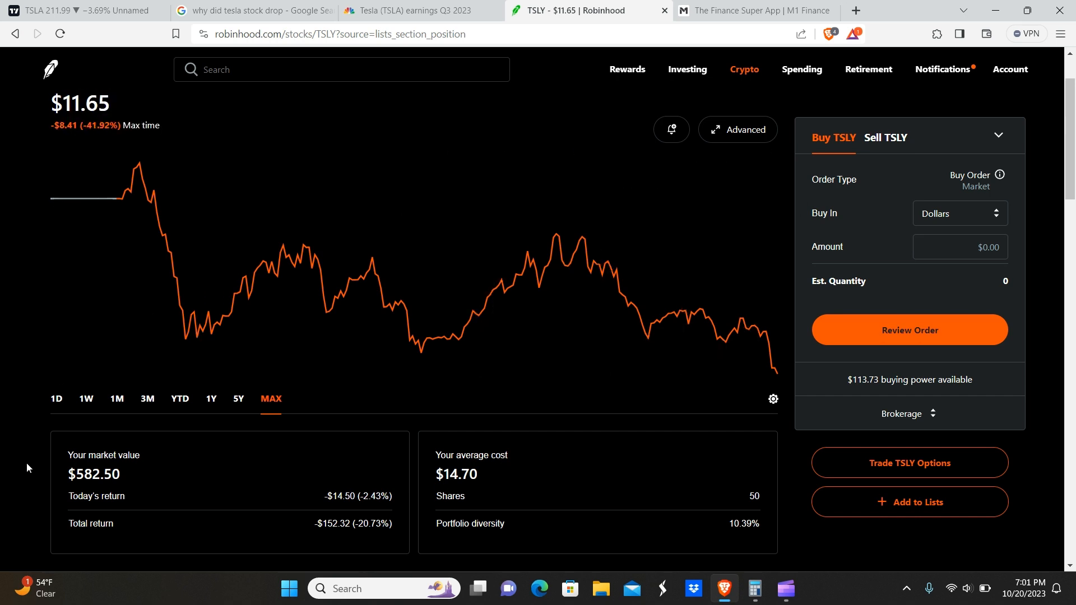
pyautogui.moveTo(686, 72)
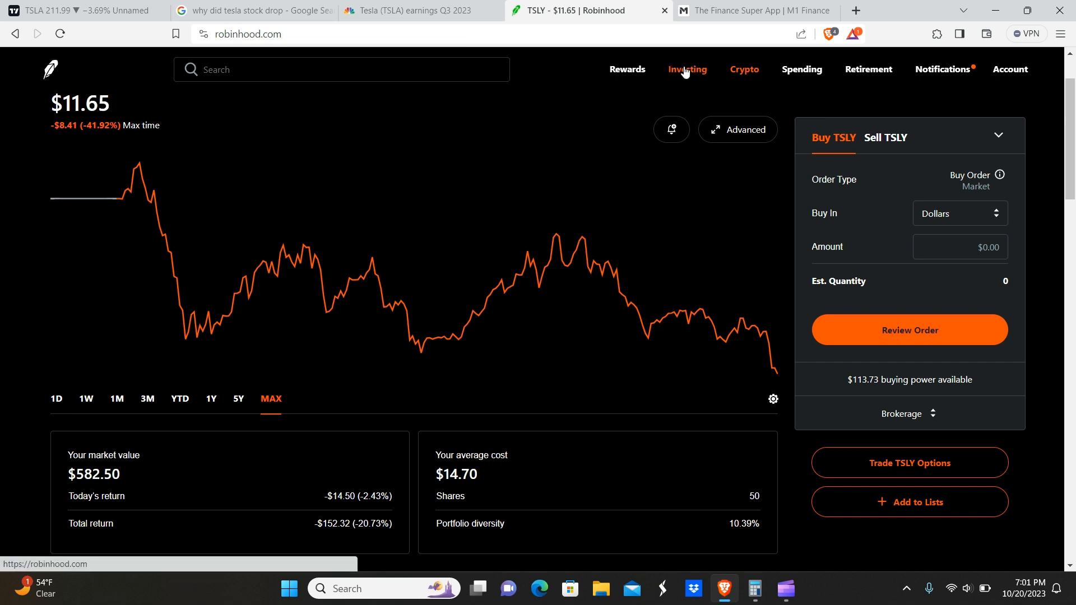
pyautogui.click(689, 70)
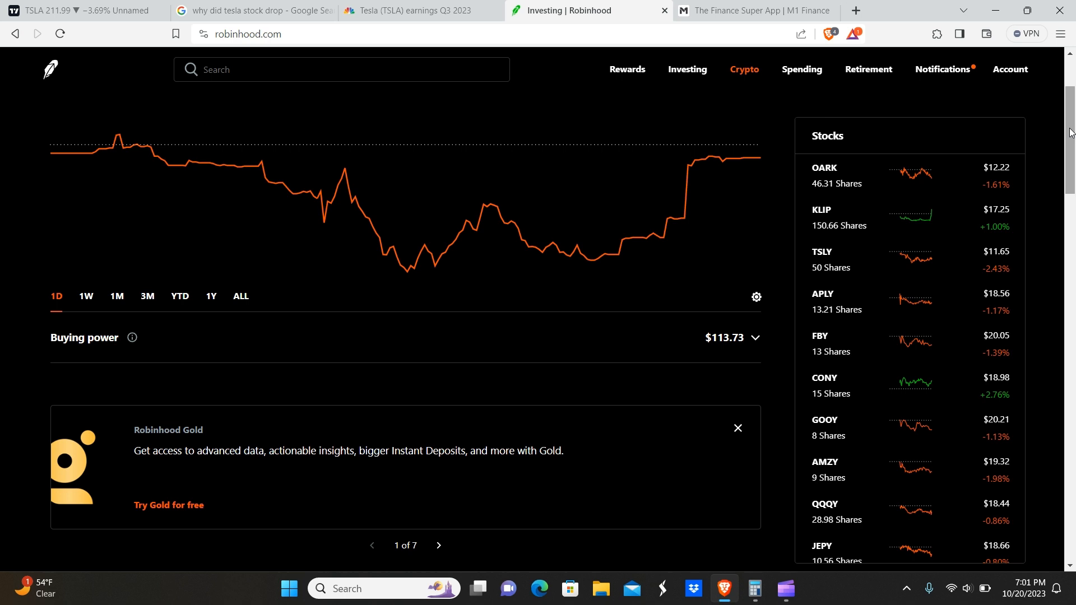
pyautogui.scroll(-3)
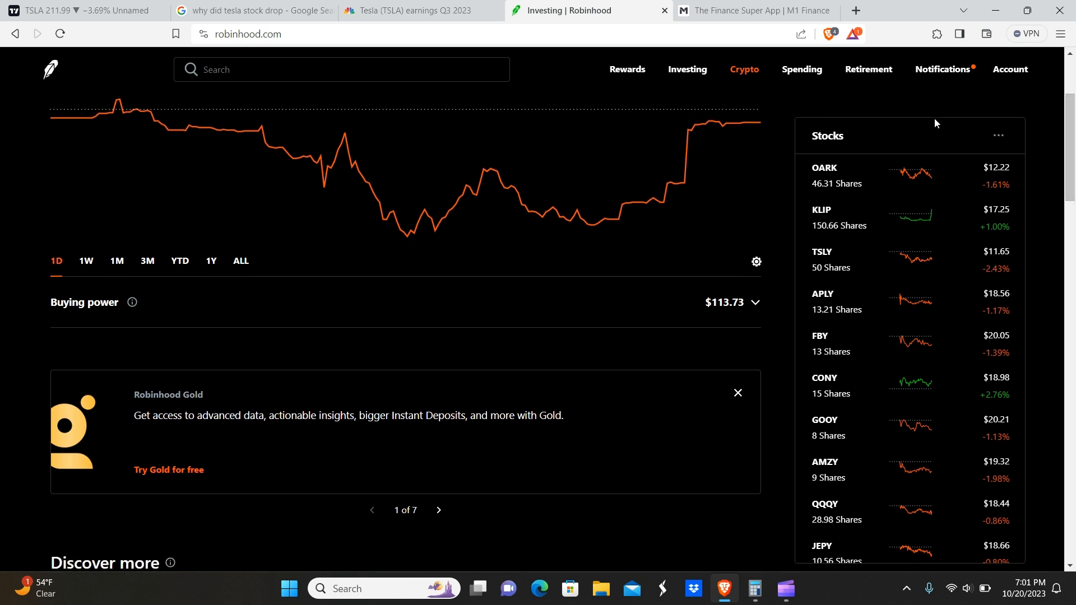
pyautogui.scroll(-3)
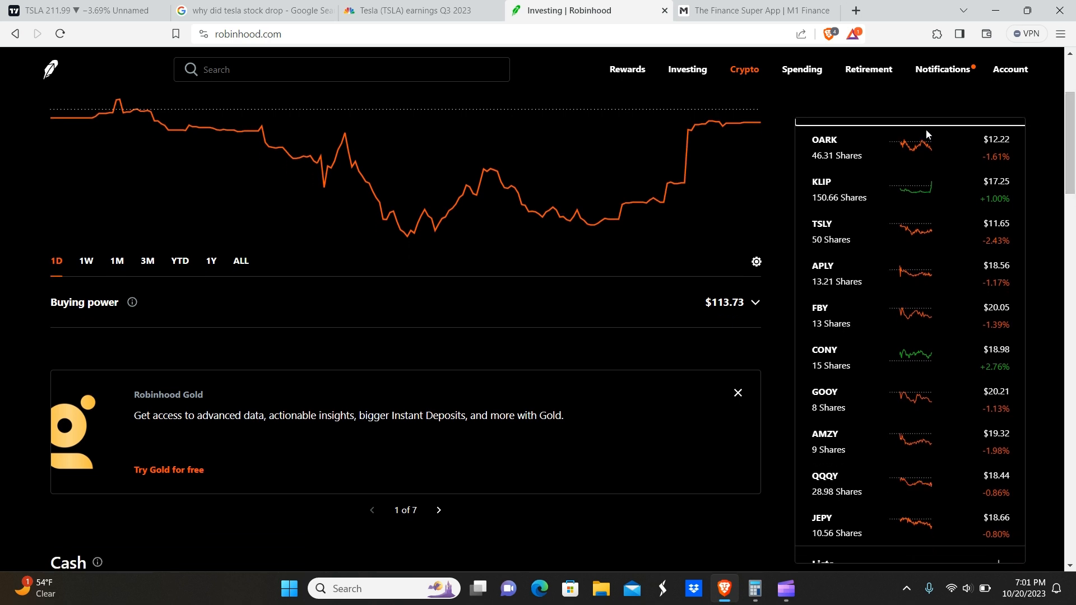
pyautogui.scroll(-3)
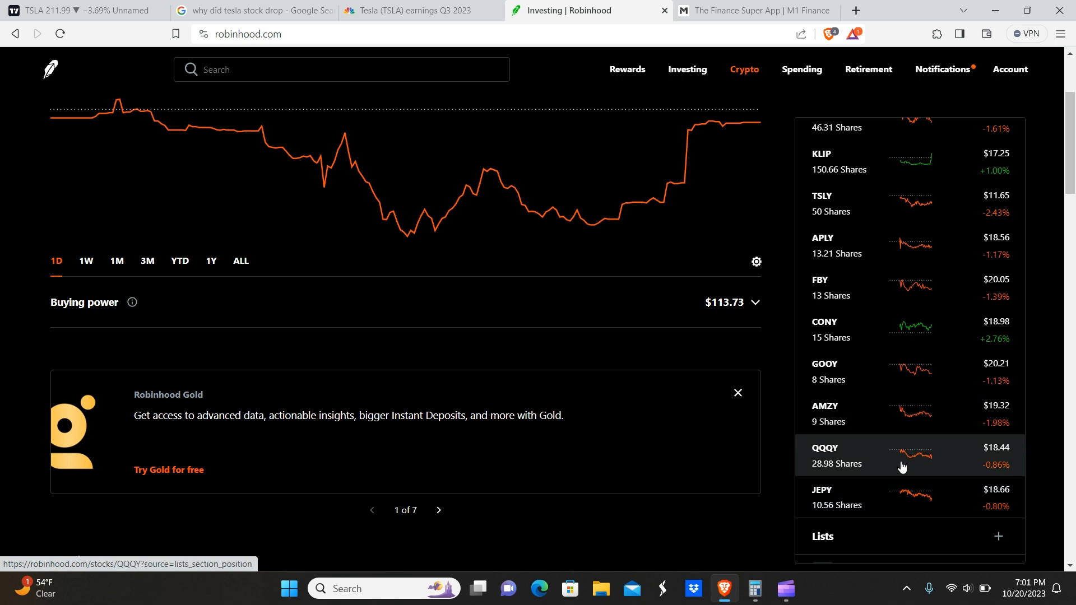
pyautogui.moveTo(848, 505)
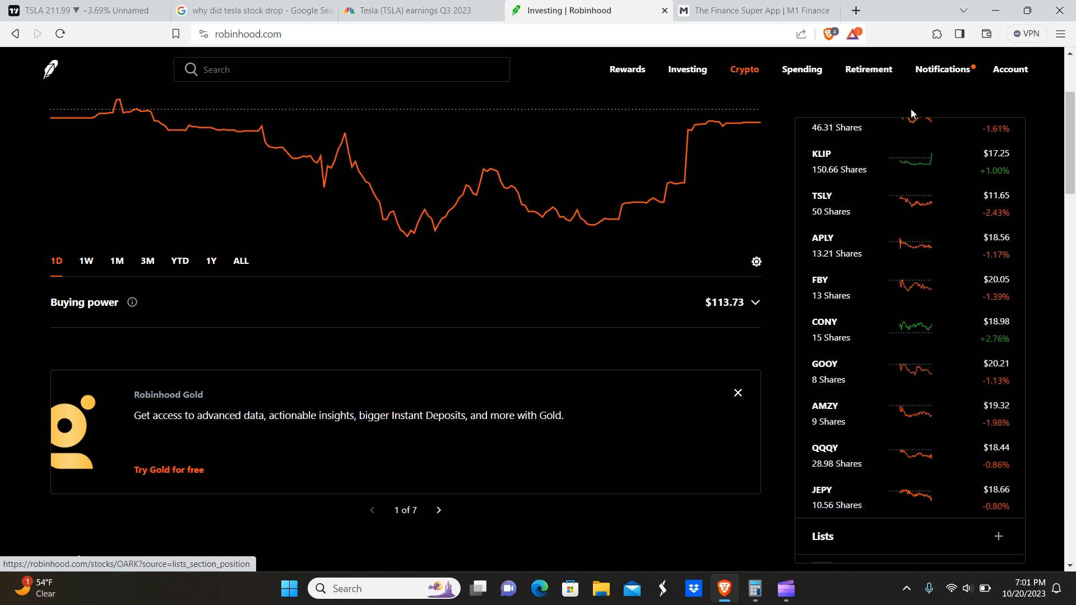
pyautogui.moveTo(864, 108)
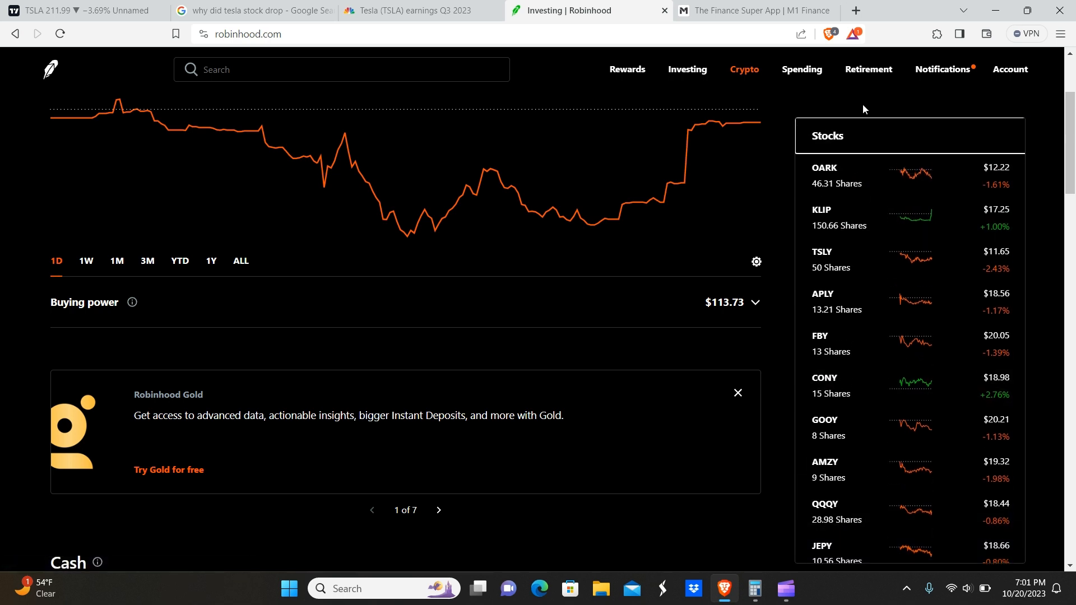
pyautogui.moveTo(912, 233)
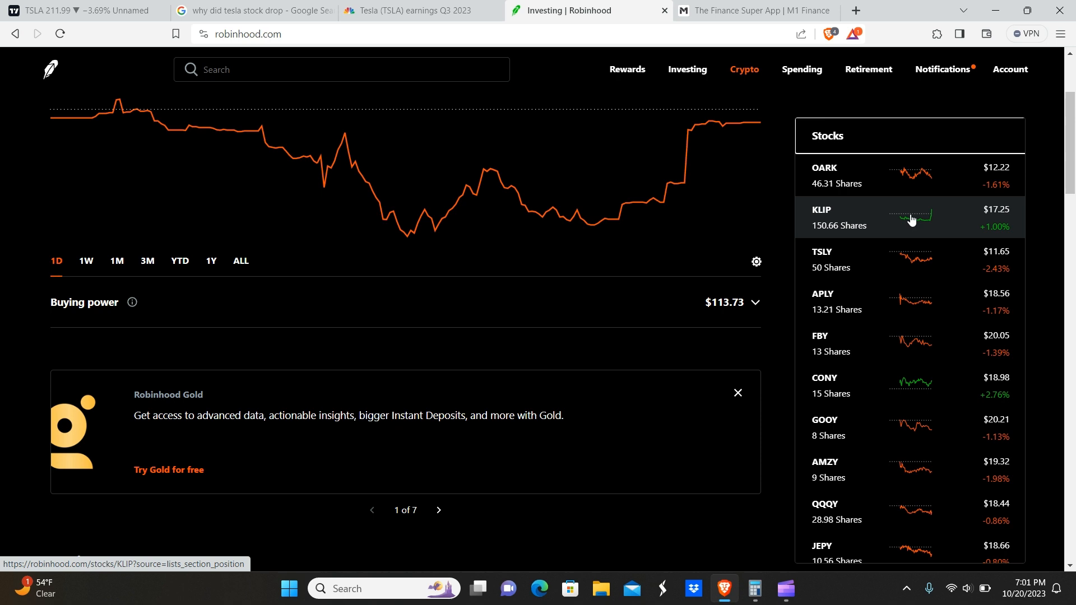
pyautogui.moveTo(796, 237)
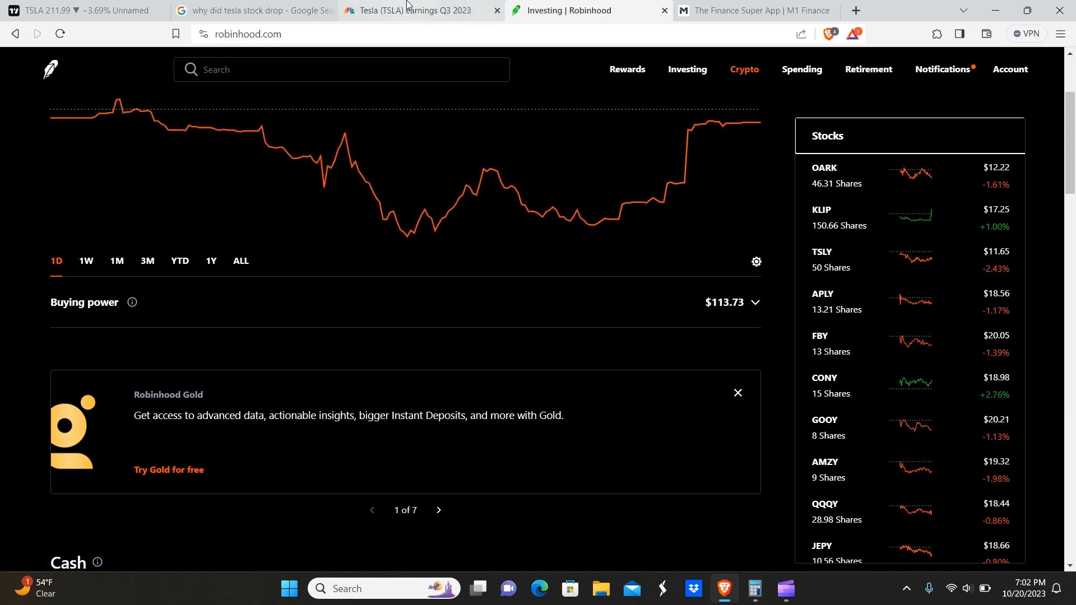
# Step: Read Google's 'why did Tesla stock drop' snippet, then bring up CNBC's Tesla Q3 2023 earnings article
pyautogui.click(253, 10)
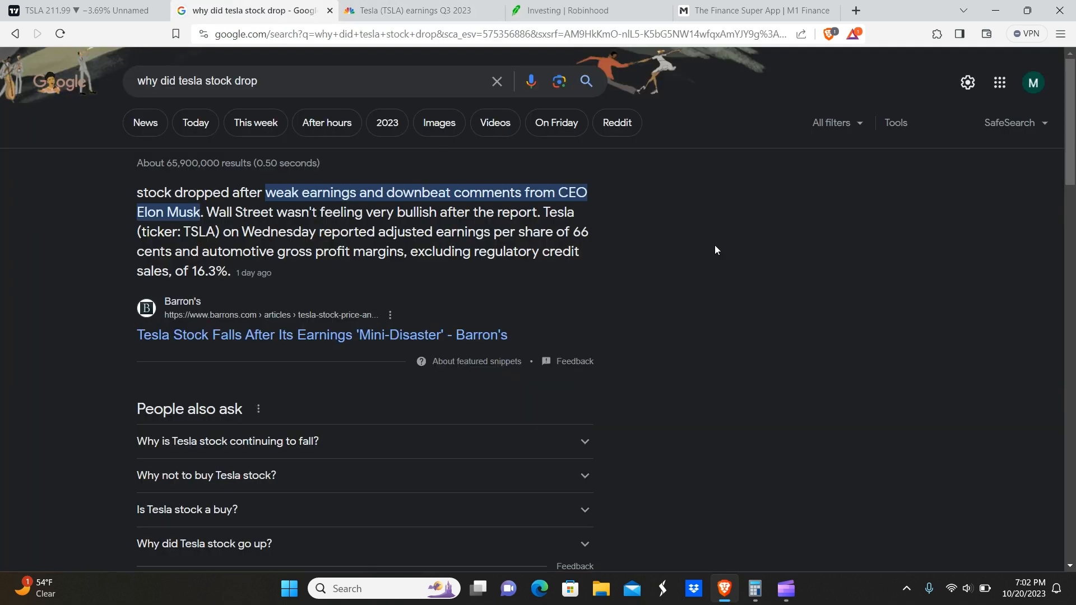
pyautogui.moveTo(693, 217)
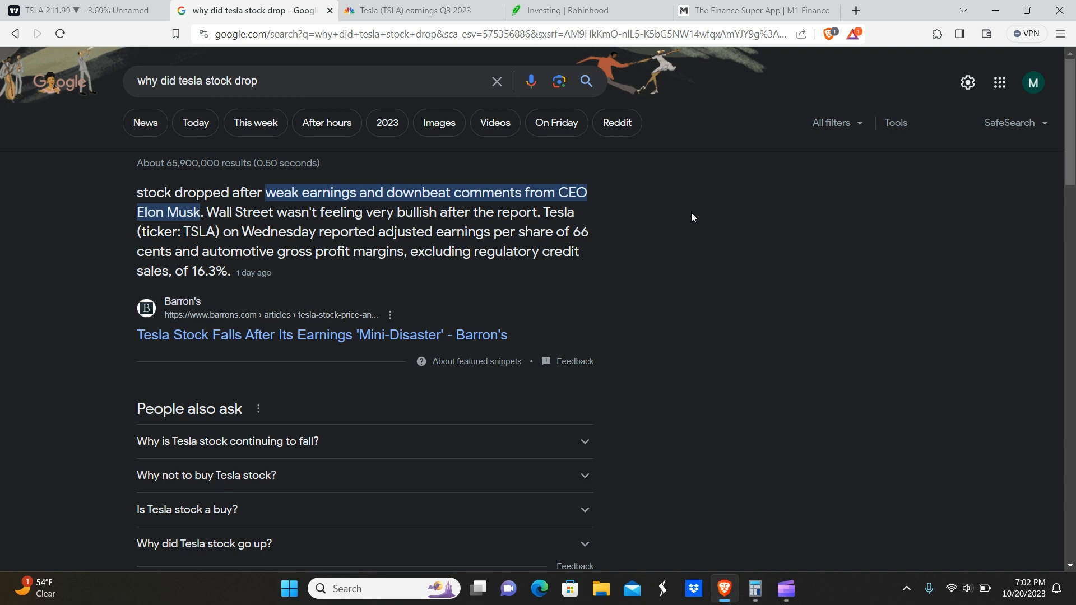
pyautogui.moveTo(317, 175)
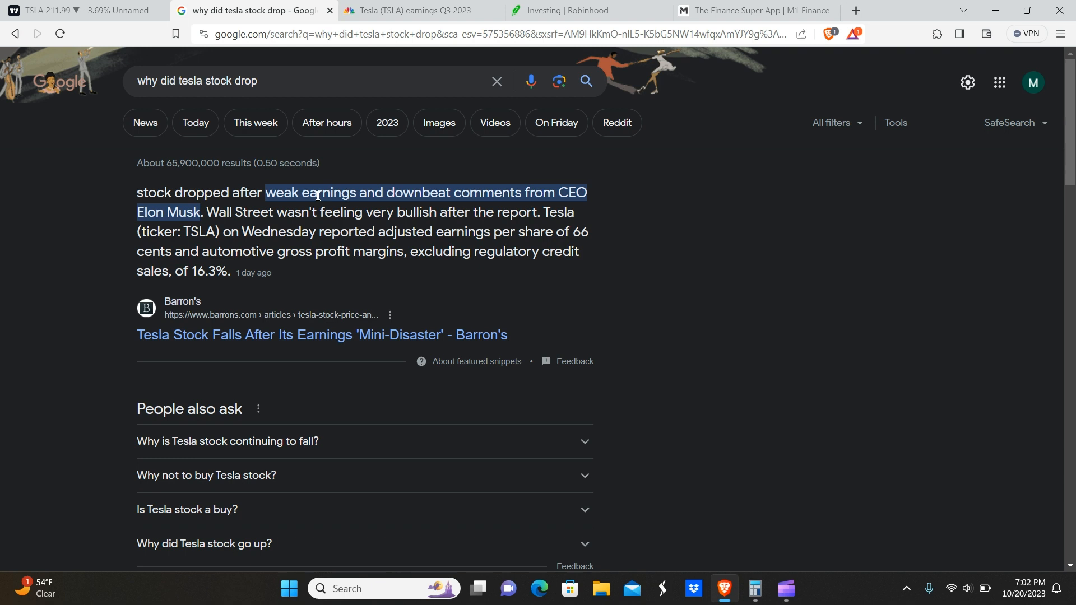
pyautogui.moveTo(433, 123)
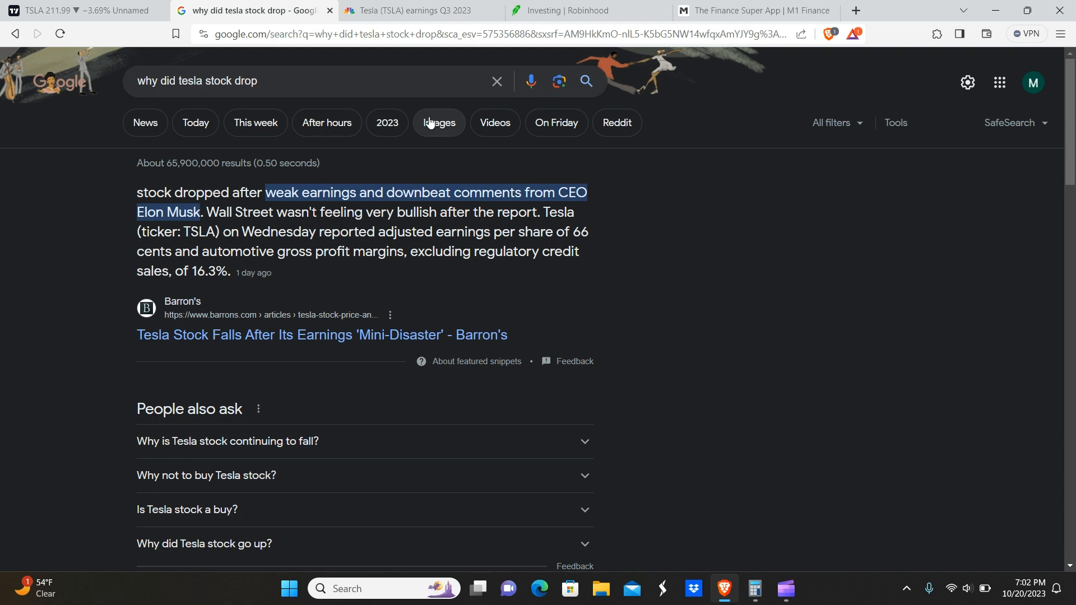
pyautogui.moveTo(684, 228)
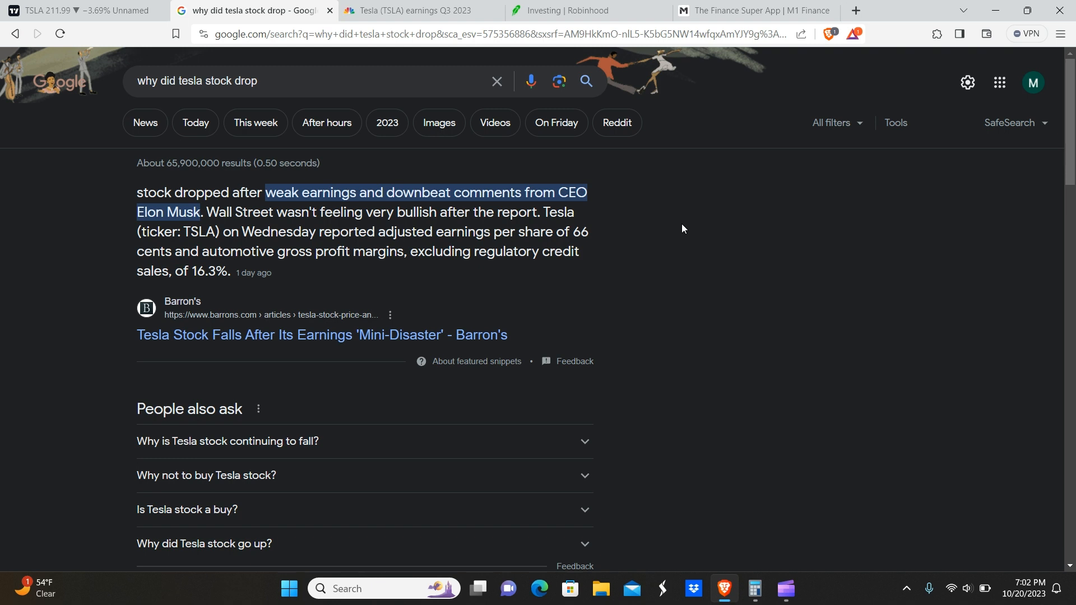
pyautogui.moveTo(351, 186)
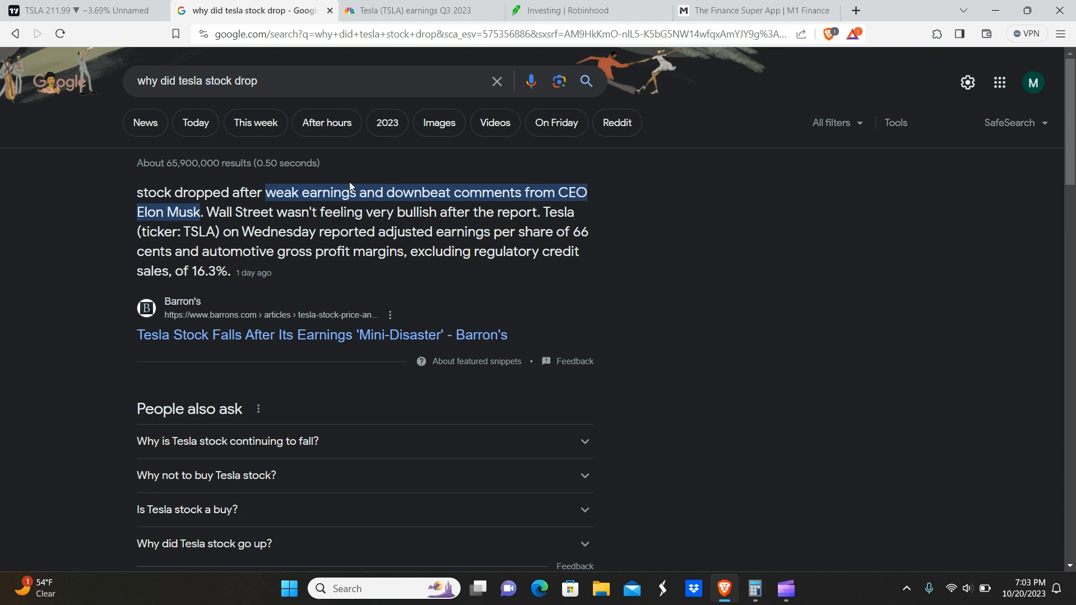
pyautogui.moveTo(397, 188)
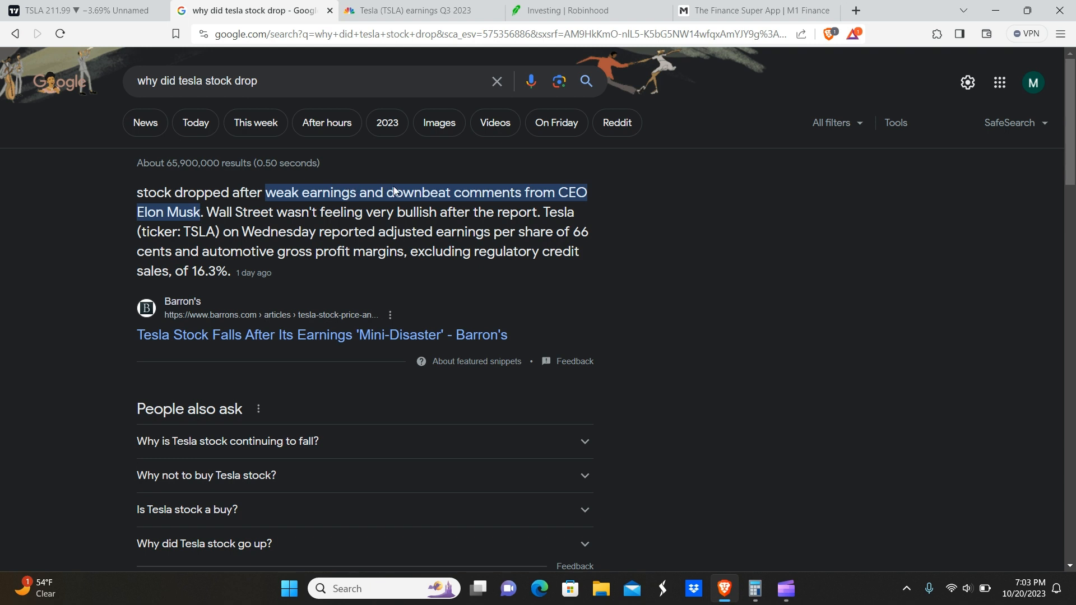
pyautogui.moveTo(630, 233)
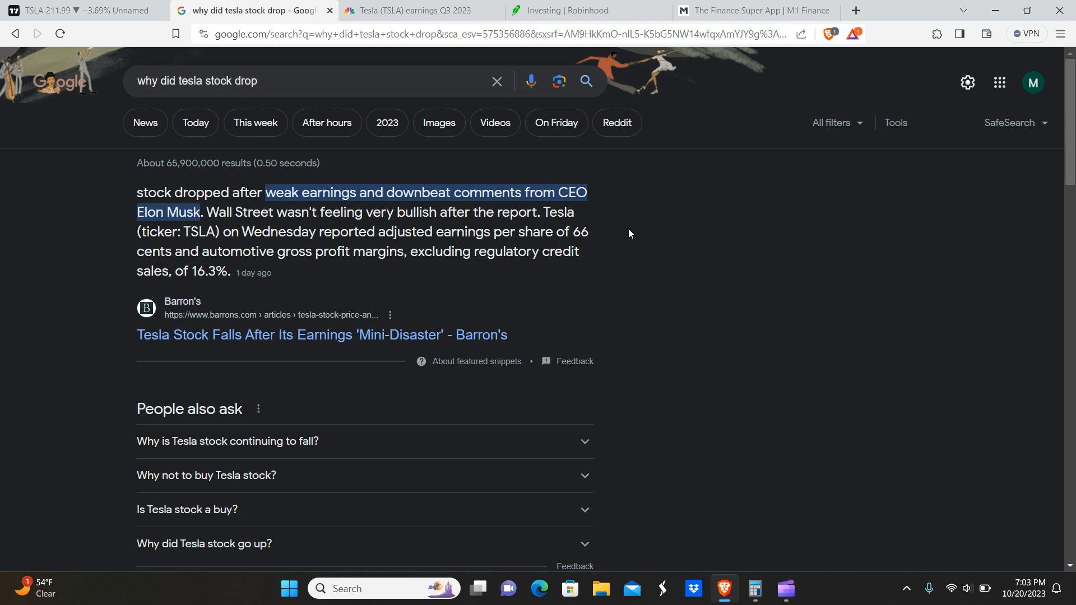
pyautogui.moveTo(238, 181)
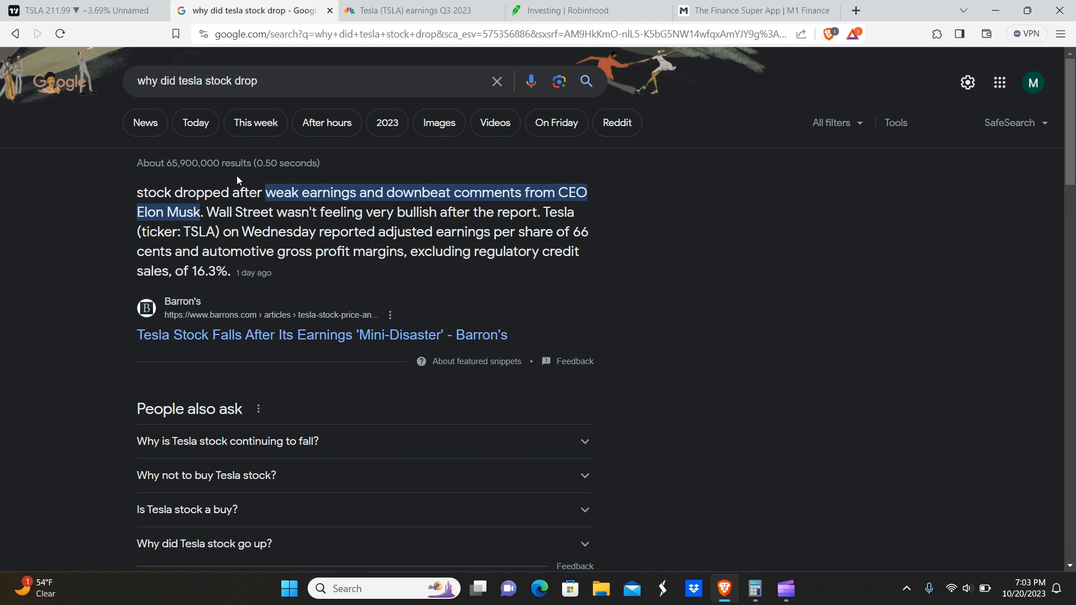
pyautogui.moveTo(431, 193)
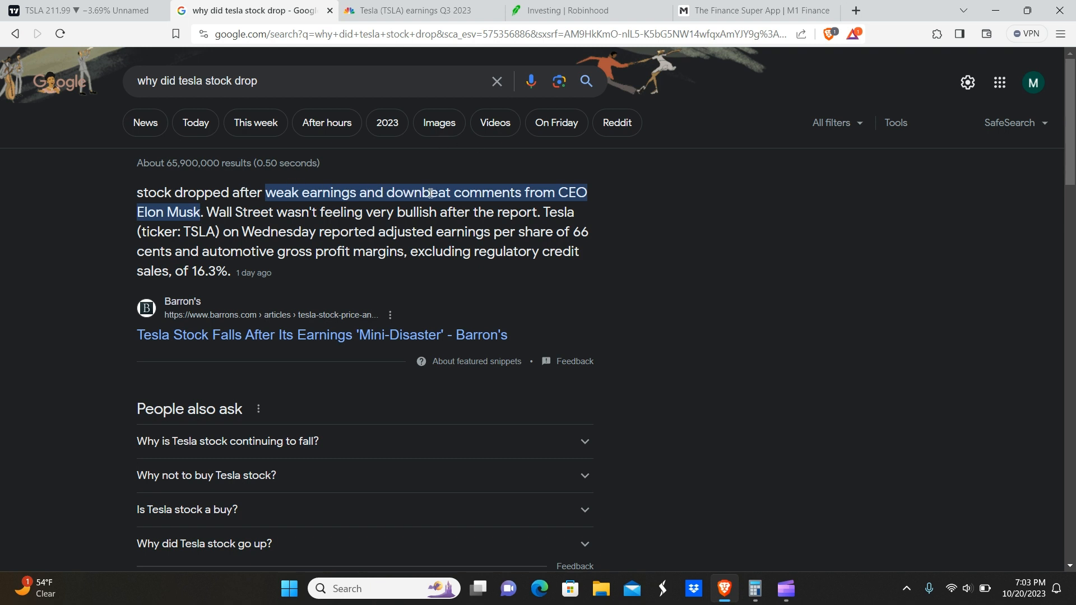
pyautogui.moveTo(375, 186)
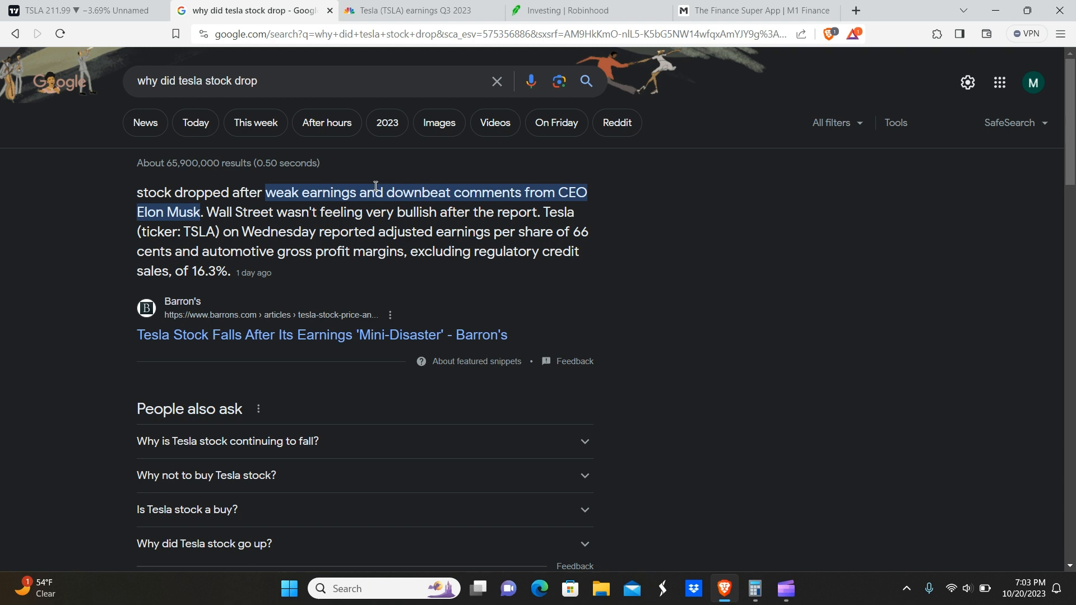
pyautogui.moveTo(507, 179)
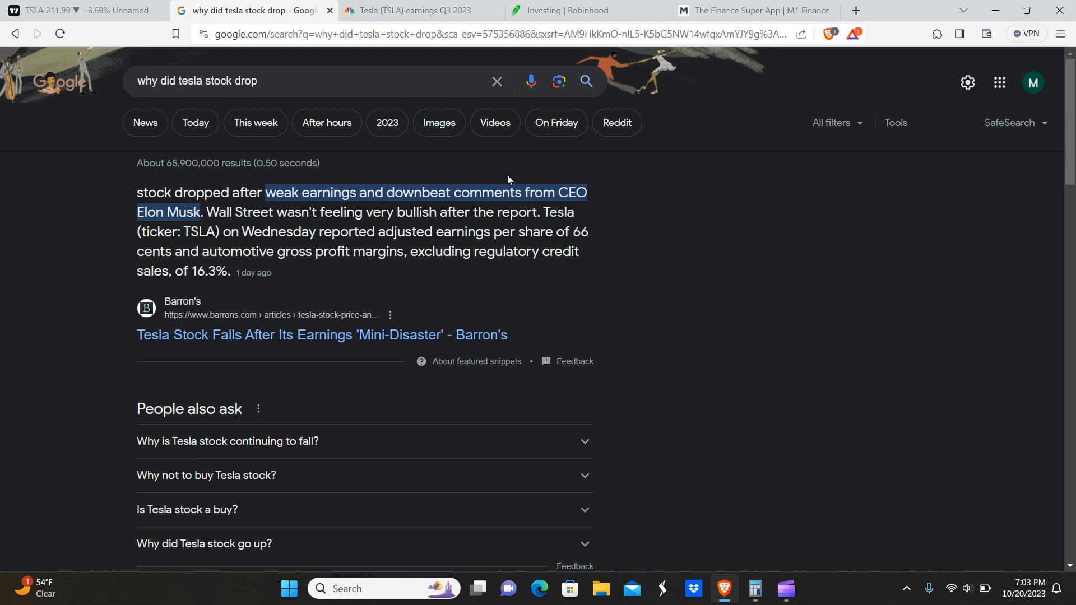
pyautogui.moveTo(429, 178)
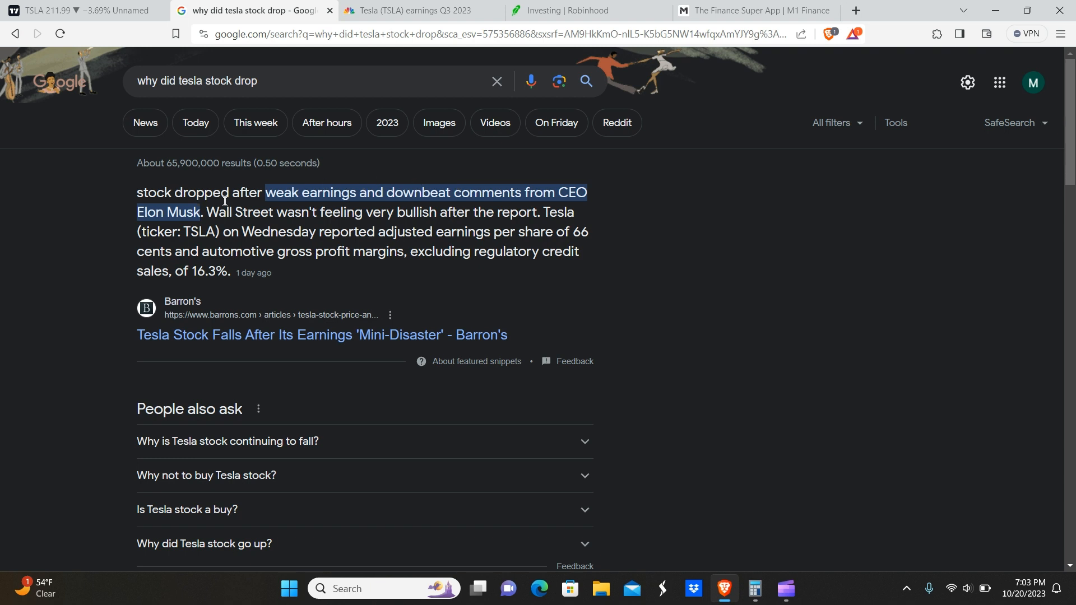
pyautogui.moveTo(324, 223)
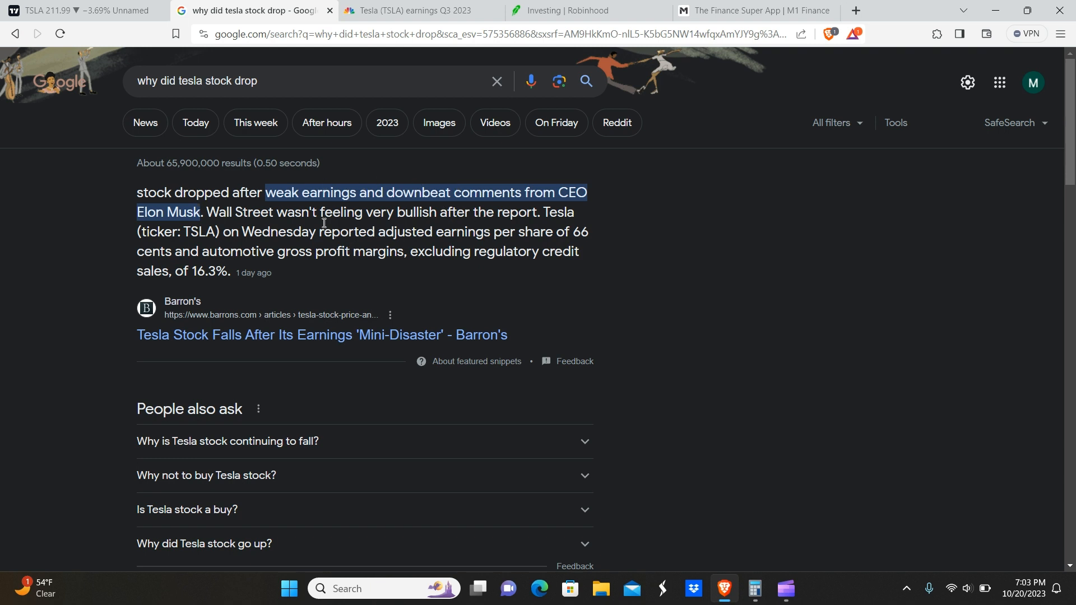
pyautogui.moveTo(473, 206)
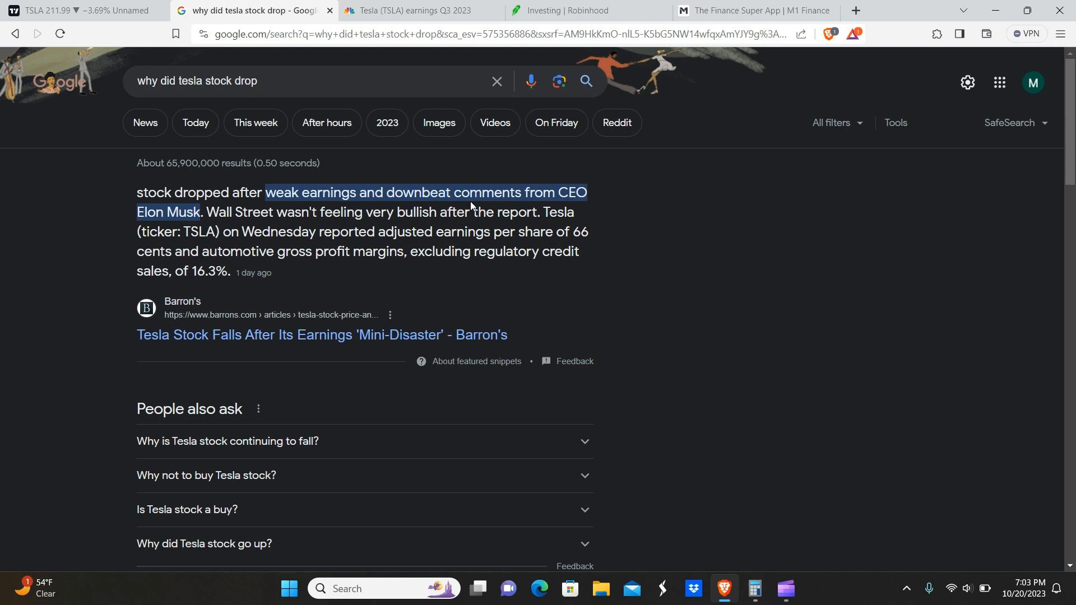
pyautogui.moveTo(260, 245)
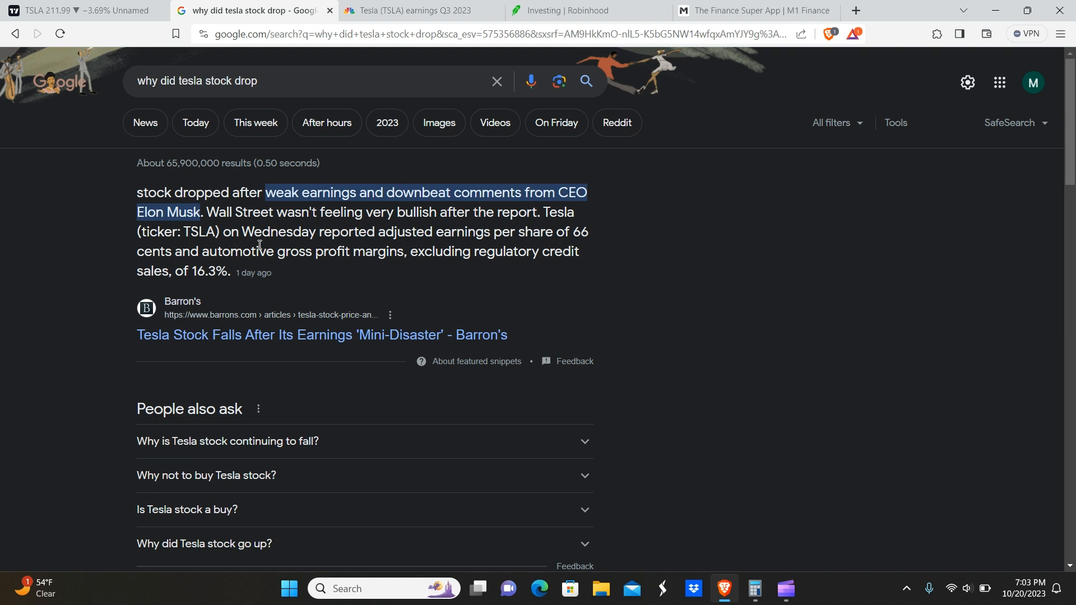
pyautogui.moveTo(578, 218)
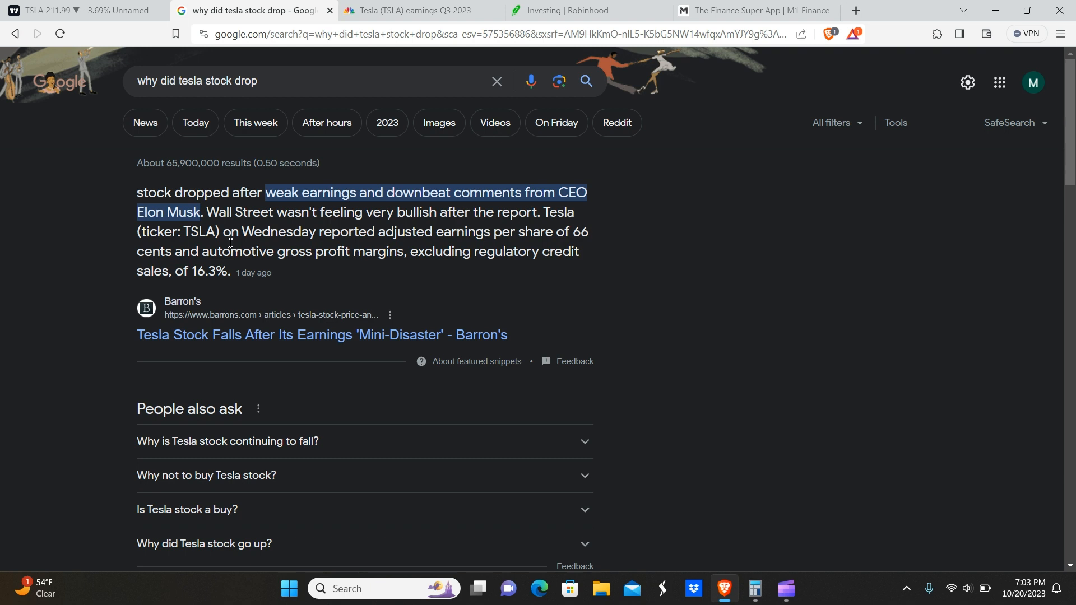
pyautogui.moveTo(581, 239)
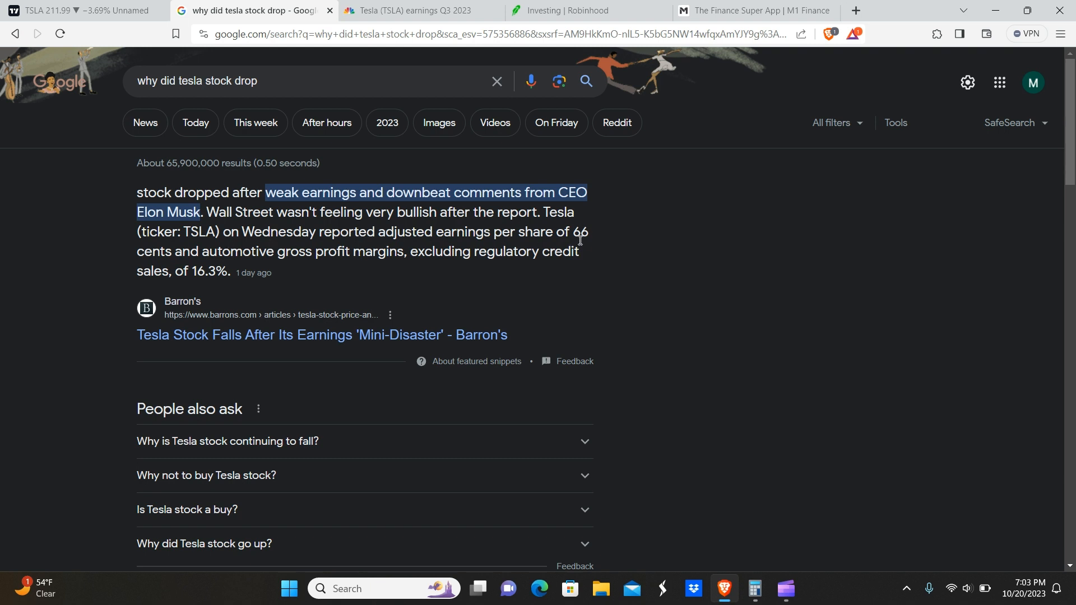
pyautogui.moveTo(323, 251)
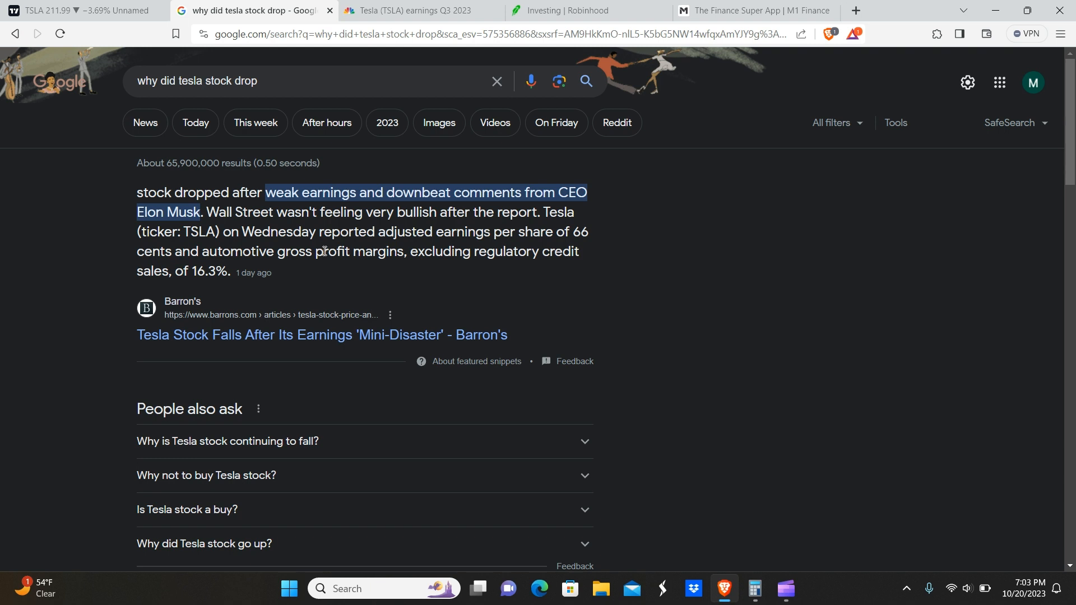
pyautogui.moveTo(545, 251)
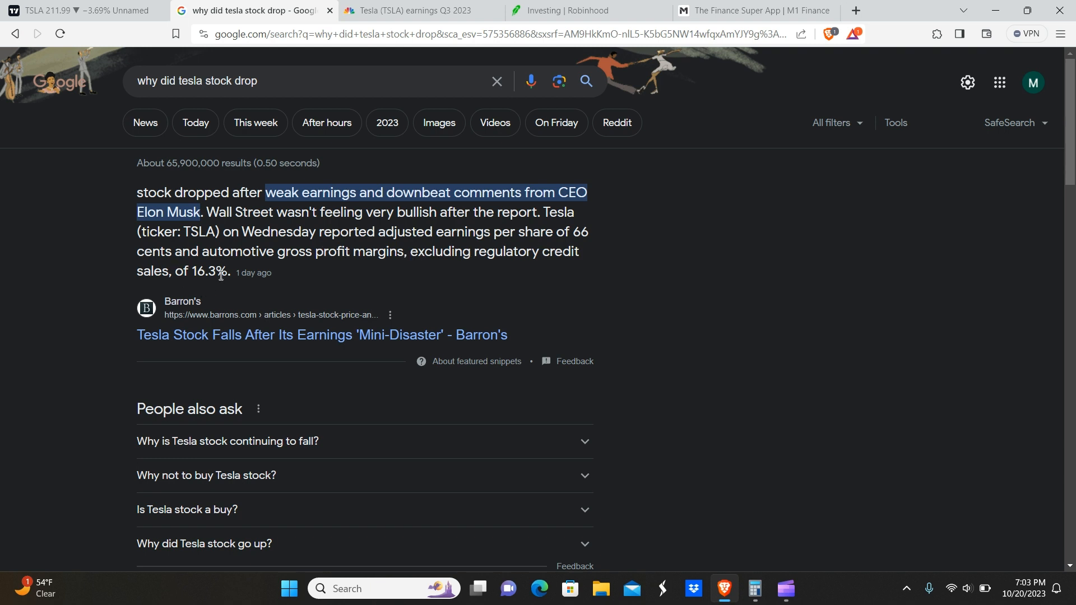
pyautogui.click(423, 10)
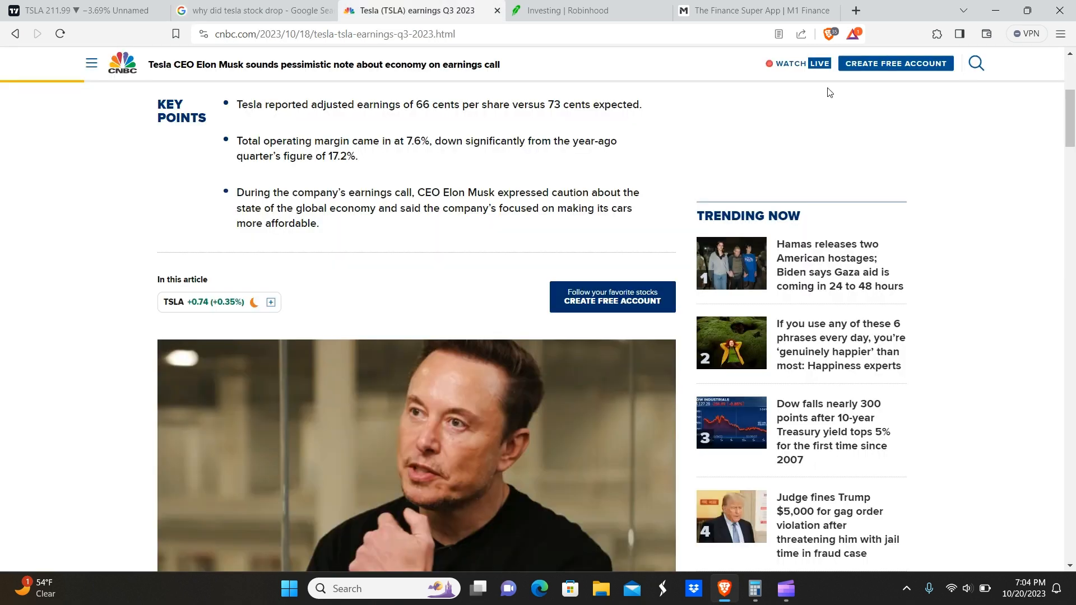
# Step: Read the CNBC article's key points and the body on shares sinking over 4% after Cybertruck caution
pyautogui.scroll(3)
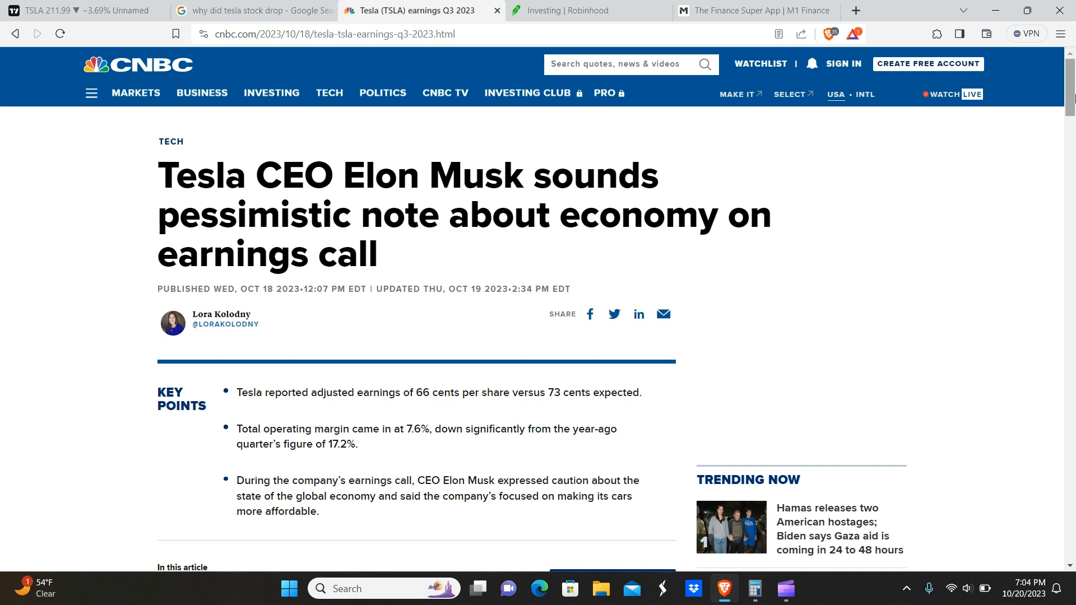
pyautogui.scroll(-3)
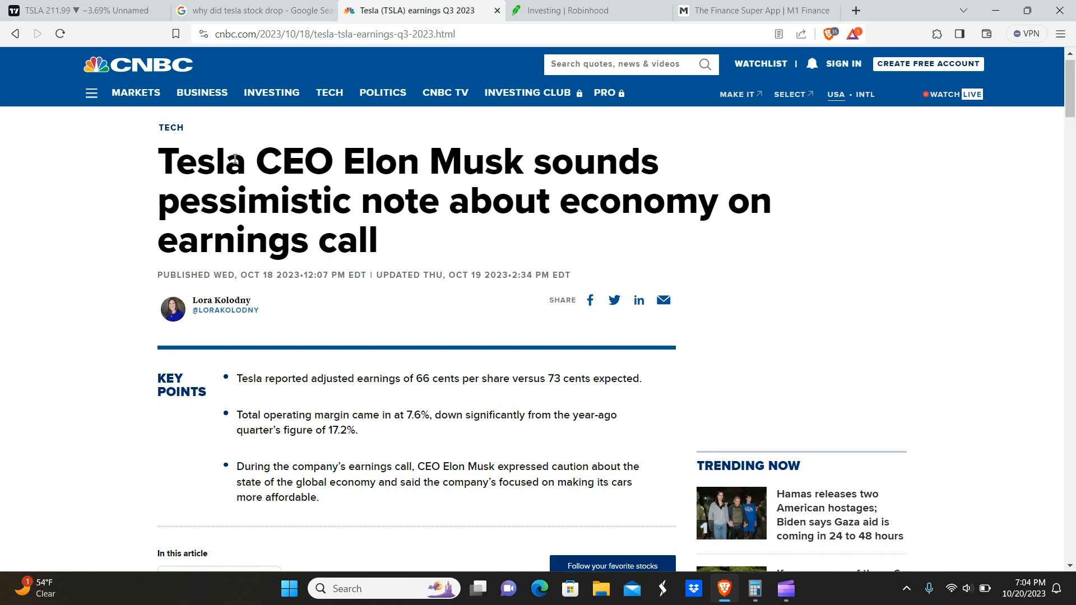
pyautogui.moveTo(446, 154)
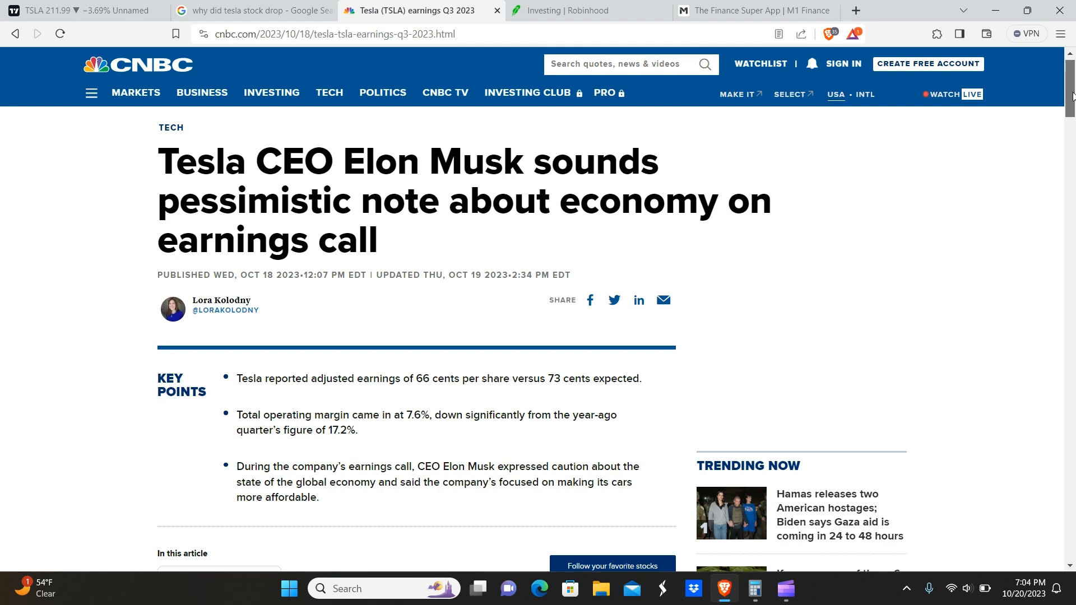
pyautogui.scroll(-3)
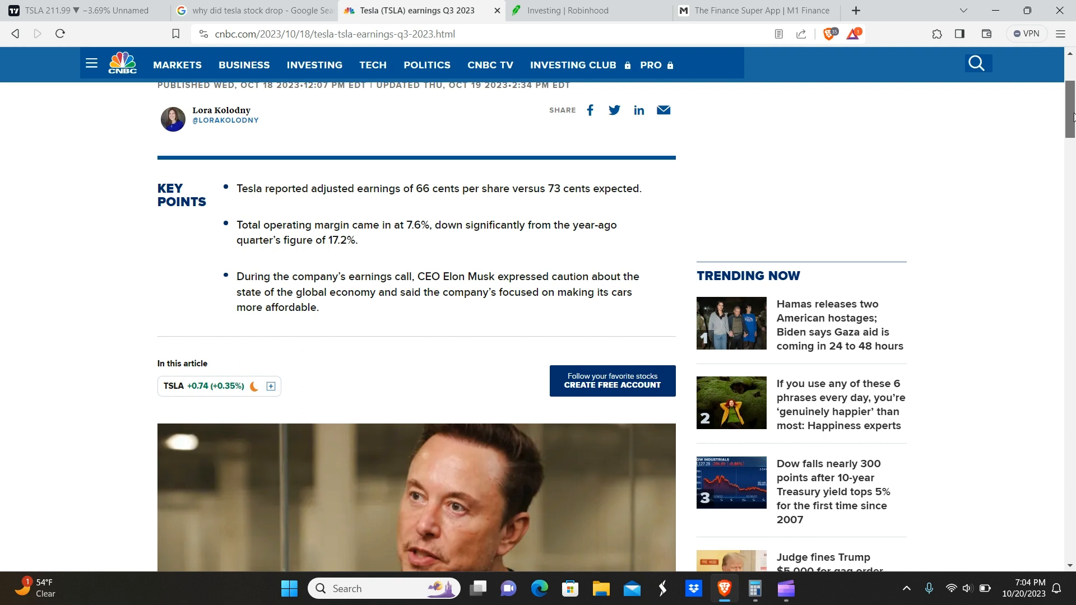
pyautogui.moveTo(661, 282)
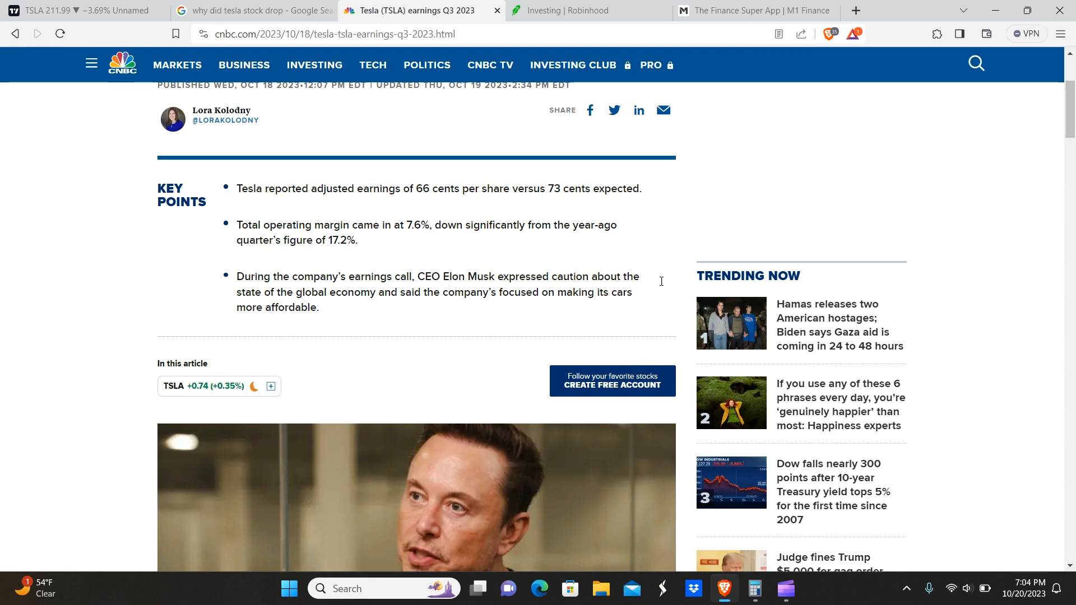
pyautogui.moveTo(561, 276)
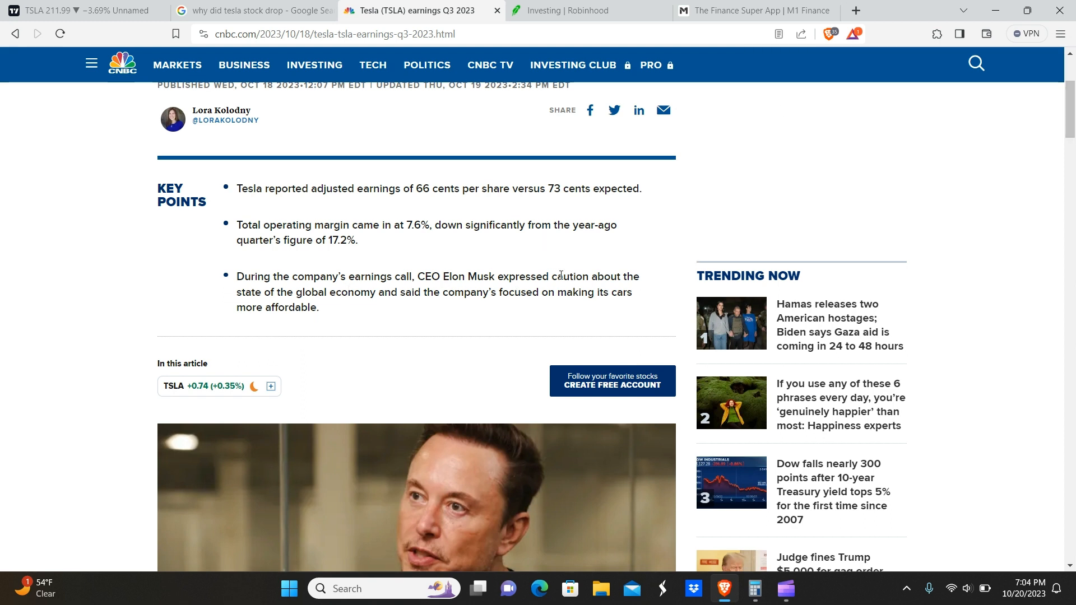
pyautogui.moveTo(446, 287)
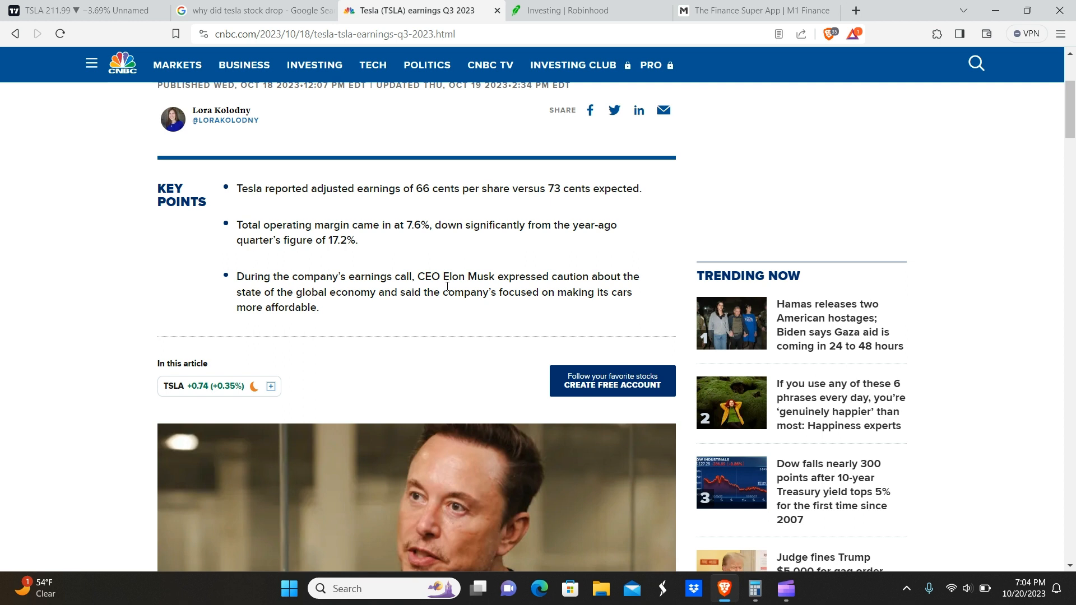
pyautogui.moveTo(679, 276)
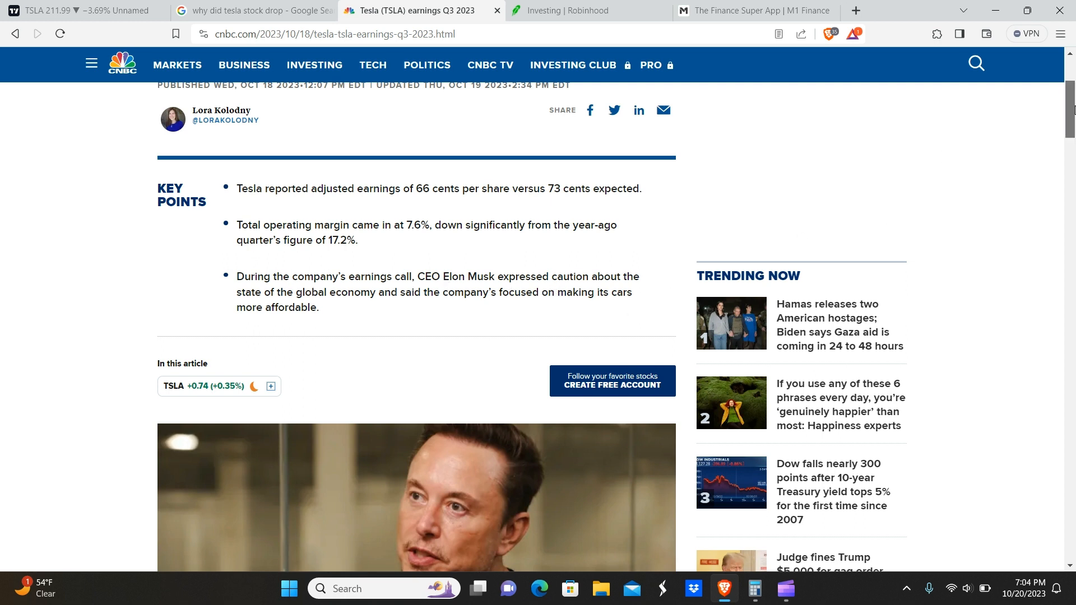
pyautogui.scroll(-3)
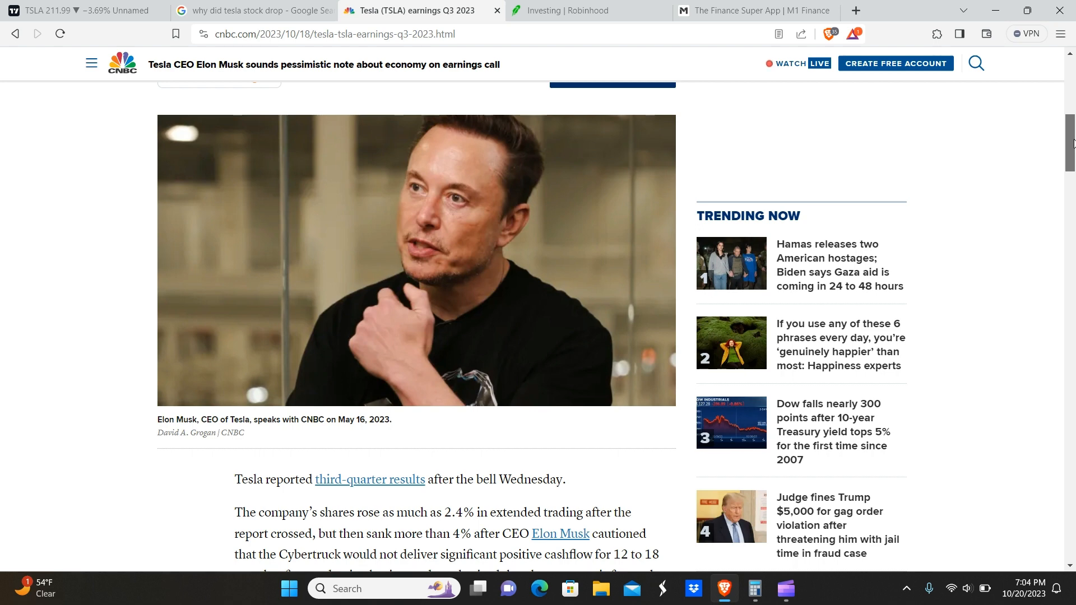
pyautogui.scroll(-3)
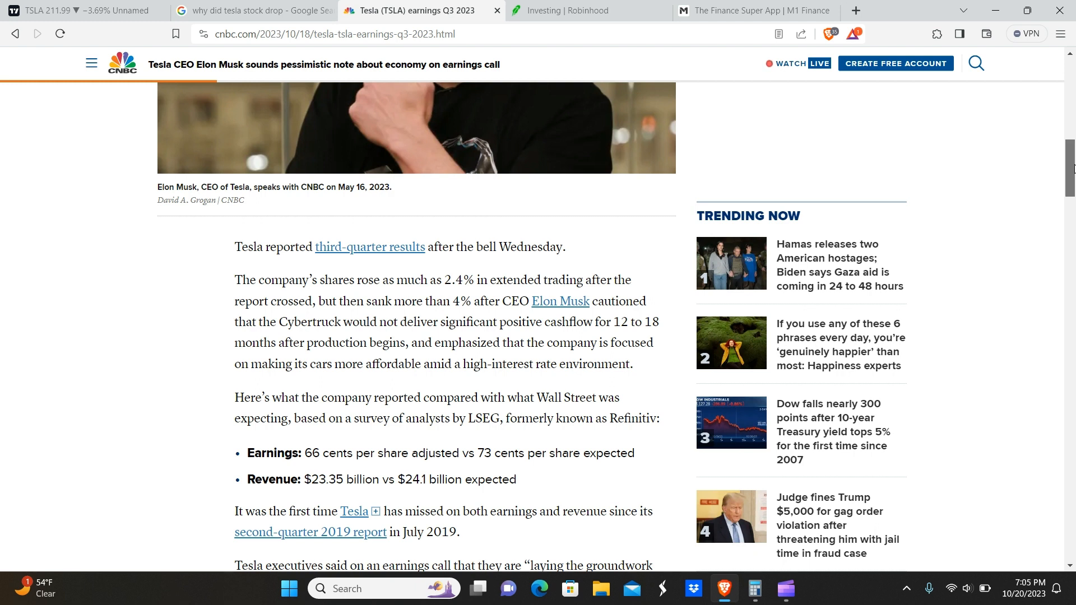
pyautogui.scroll(-3)
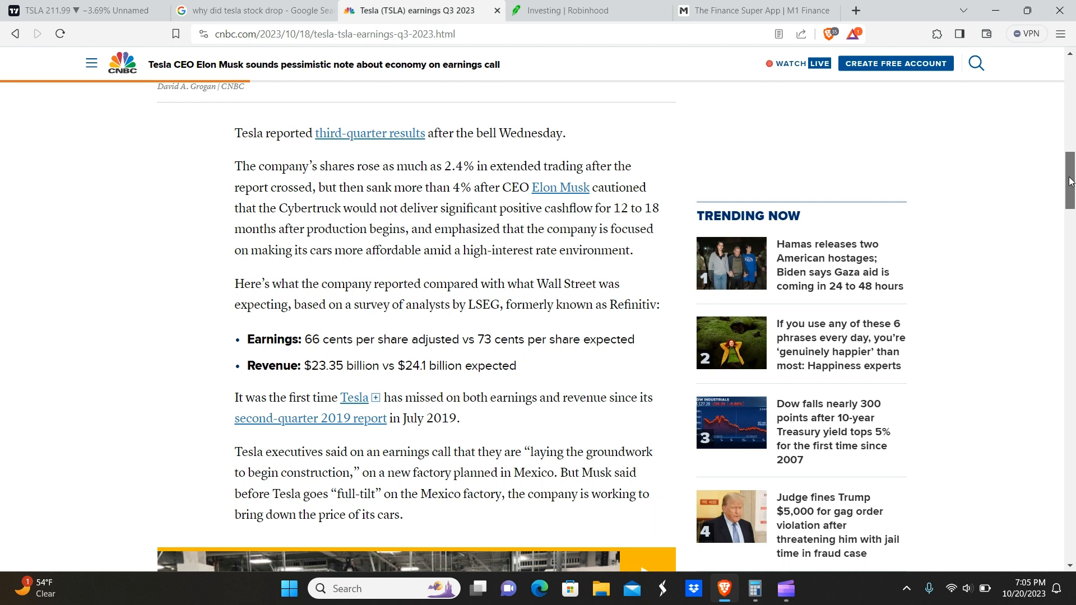
pyautogui.scroll(-3)
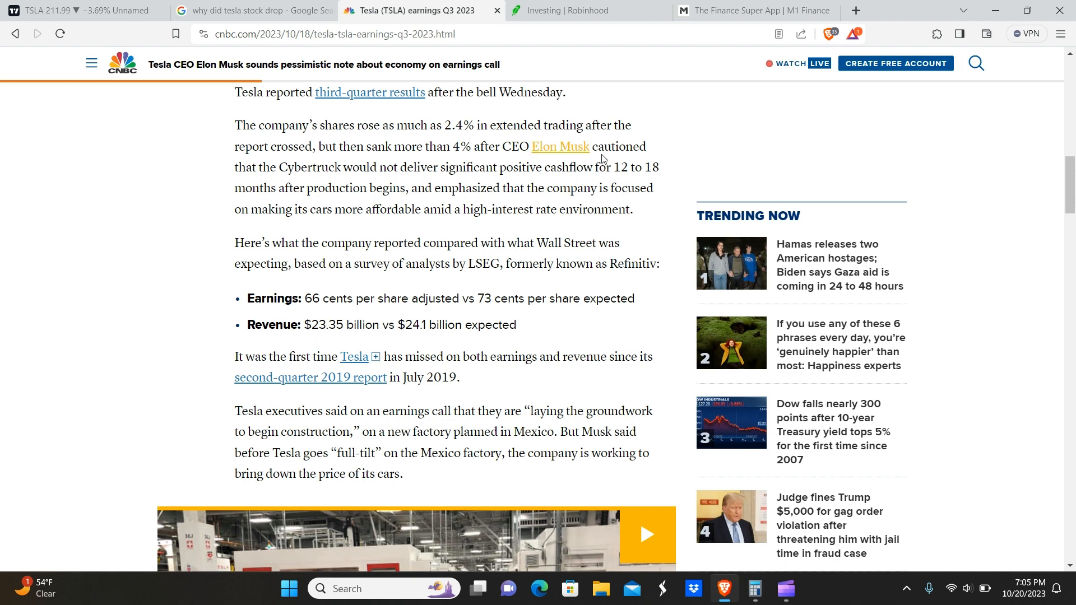
pyautogui.moveTo(530, 144)
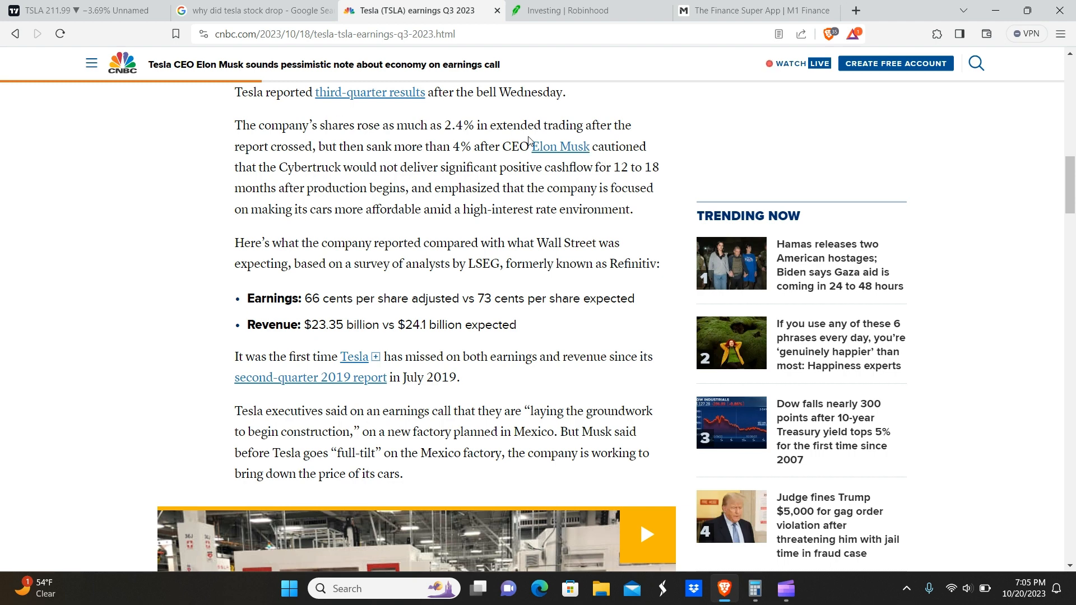
pyautogui.moveTo(480, 147)
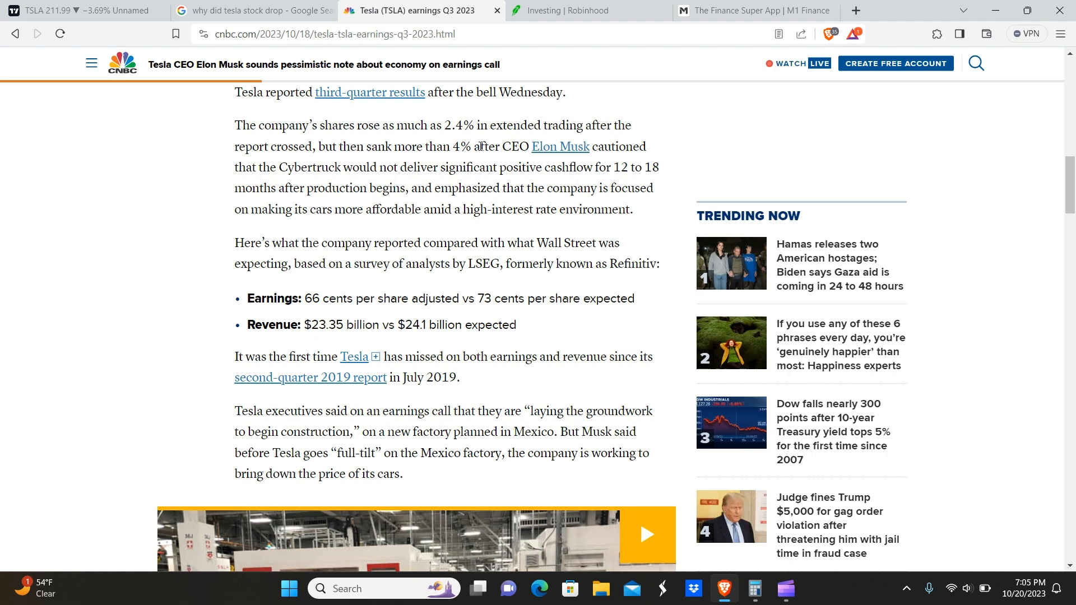
pyautogui.moveTo(505, 179)
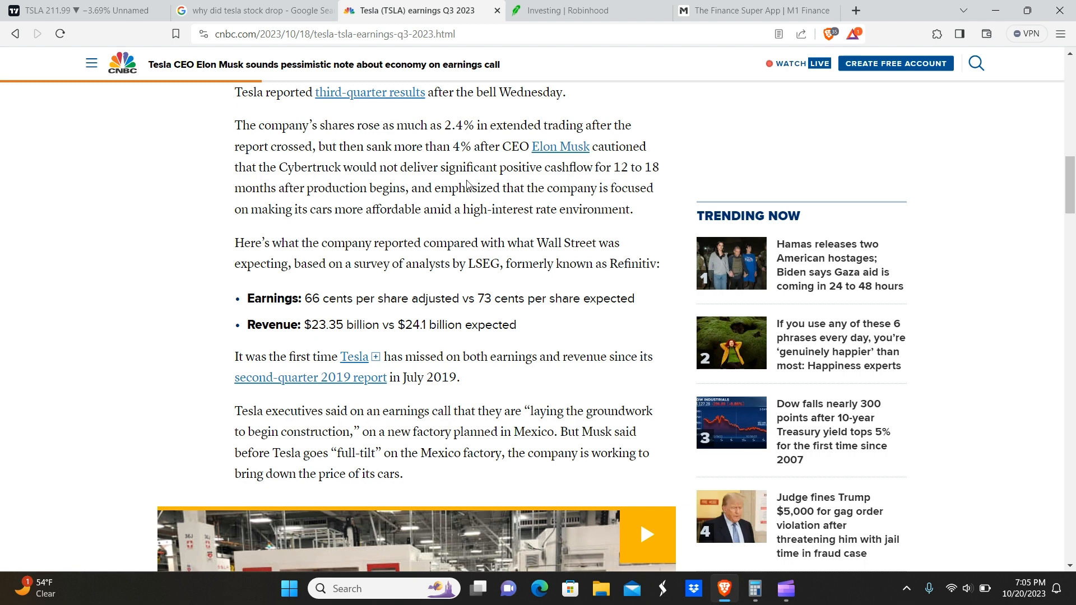
pyautogui.moveTo(594, 199)
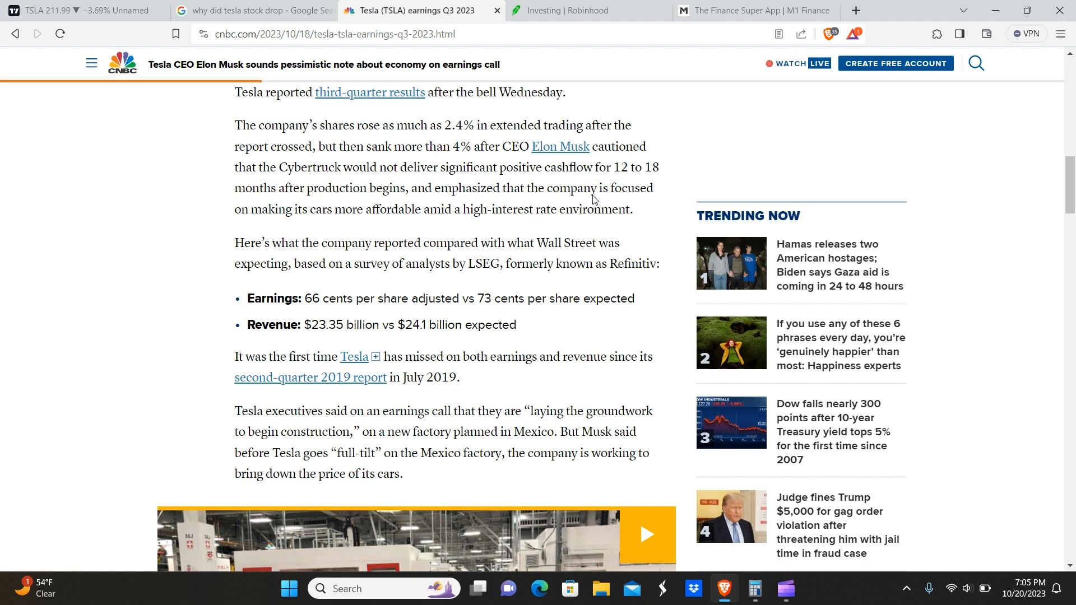
pyautogui.moveTo(410, 208)
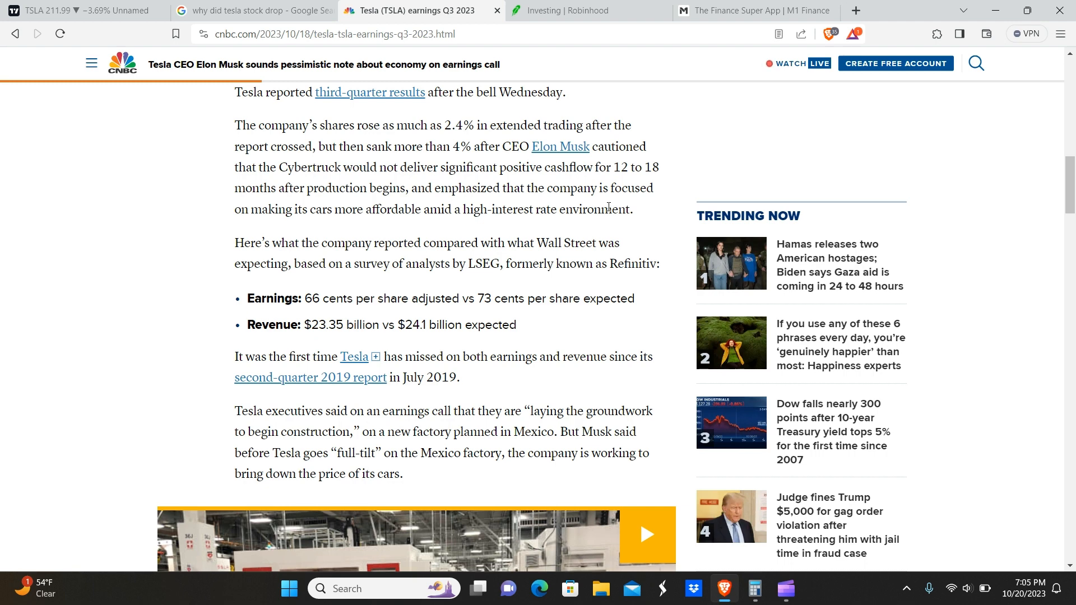
pyautogui.moveTo(558, 164)
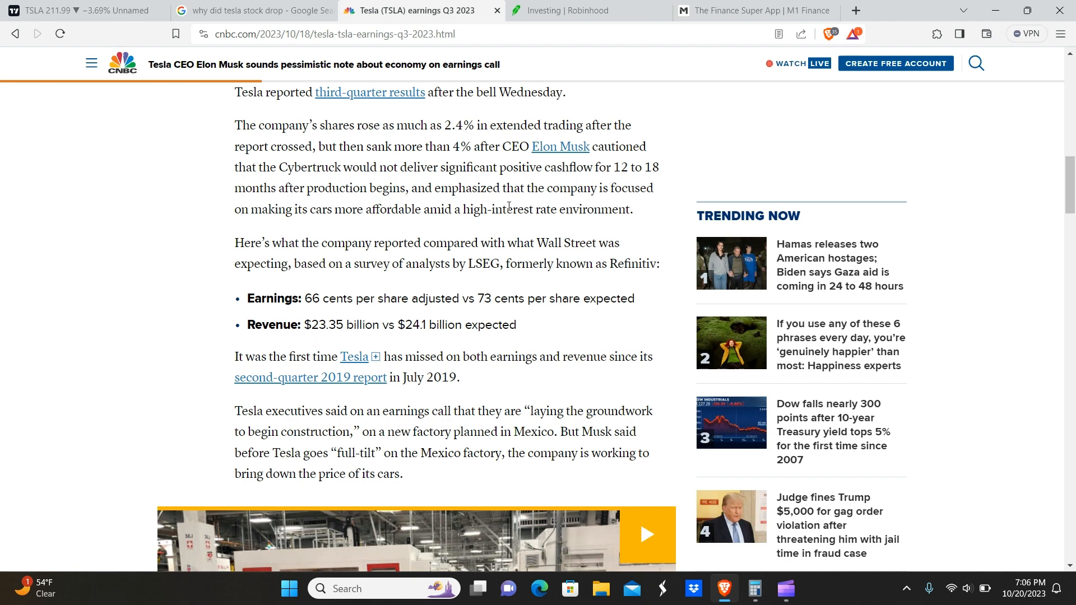
pyautogui.moveTo(285, 221)
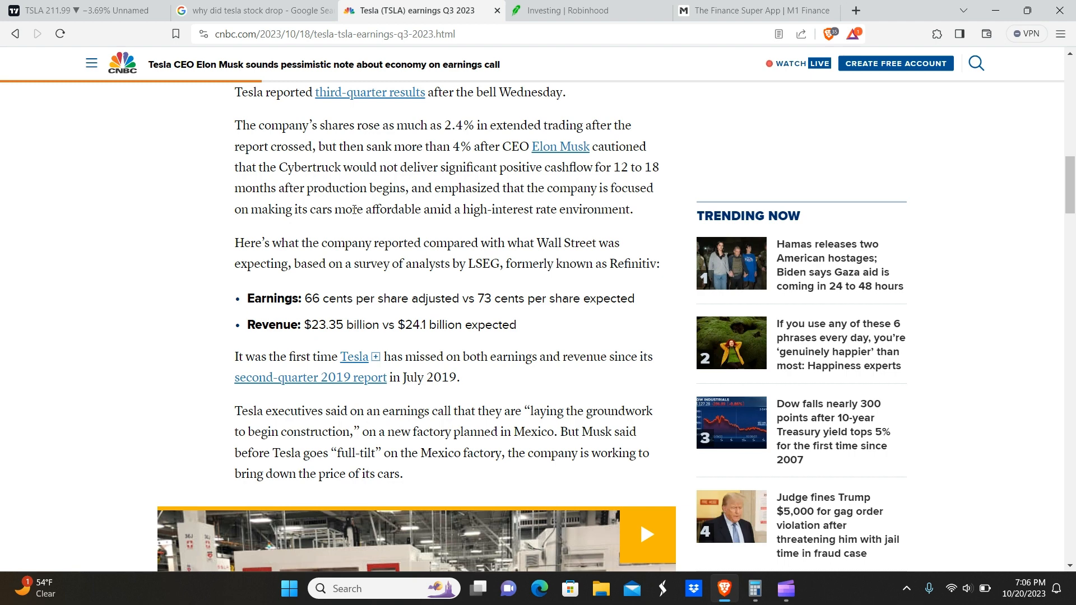
pyautogui.moveTo(202, 184)
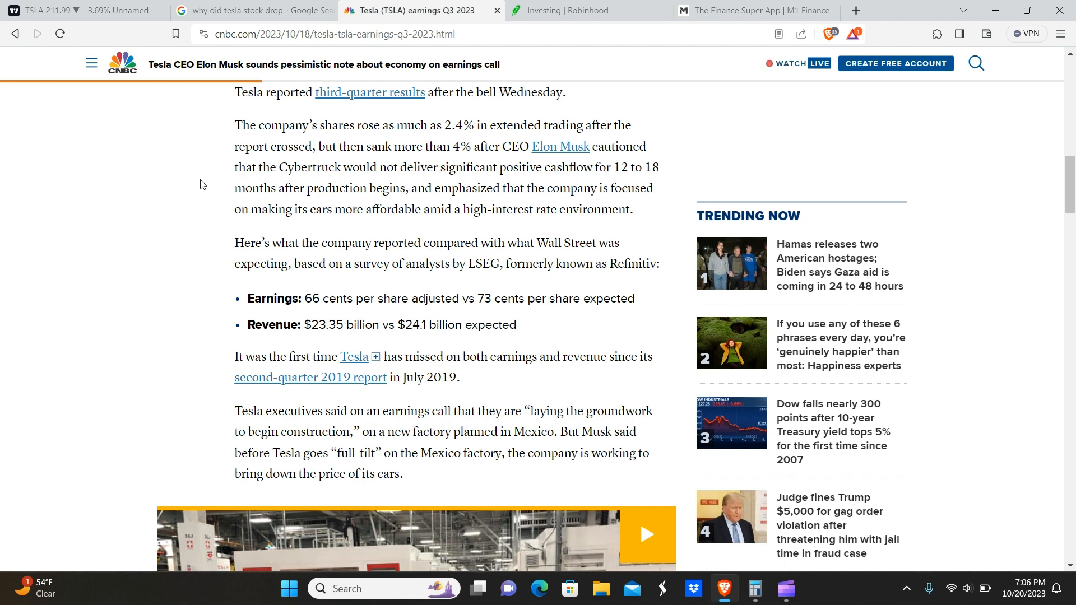
pyautogui.moveTo(379, 193)
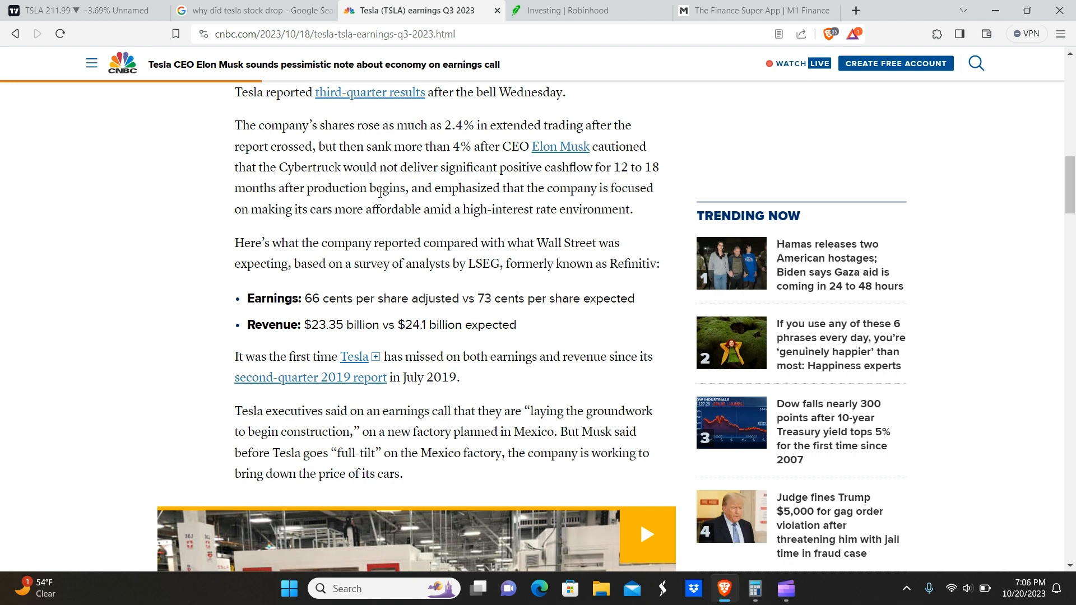
pyautogui.moveTo(502, 206)
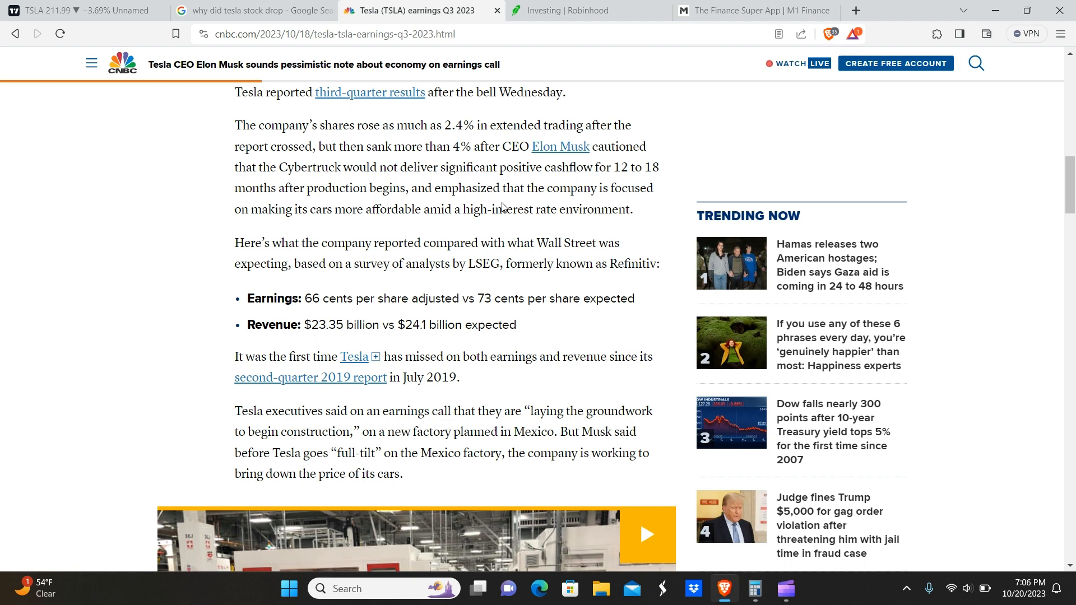
pyautogui.moveTo(537, 167)
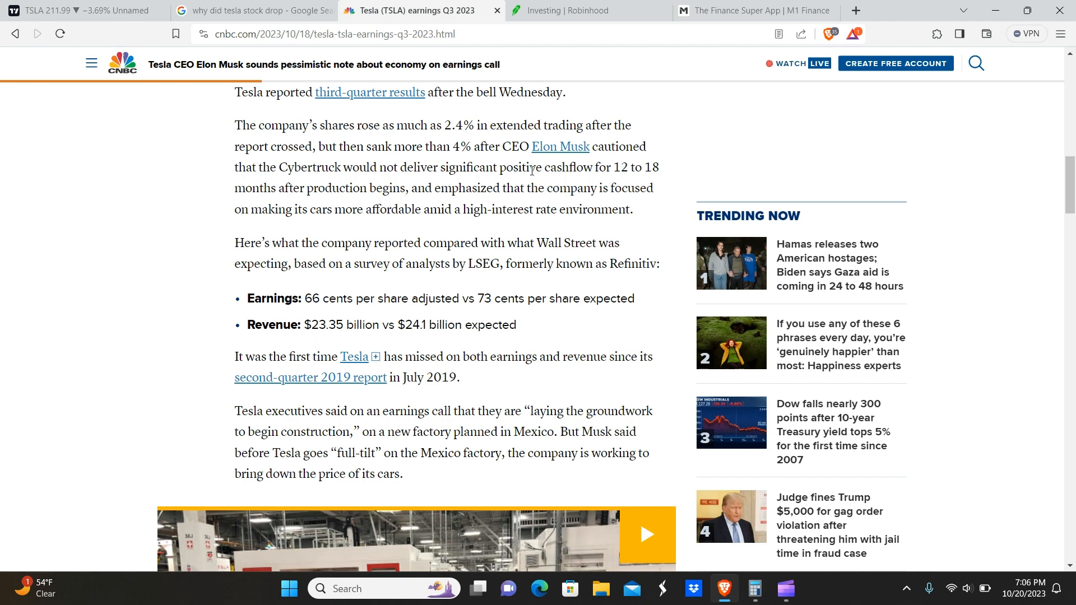
pyautogui.moveTo(581, 172)
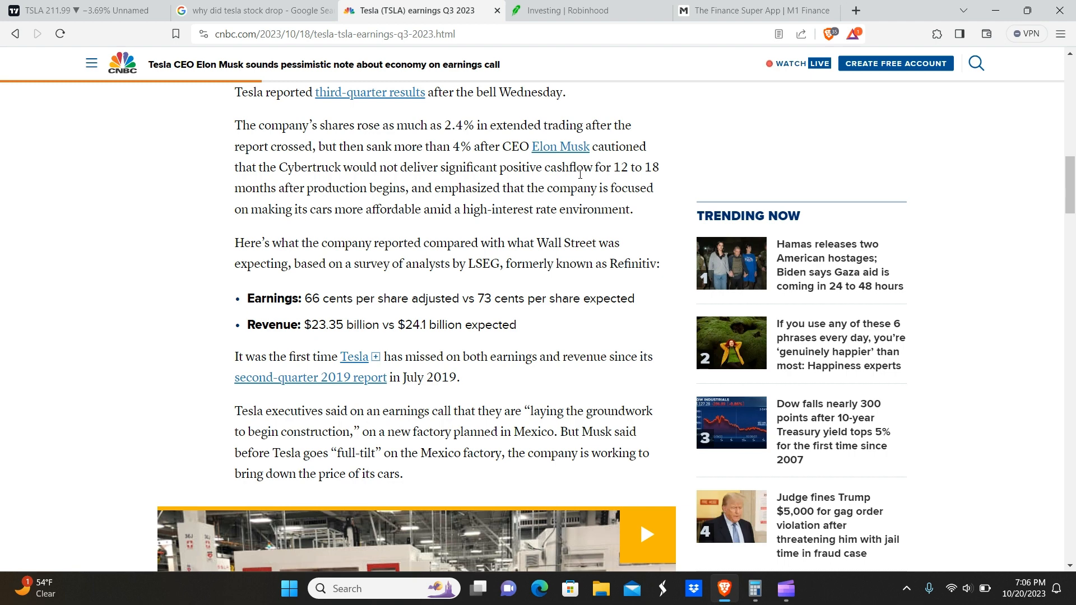
pyautogui.moveTo(594, 168)
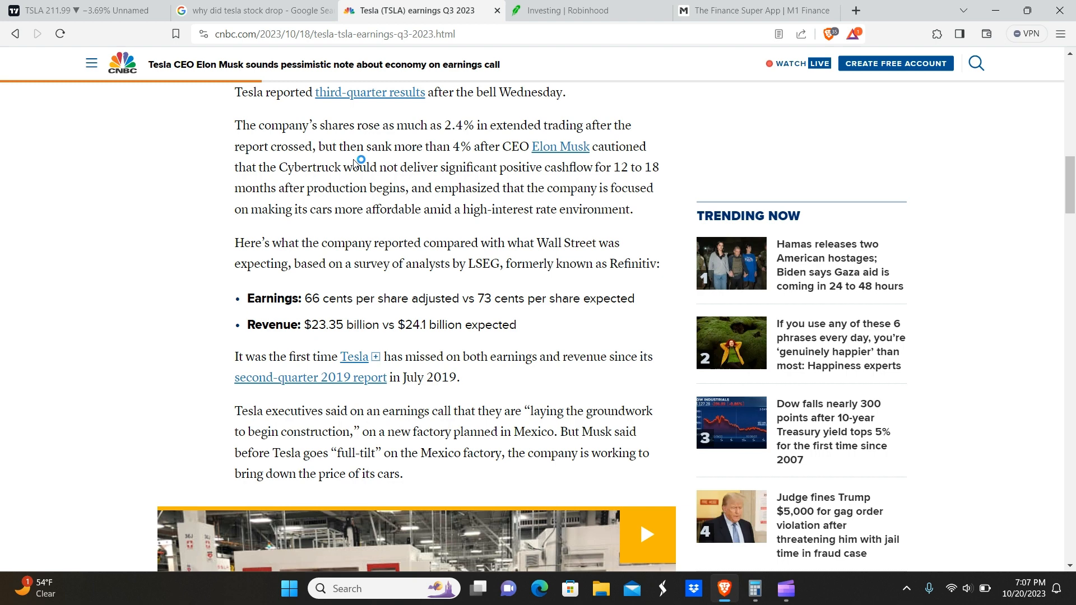
pyautogui.moveTo(373, 185)
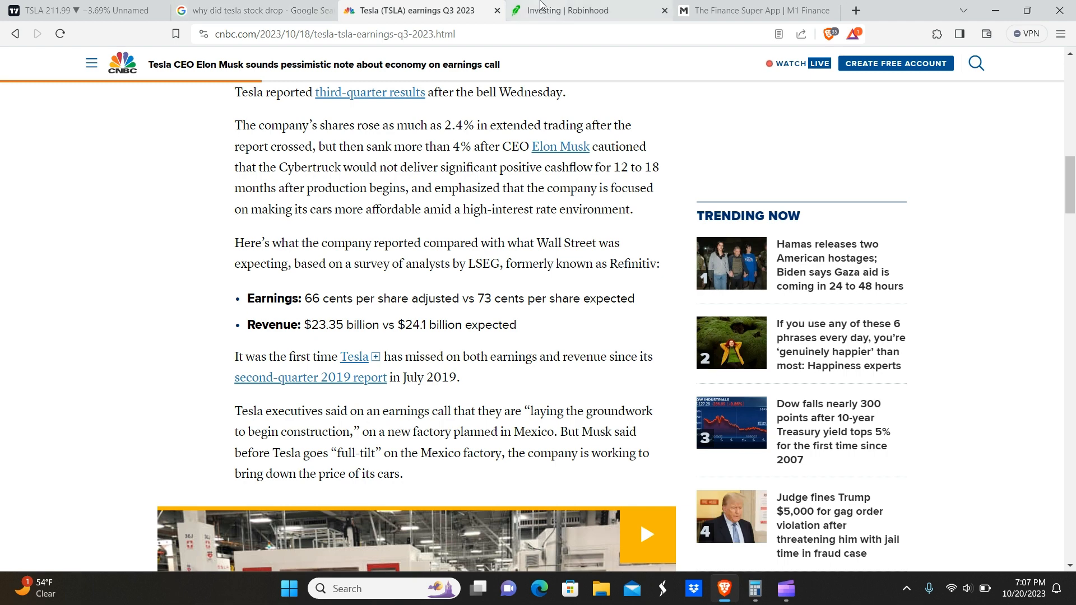
pyautogui.click(79, 10)
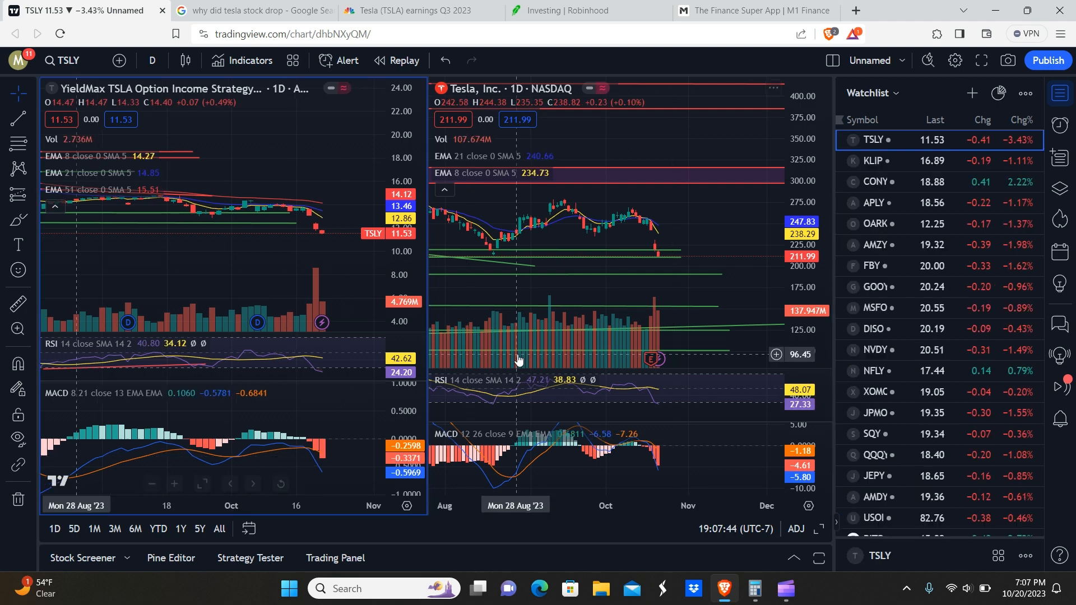
# Step: Show Tesla's Q3 Earnings & Revenue popup: $0.66 reported vs $0.729 estimate, $23.35B revenue
pyautogui.click(650, 359)
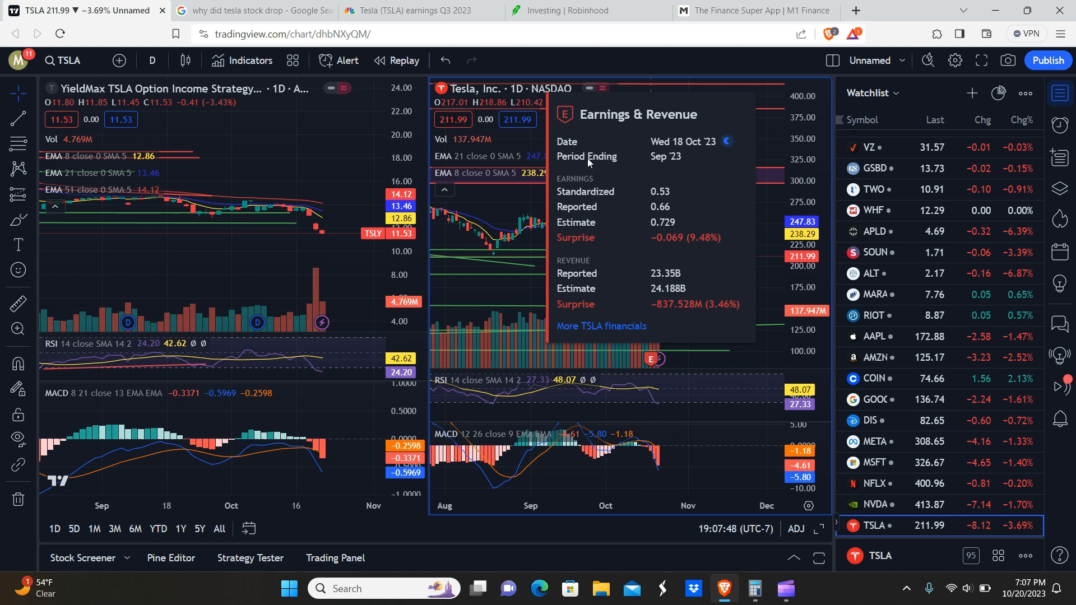
pyautogui.moveTo(677, 305)
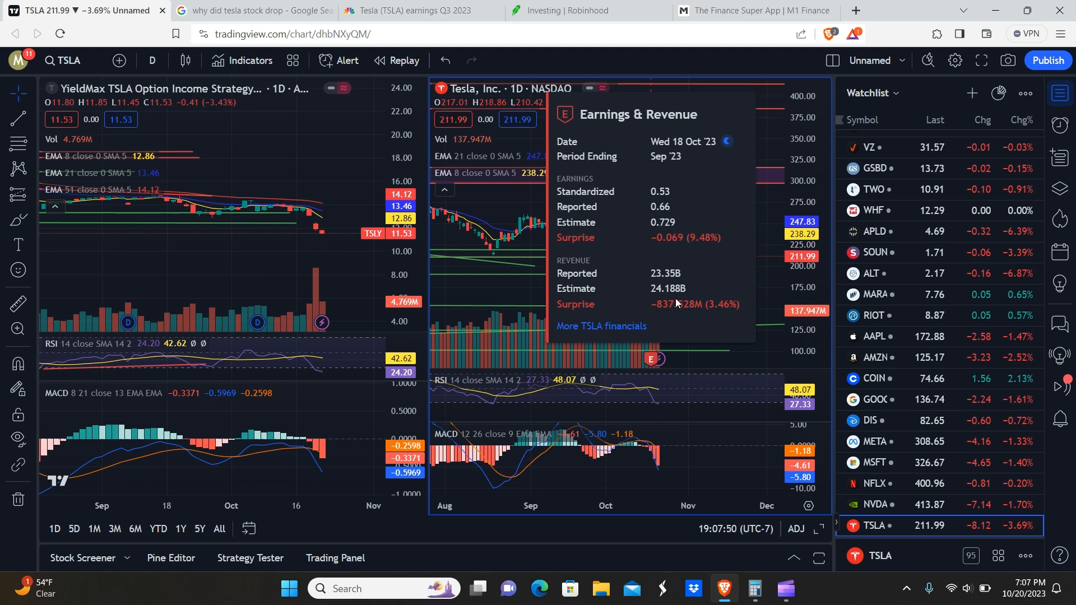
pyautogui.moveTo(626, 245)
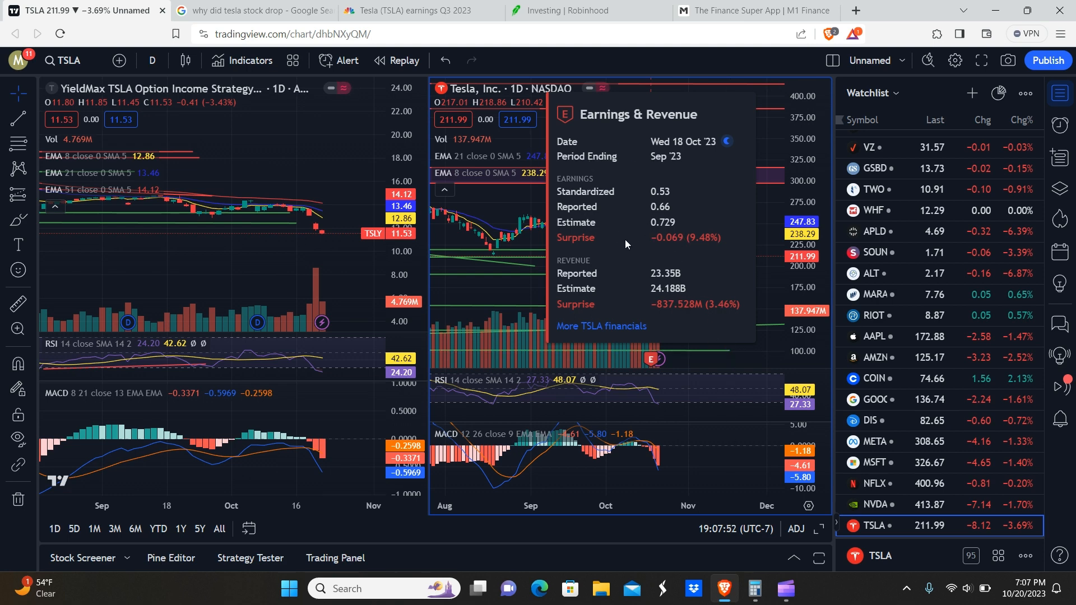
pyautogui.moveTo(666, 188)
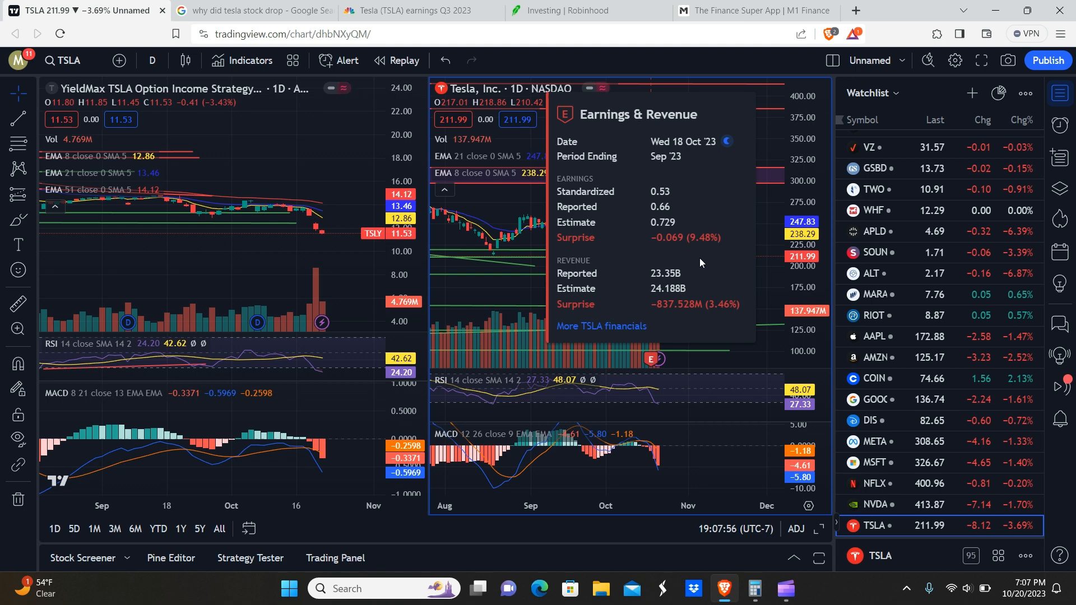
pyautogui.moveTo(677, 231)
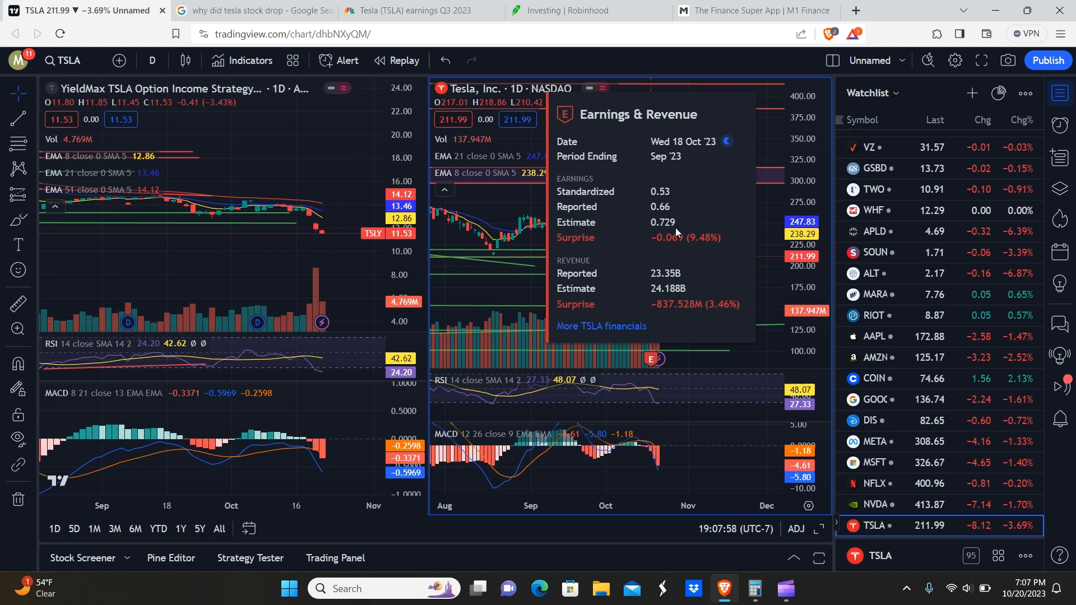
pyautogui.moveTo(701, 242)
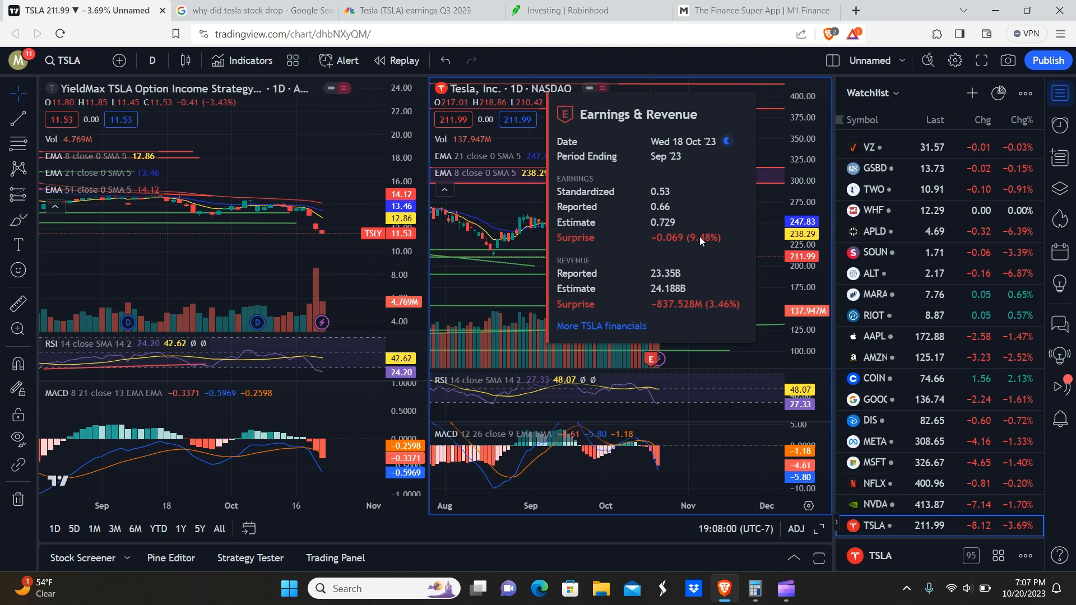
pyautogui.moveTo(621, 256)
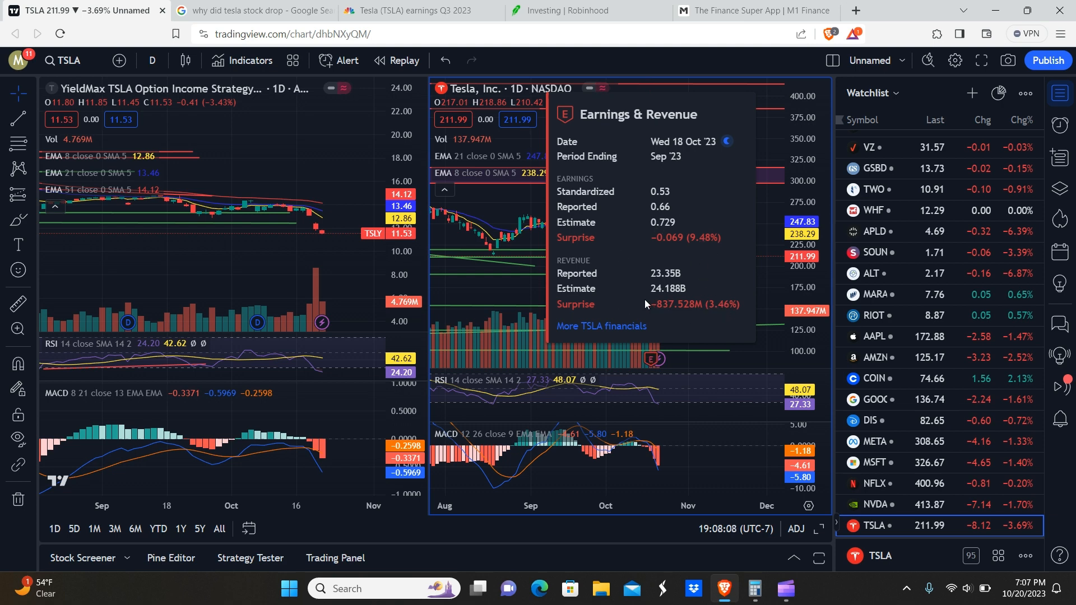
pyautogui.moveTo(655, 312)
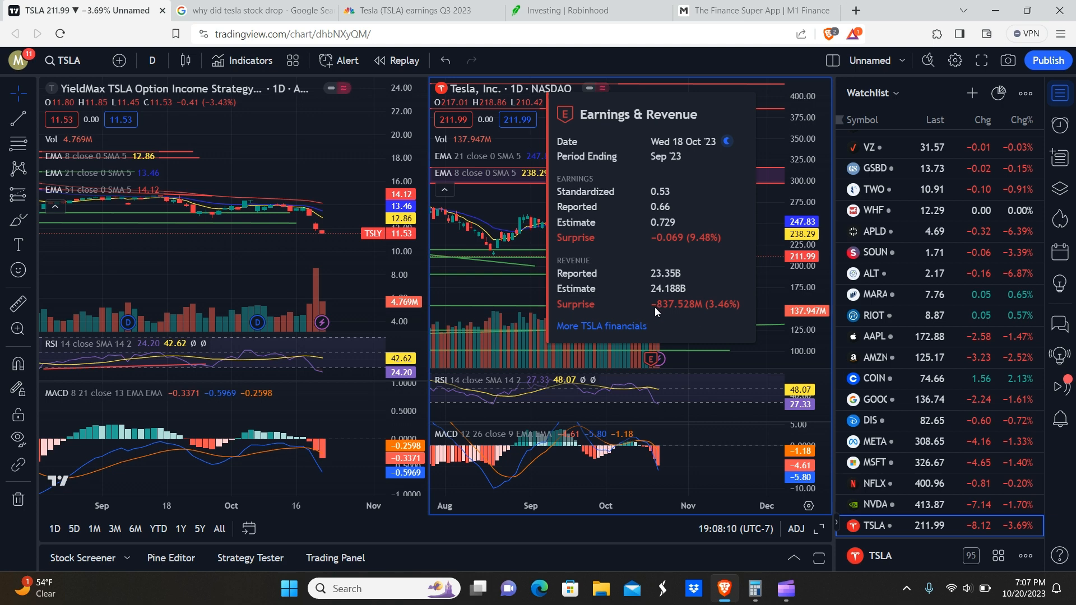
pyautogui.moveTo(747, 253)
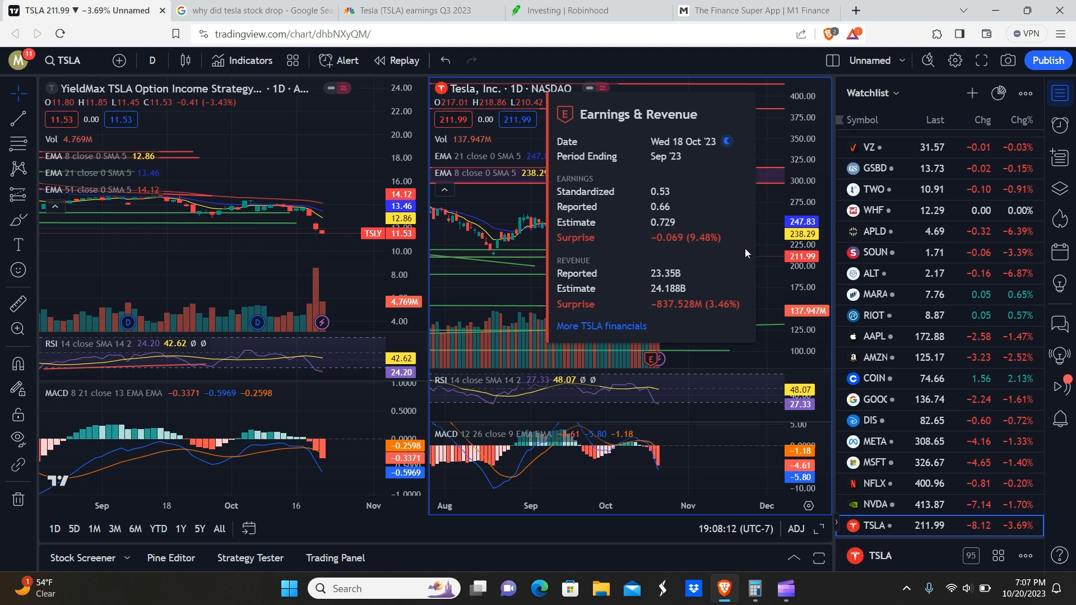
pyautogui.moveTo(760, 278)
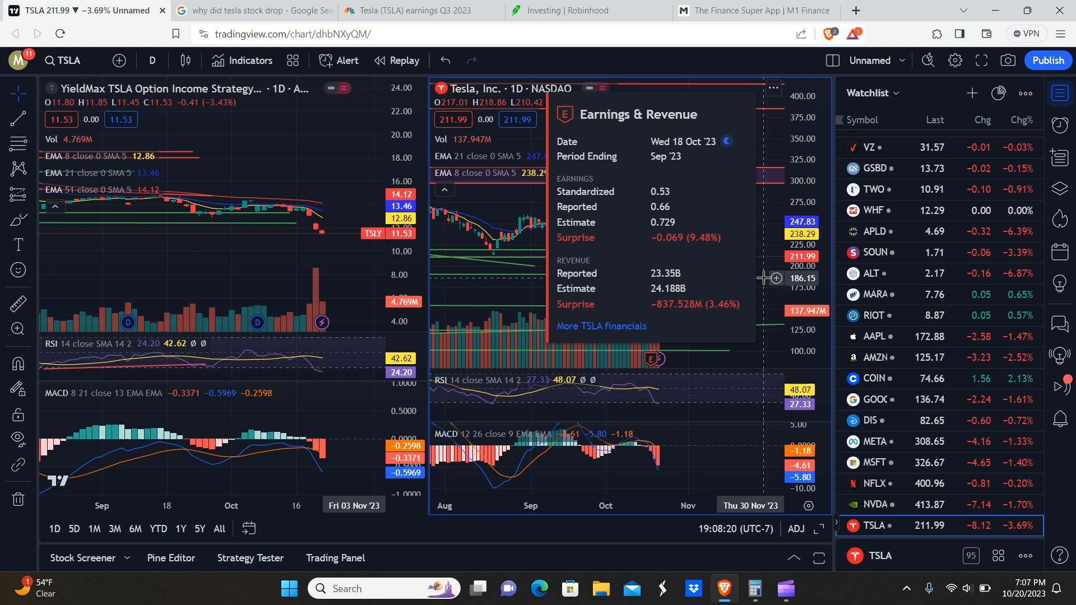
pyautogui.moveTo(697, 230)
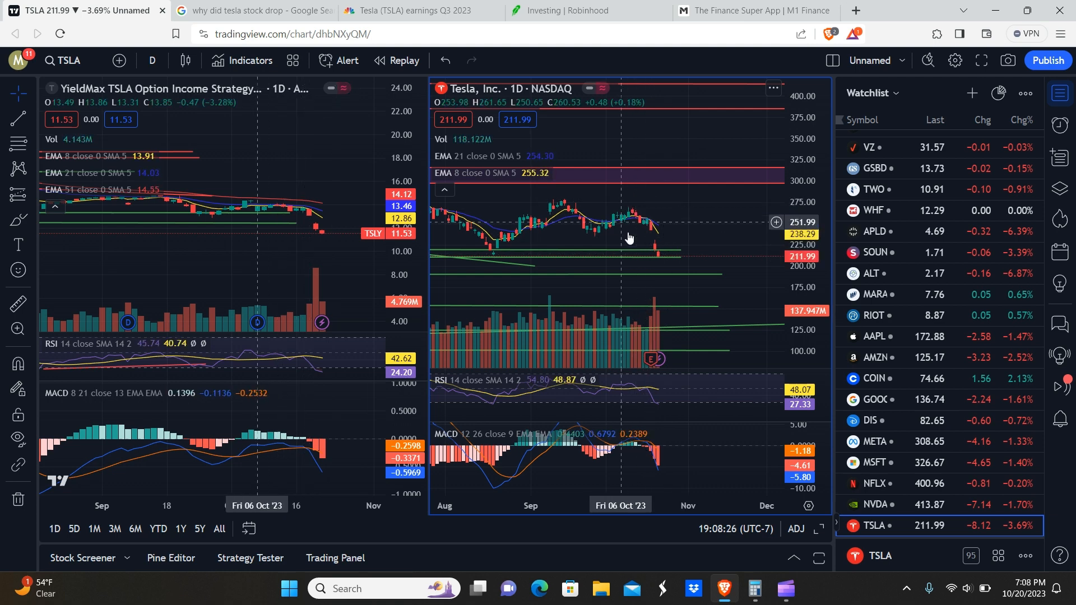
pyautogui.moveTo(677, 230)
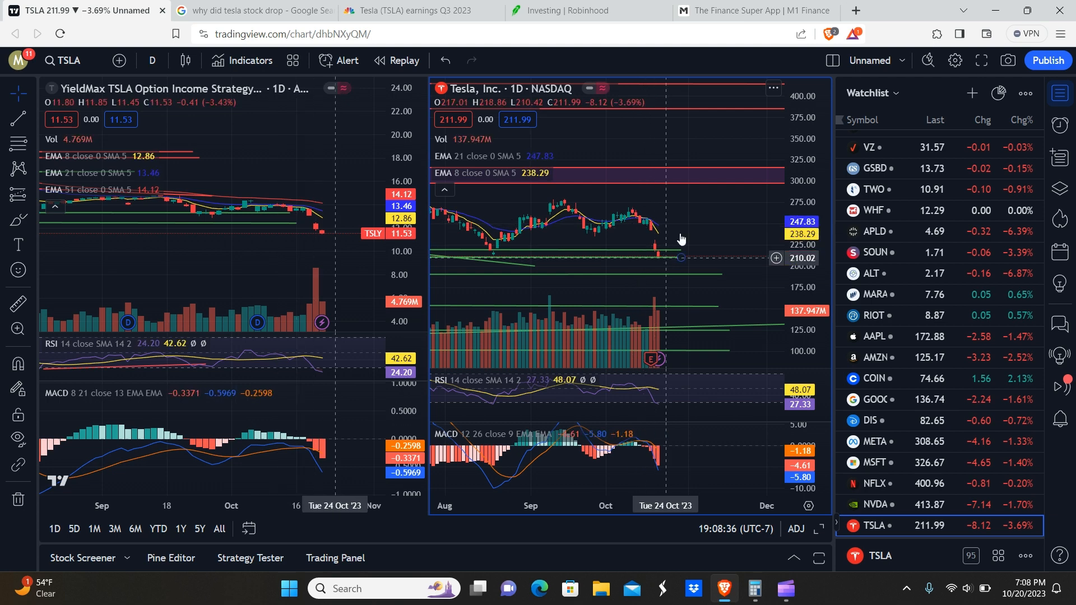
pyautogui.moveTo(680, 230)
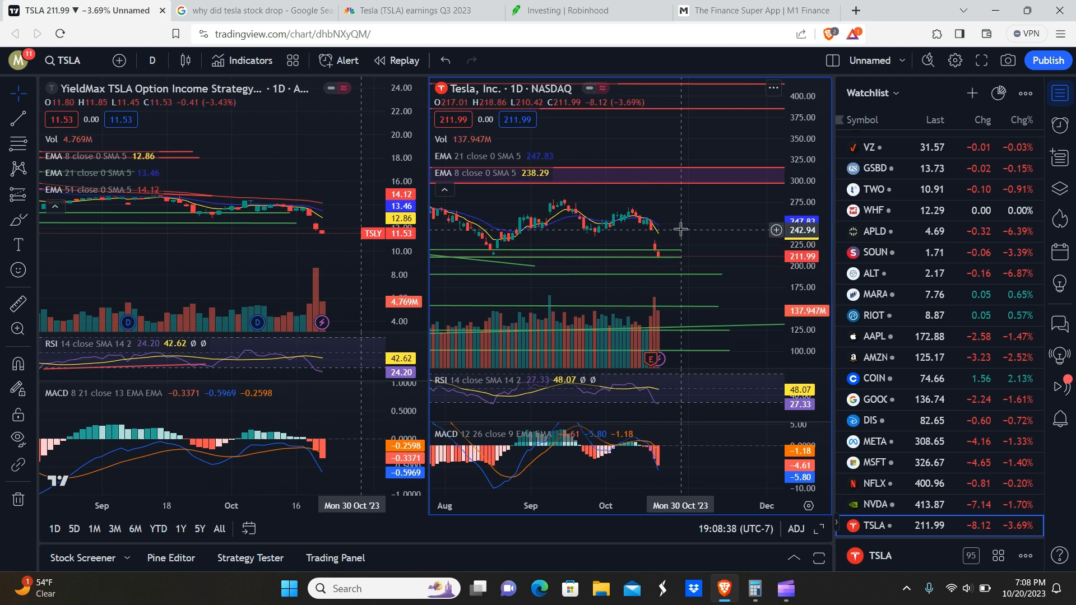
pyautogui.moveTo(693, 264)
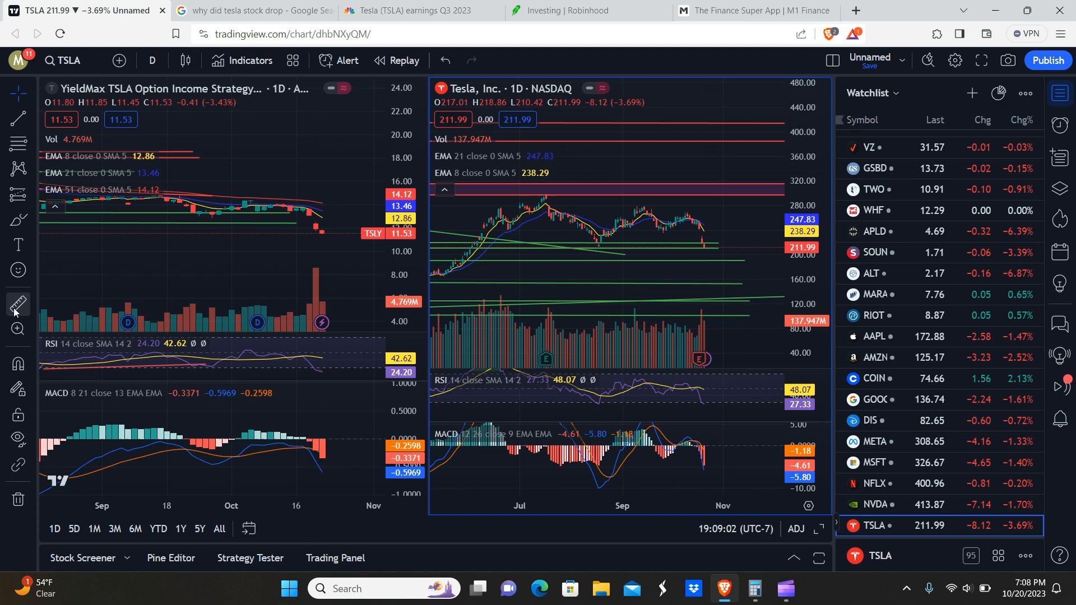
pyautogui.moveTo(539, 192)
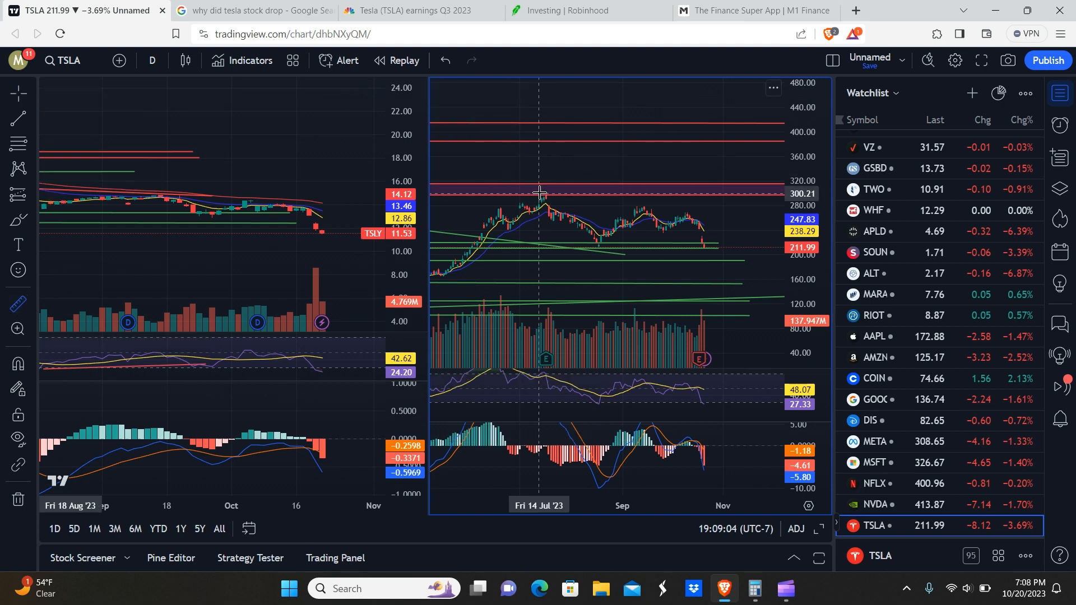
# Step: Measure Tesla's decline from the July 14 high: −$88.93, −29.62% over 122 days
pyautogui.moveTo(539, 191); pyautogui.dragTo(741, 248)
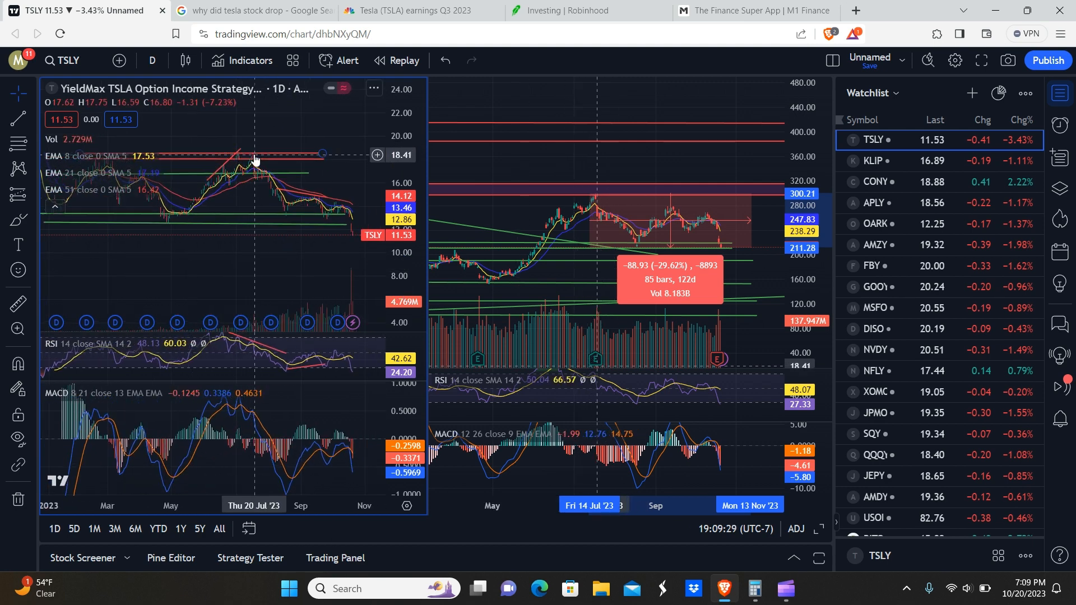
pyautogui.moveTo(253, 159)
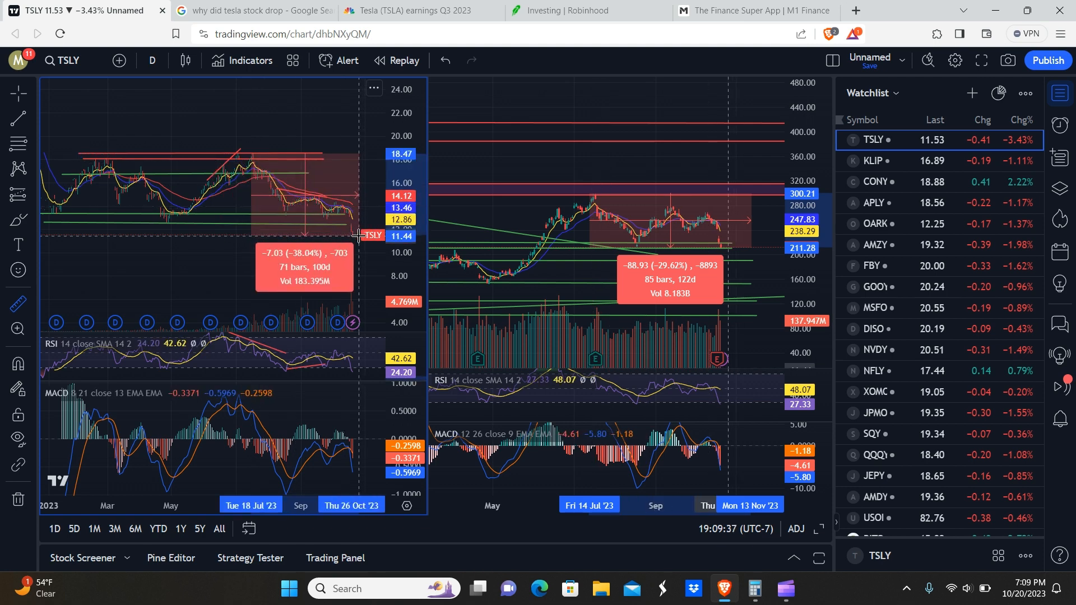
pyautogui.moveTo(224, 272)
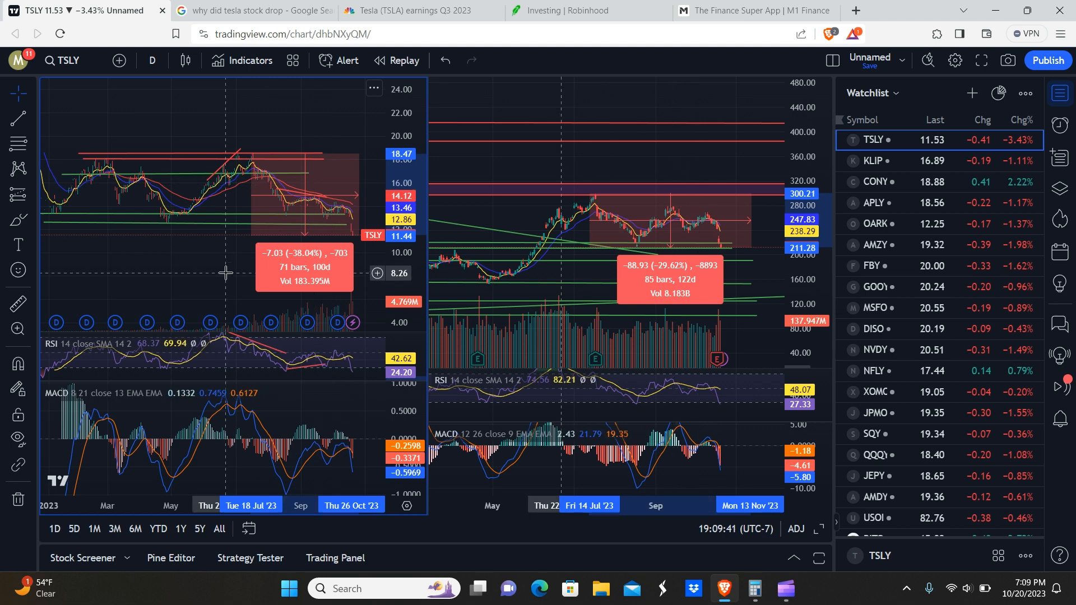
pyautogui.moveTo(184, 276)
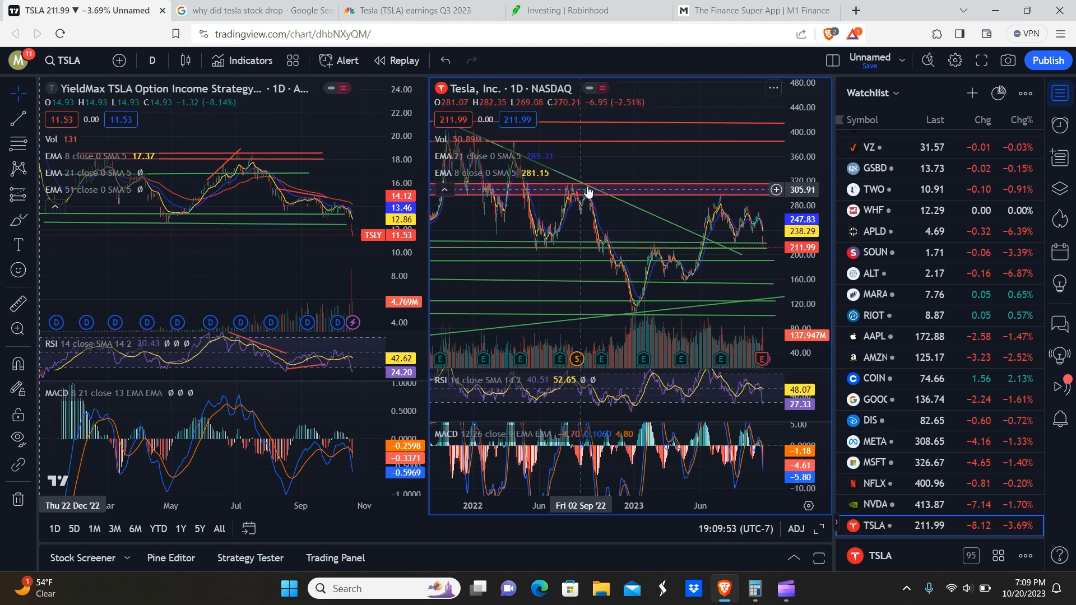
pyautogui.moveTo(674, 256)
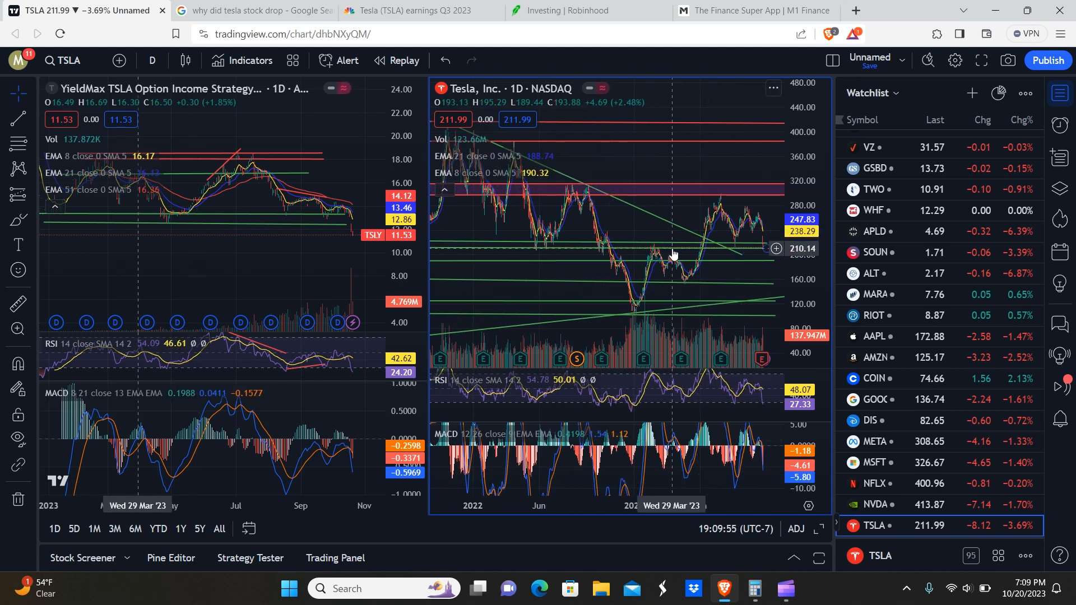
pyautogui.moveTo(660, 236)
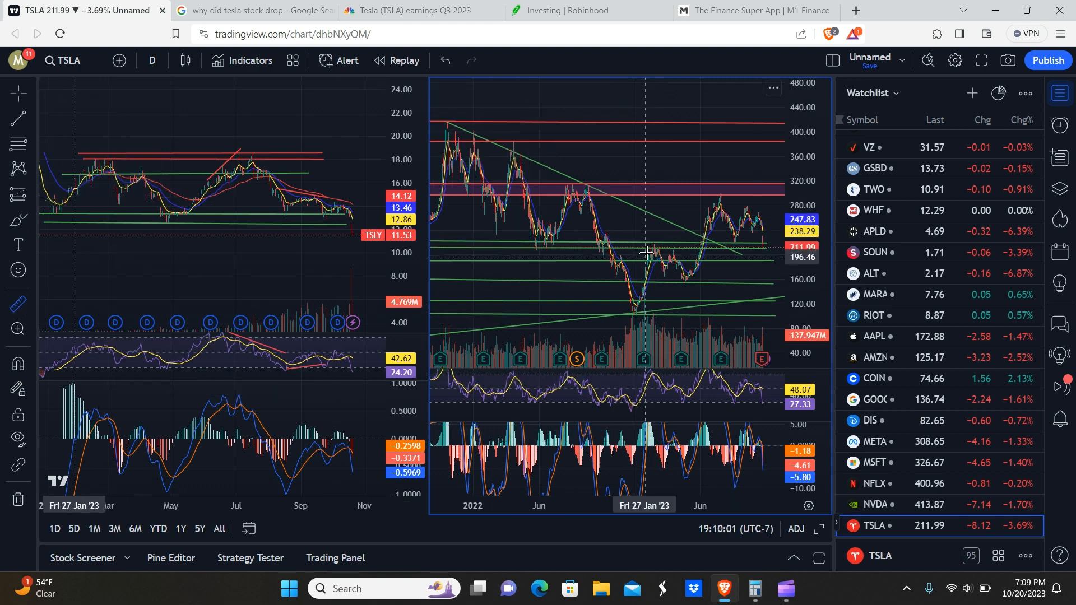
# Step: Measure Tesla's earlier −28.90% Feb–June 2023 decline and TSLY's −22.1% Feb–Apr 2023 drop
pyautogui.moveTo(643, 252); pyautogui.dragTo(702, 281)
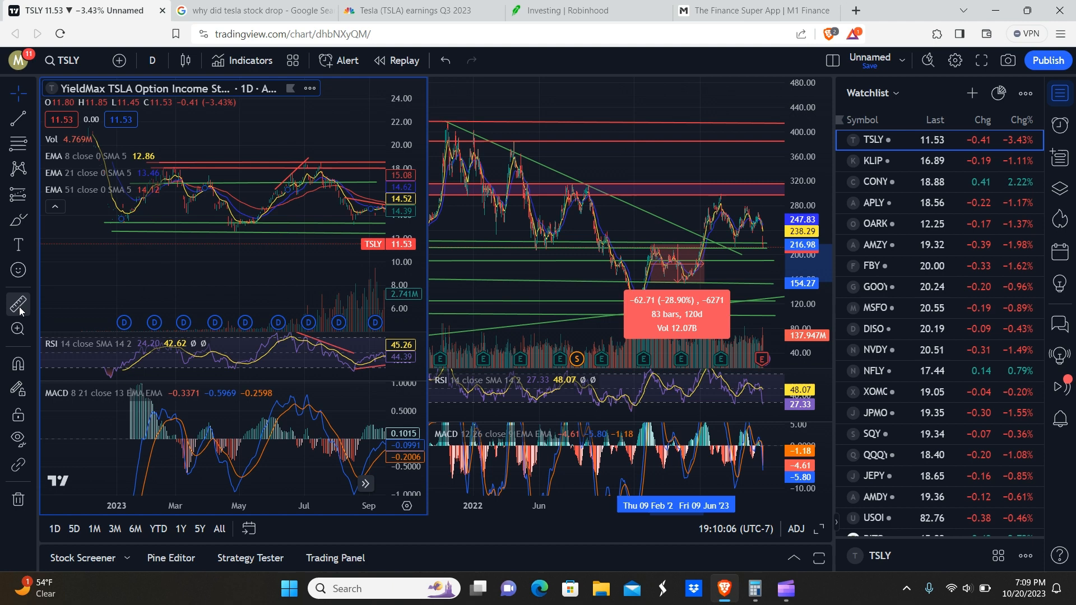
pyautogui.moveTo(182, 169)
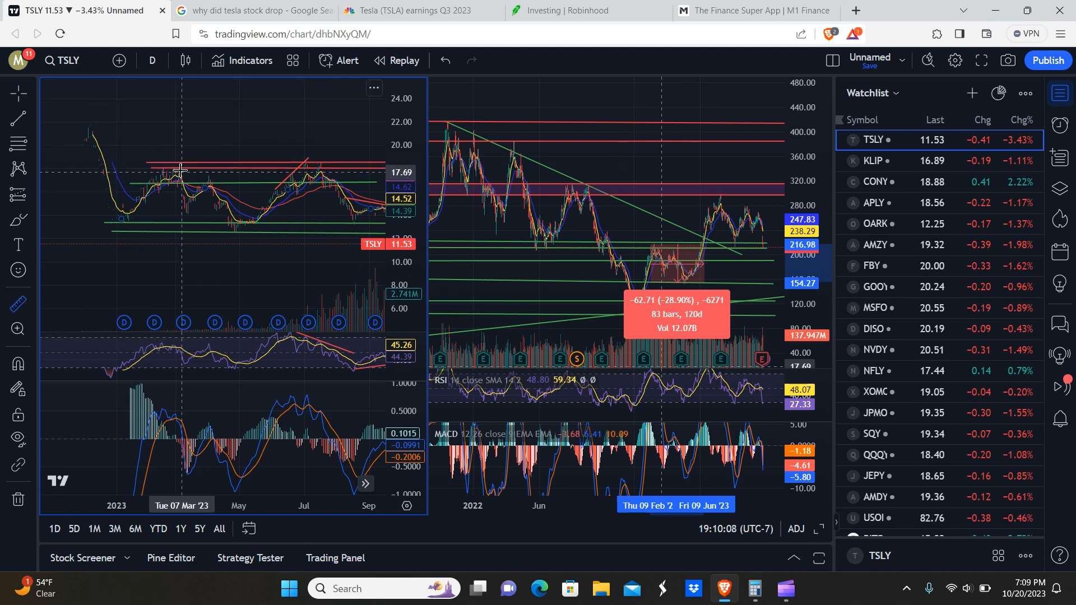
pyautogui.moveTo(170, 177)
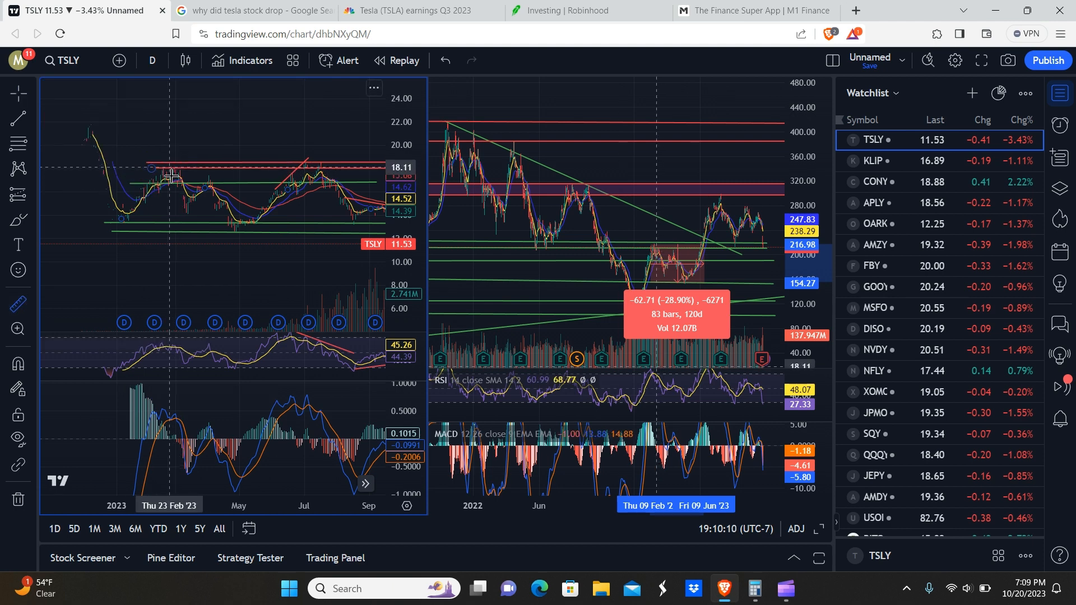
pyautogui.moveTo(169, 182); pyautogui.dragTo(246, 220)
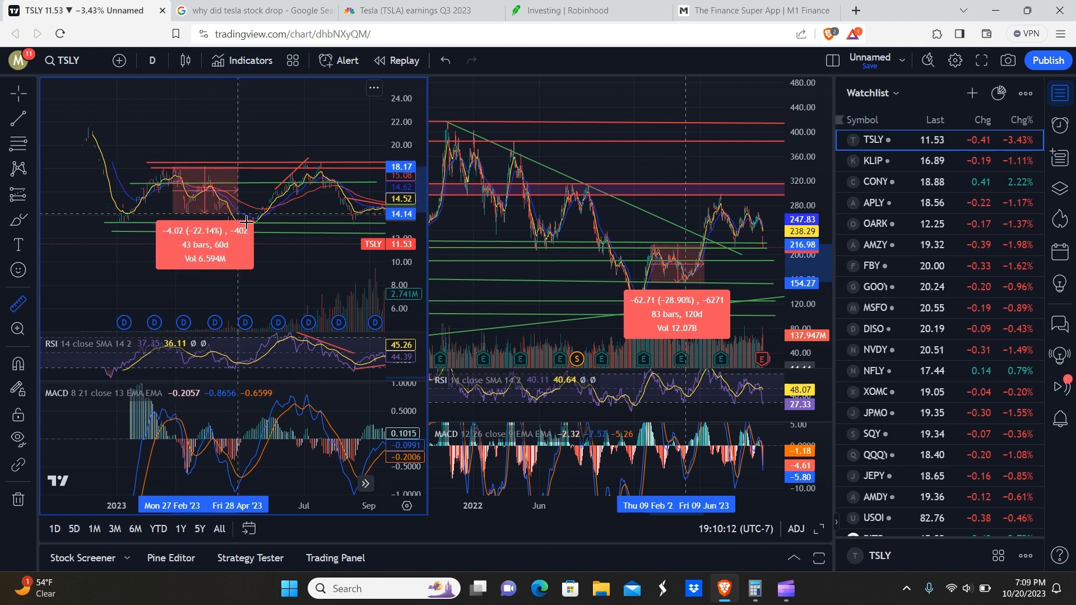
pyautogui.moveTo(243, 219); pyautogui.dragTo(268, 230)
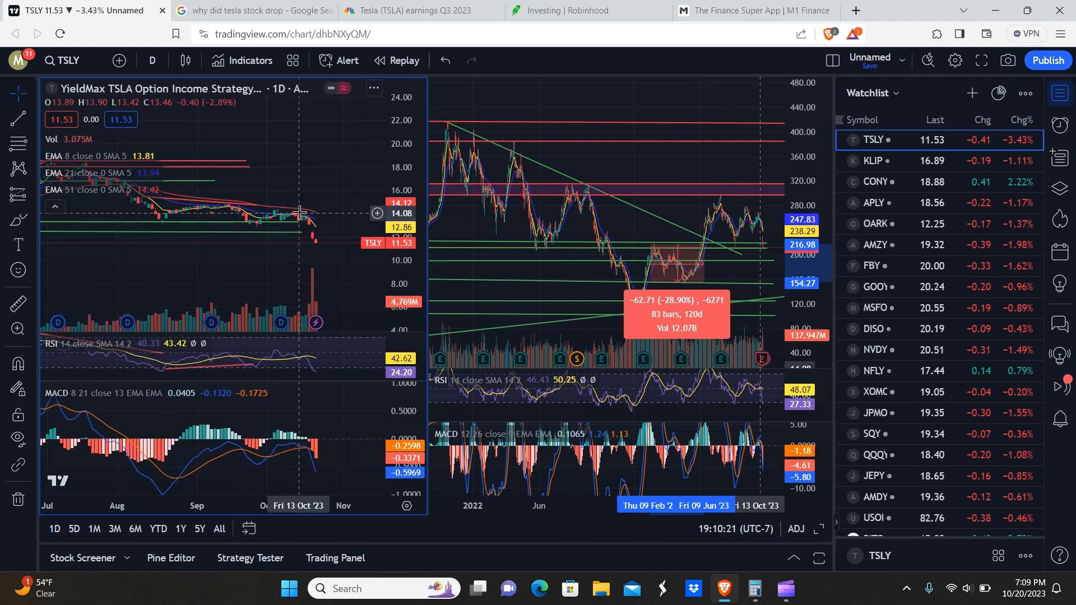
pyautogui.moveTo(321, 245)
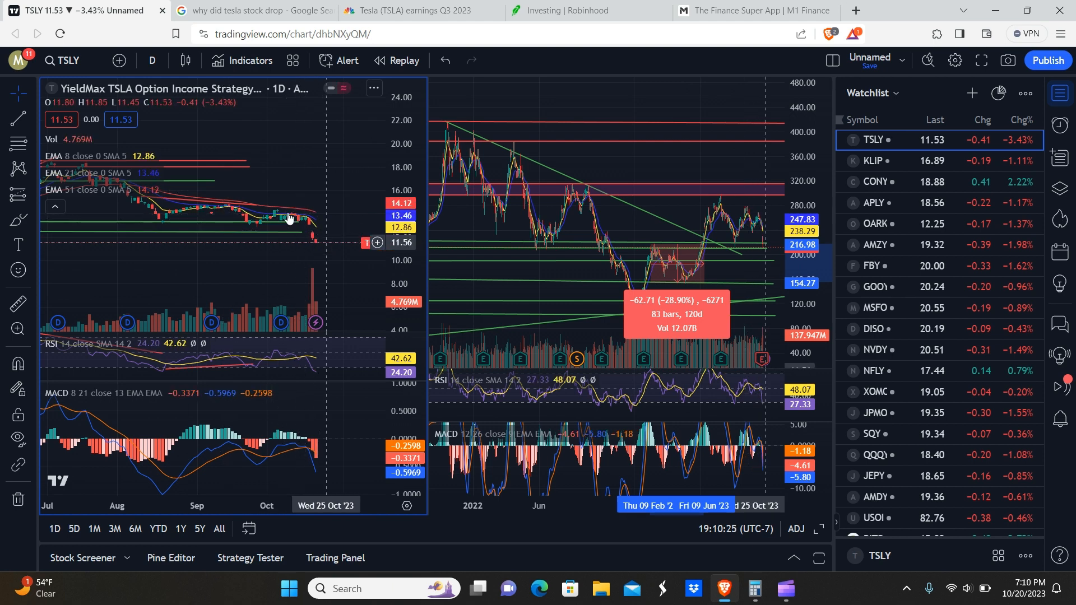
pyautogui.moveTo(269, 250)
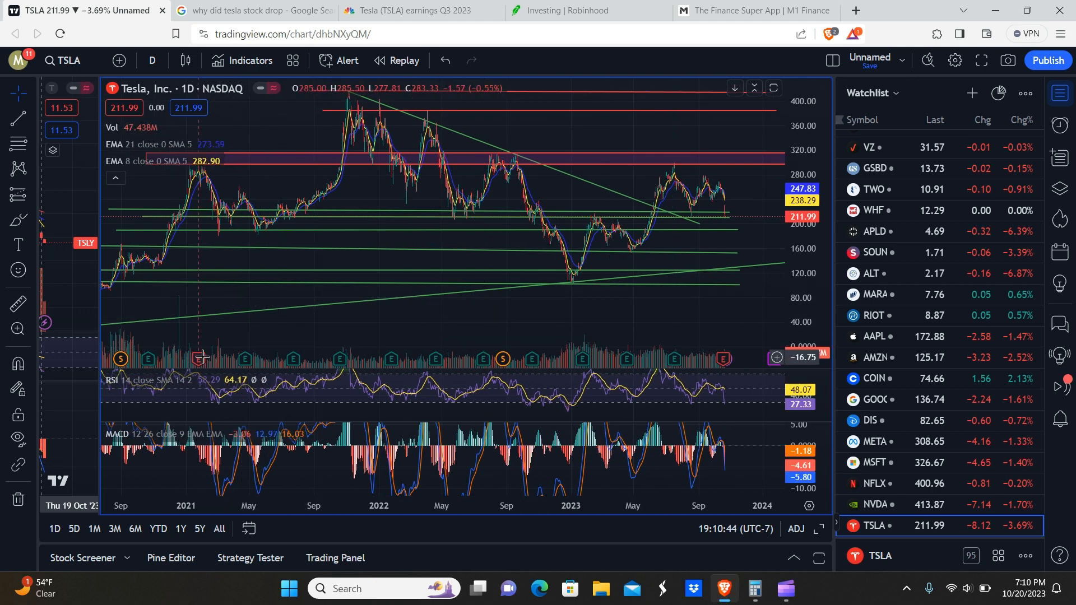
pyautogui.moveTo(200, 359)
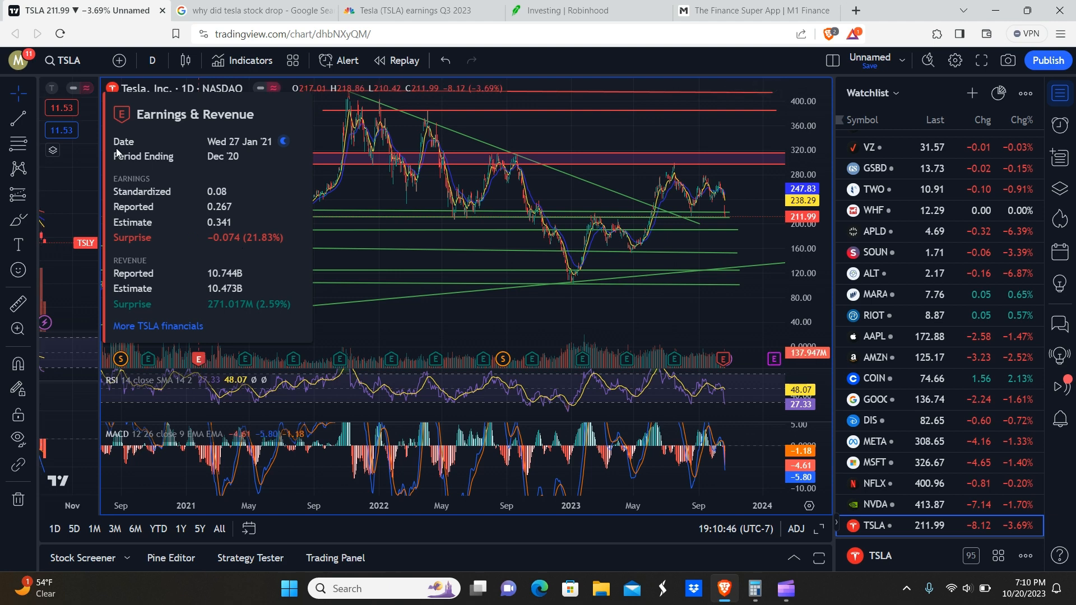
pyautogui.moveTo(151, 206)
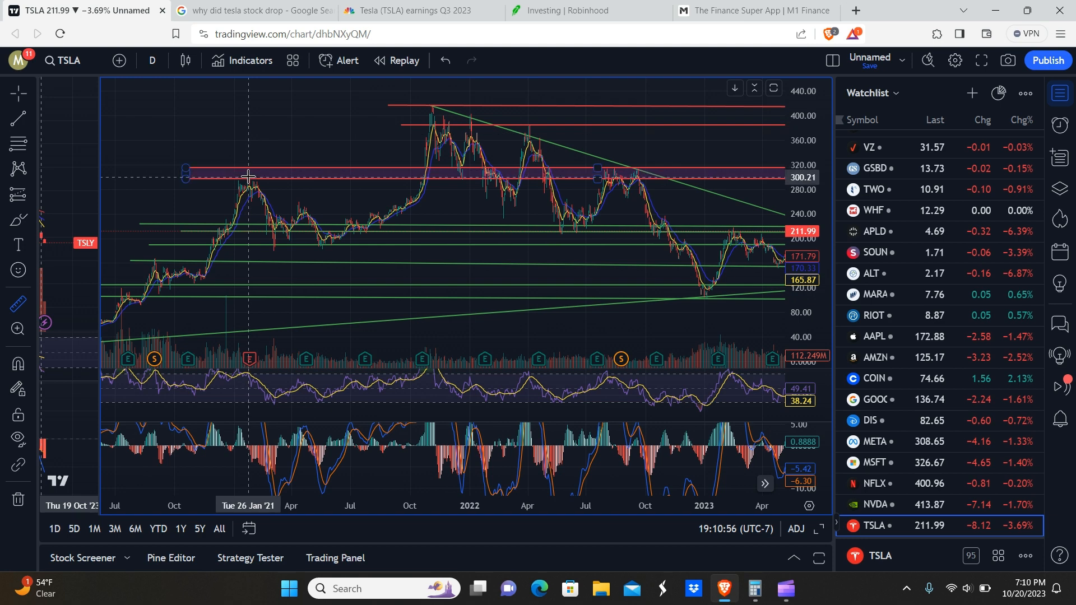
# Step: Measure Tesla's drop from the Jan 26 '21 high to May 2021: −$54.73, −18.23% over 101 days
pyautogui.moveTo(249, 176); pyautogui.dragTo(316, 220)
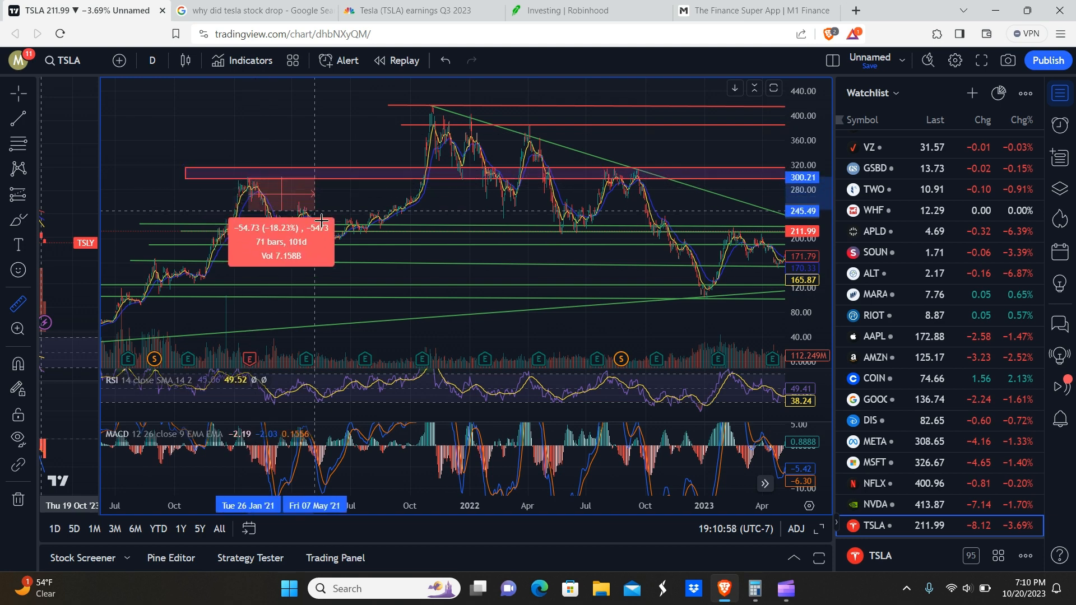
pyautogui.moveTo(314, 220); pyautogui.dragTo(351, 246)
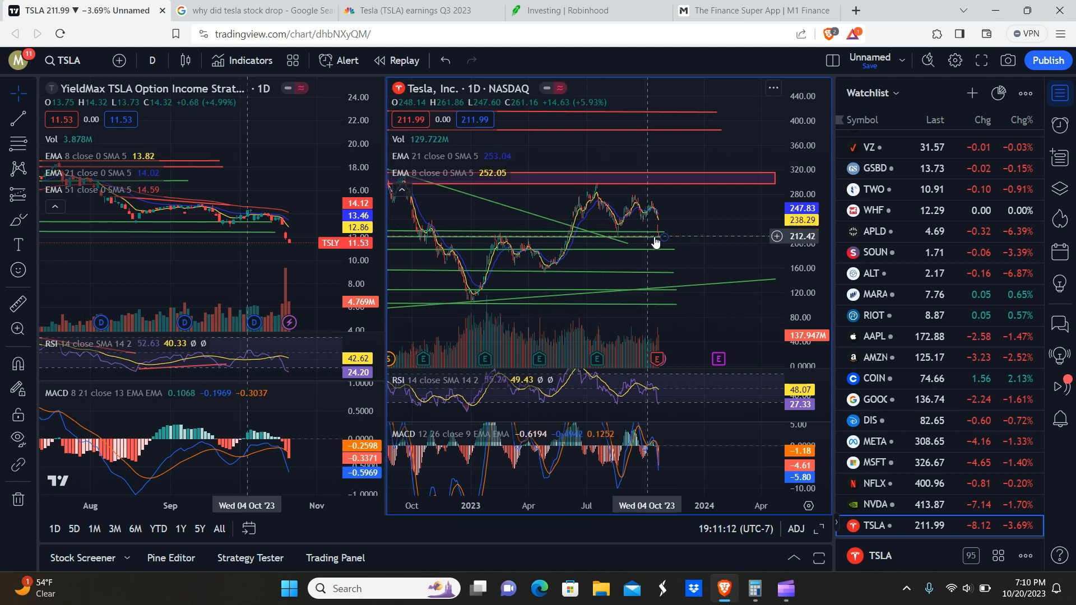
pyautogui.moveTo(491, 244)
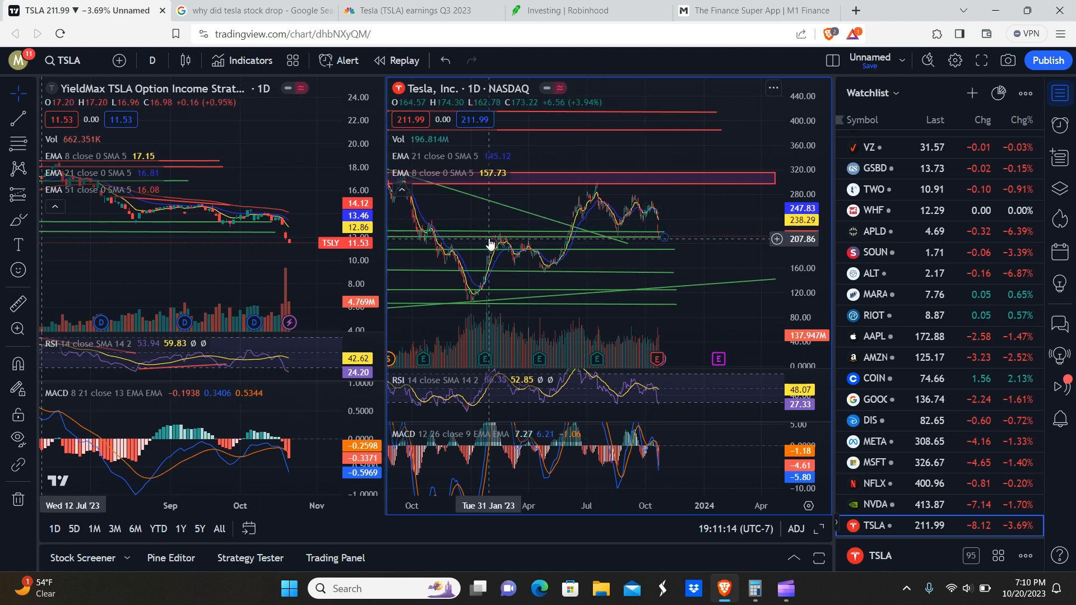
pyautogui.moveTo(662, 244)
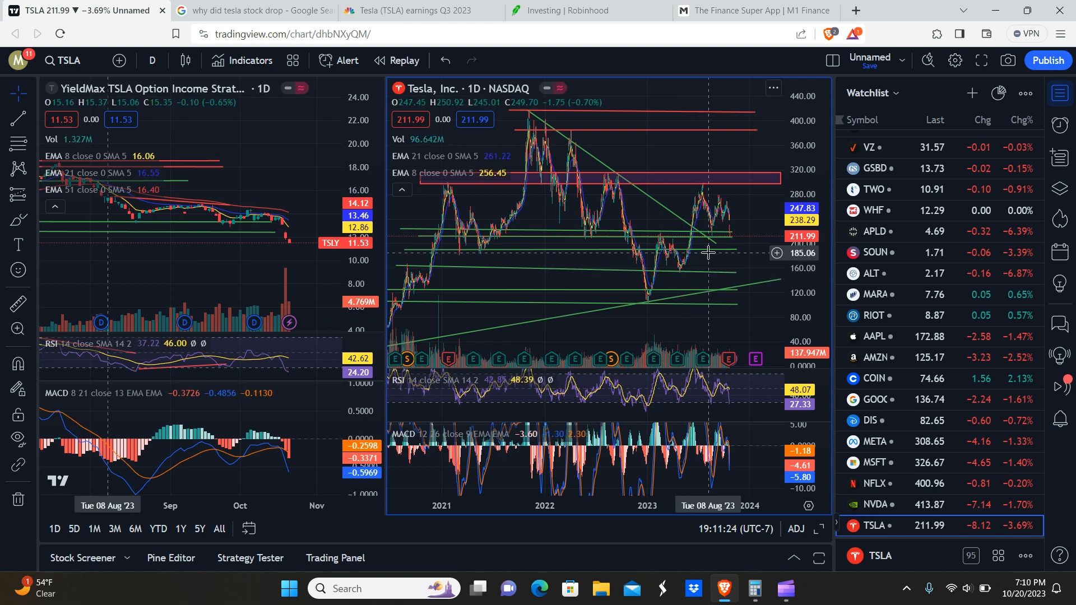
pyautogui.moveTo(700, 256)
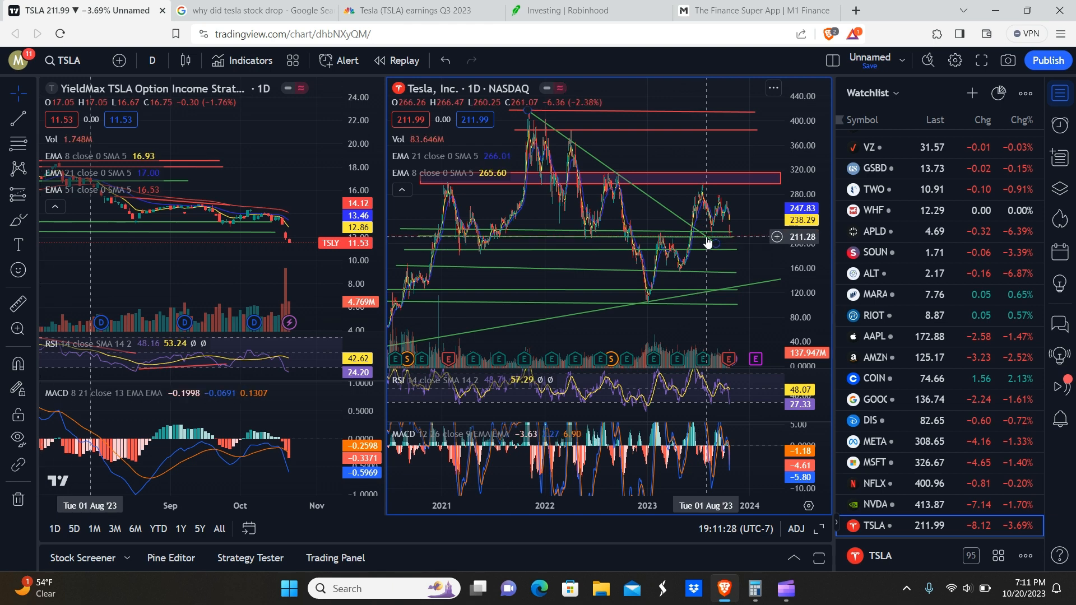
pyautogui.moveTo(702, 278)
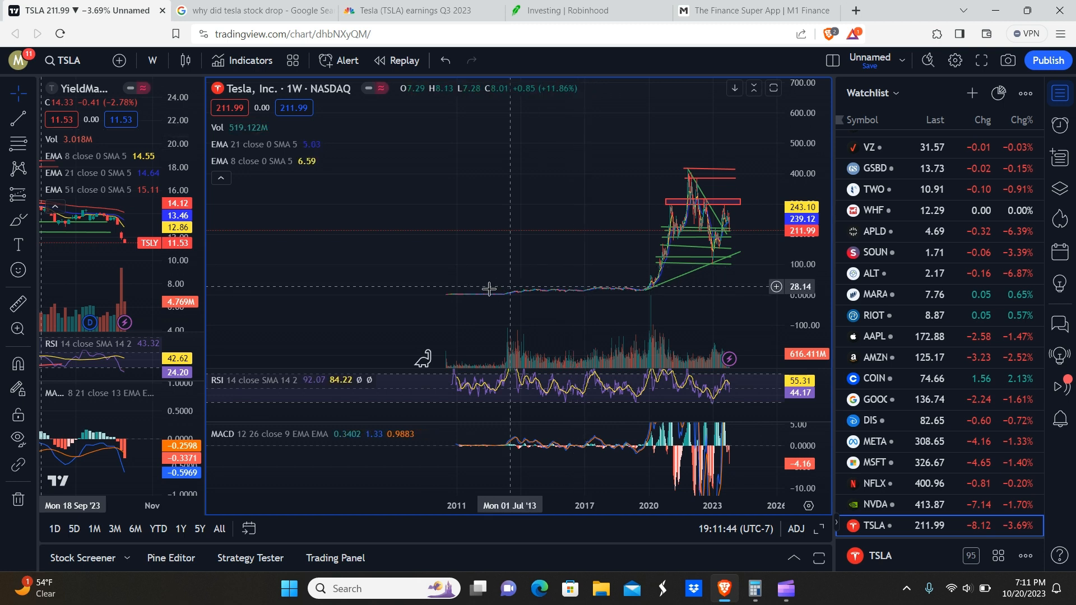
pyautogui.moveTo(641, 293)
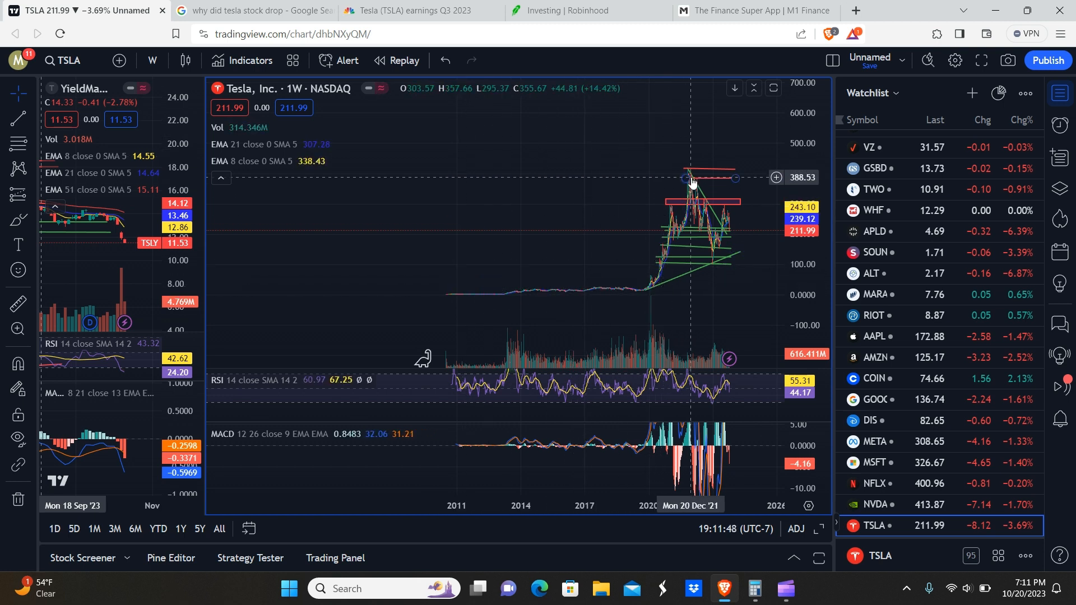
pyautogui.moveTo(516, 308)
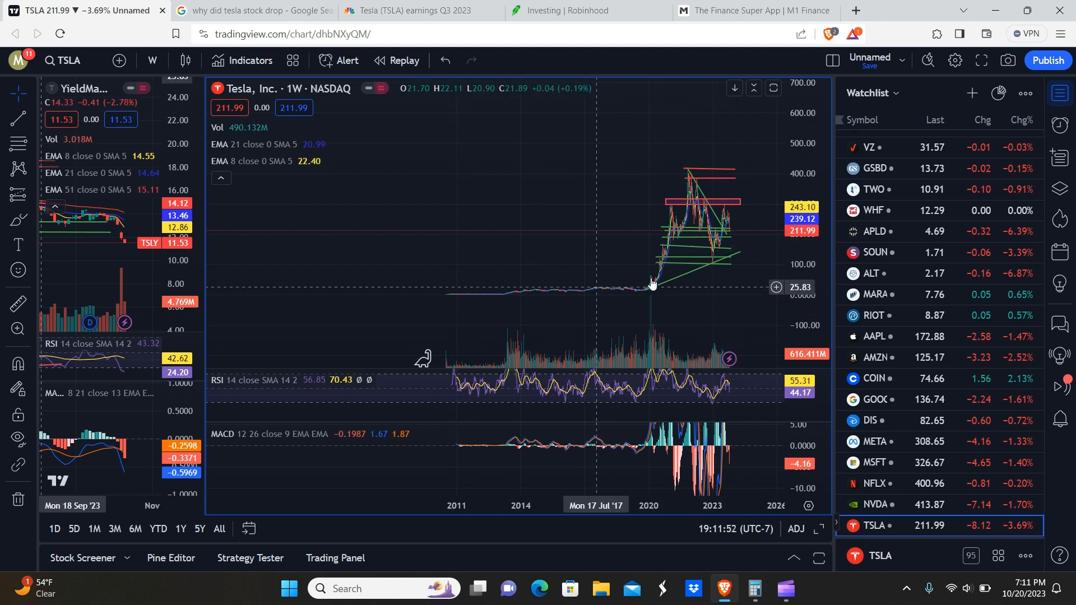
pyautogui.moveTo(704, 118)
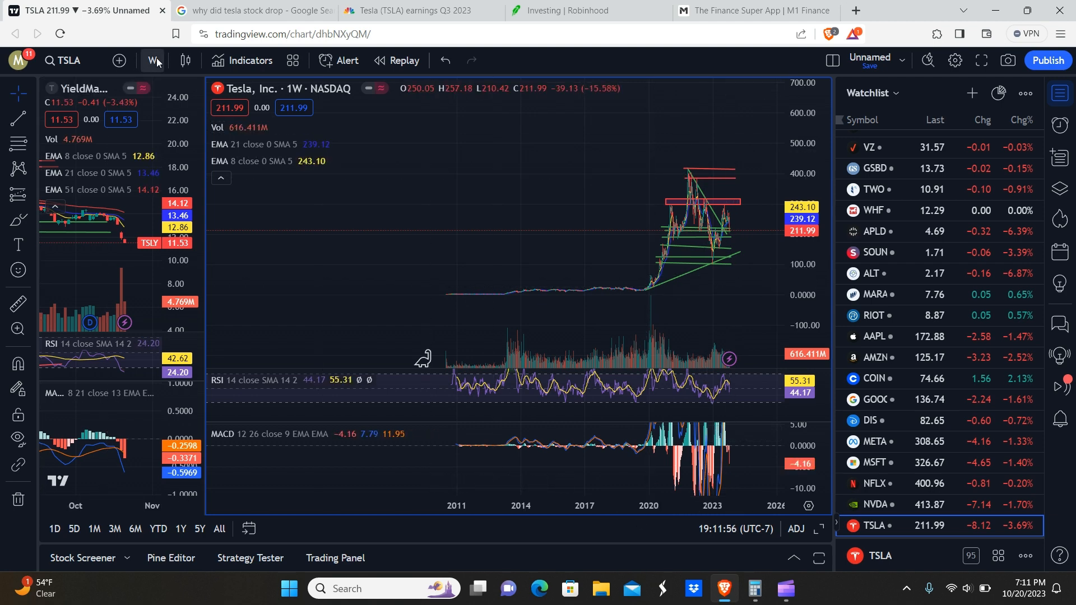
# Step: Switch the Tesla chart to the 1-day interval to match the daily TSLY chart
pyautogui.click(152, 60)
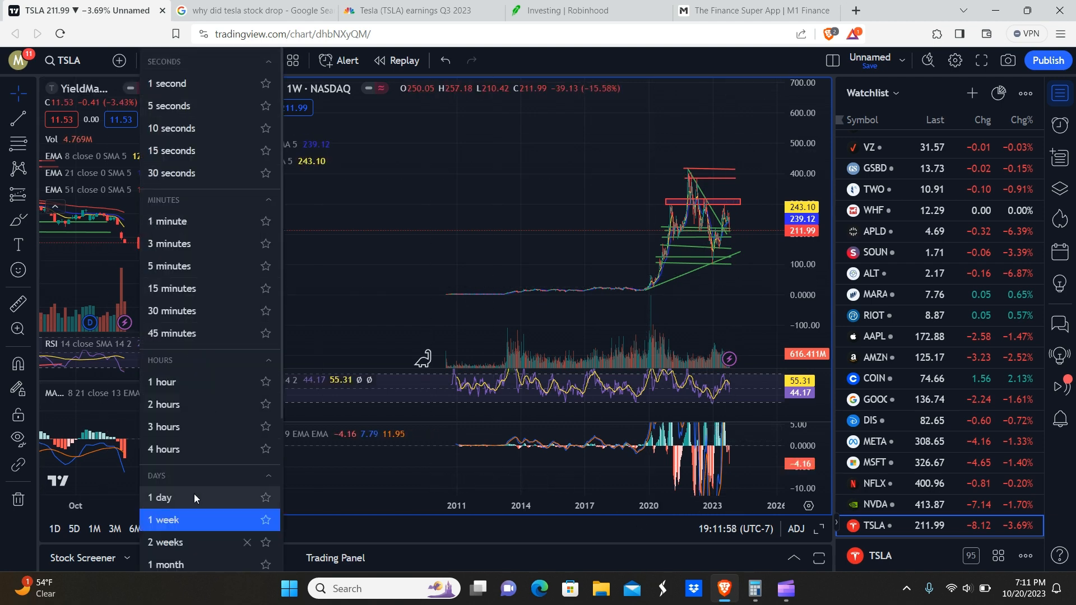
pyautogui.click(159, 498)
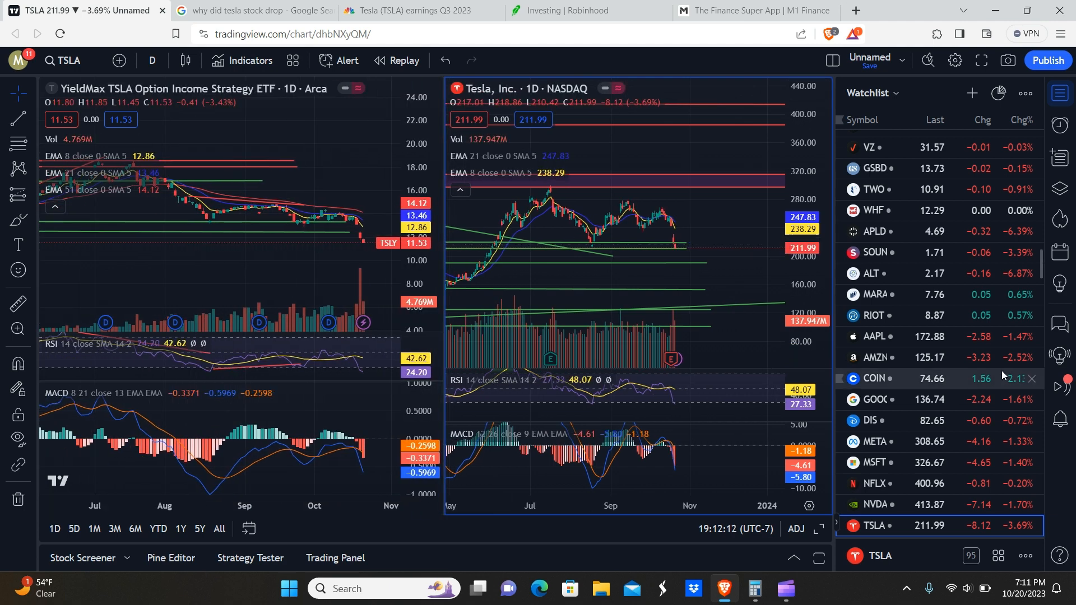
# Step: Scroll the watchlist down past TSLA toward SQ, XOM and JPM
pyautogui.scroll(-3)
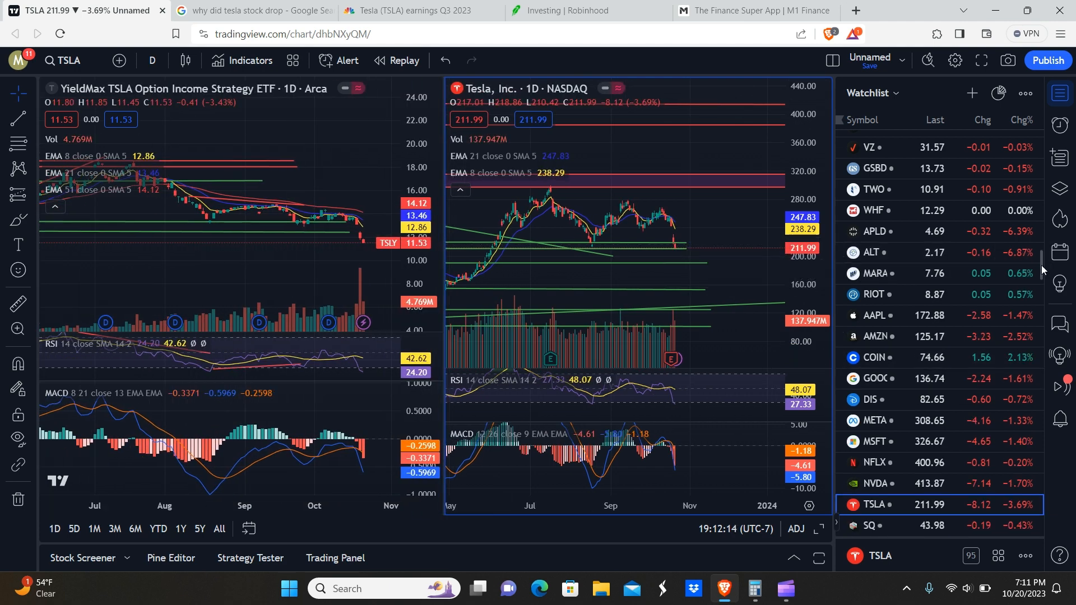
pyautogui.scroll(-3)
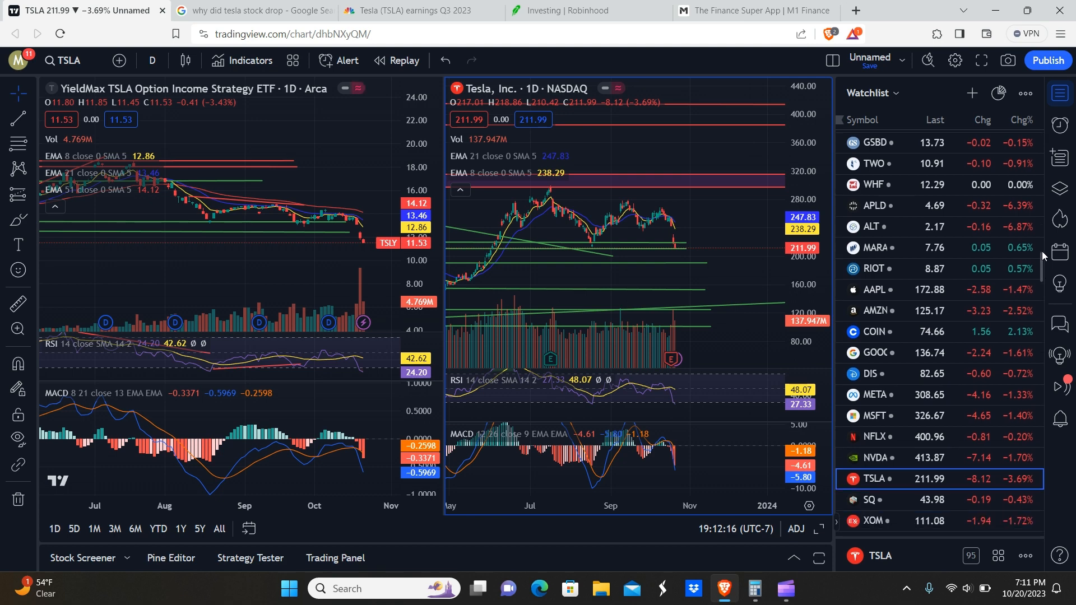
pyautogui.scroll(-3)
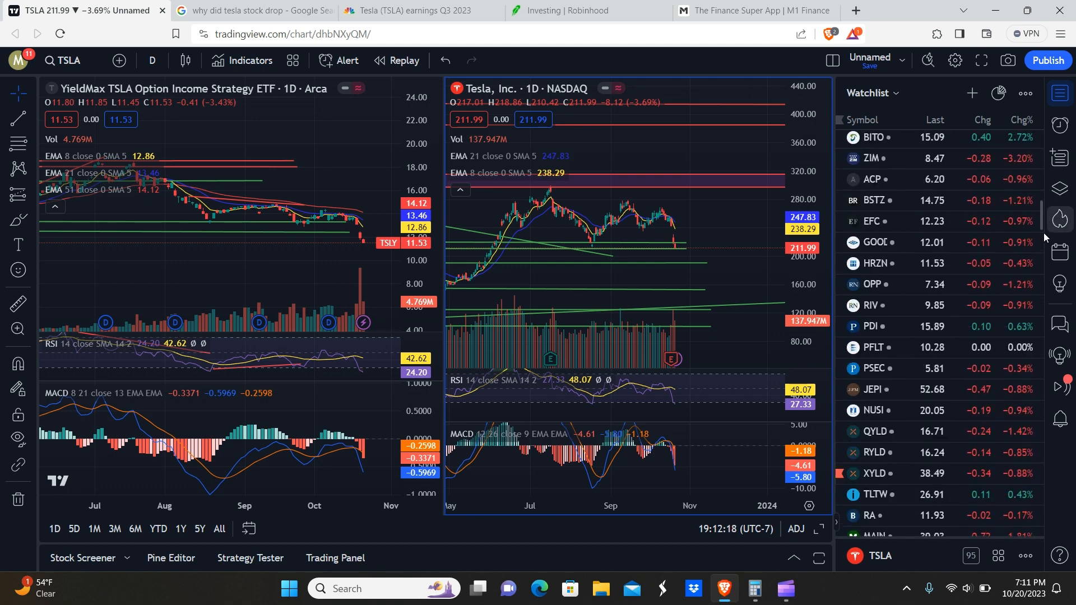
pyautogui.scroll(-3)
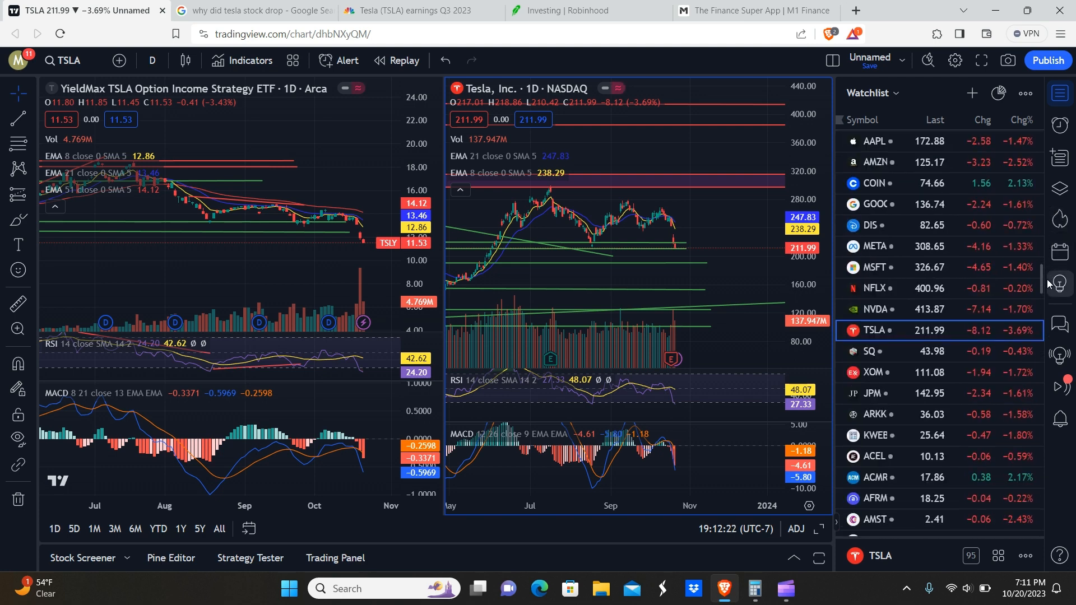
pyautogui.scroll(-3)
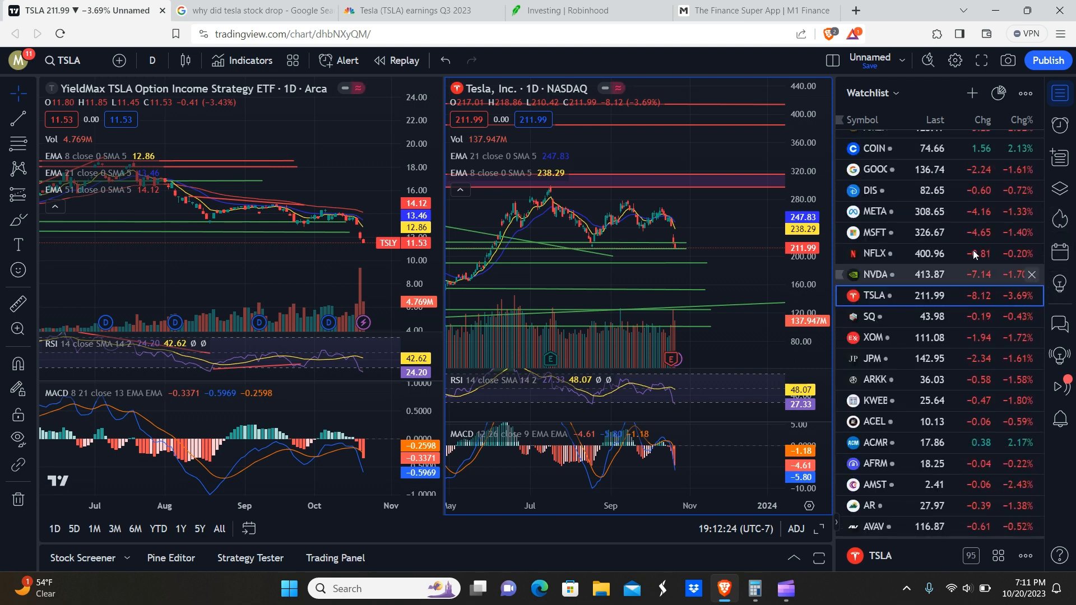
# Step: Load NFLX into the right chart and NFLY into the left chart, then return to Robinhood
pyautogui.click(874, 234)
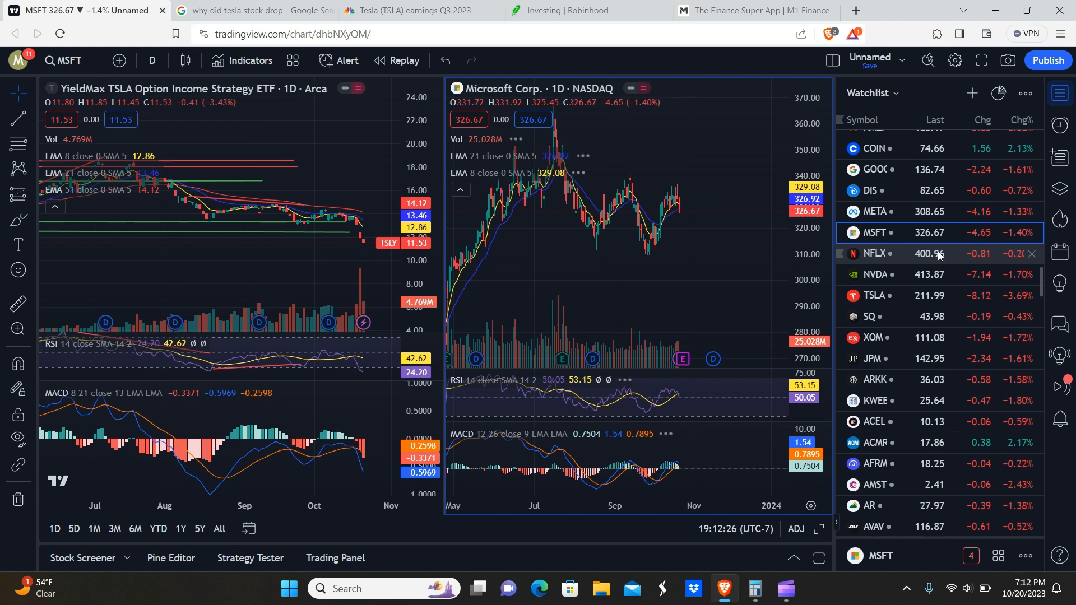
pyautogui.click(874, 254)
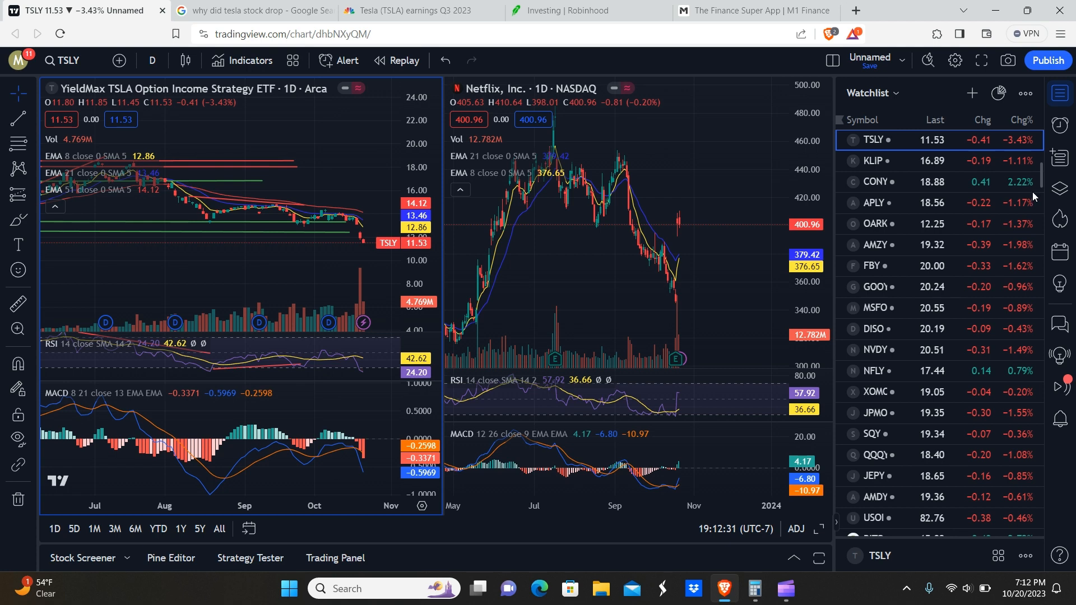
pyautogui.click(873, 371)
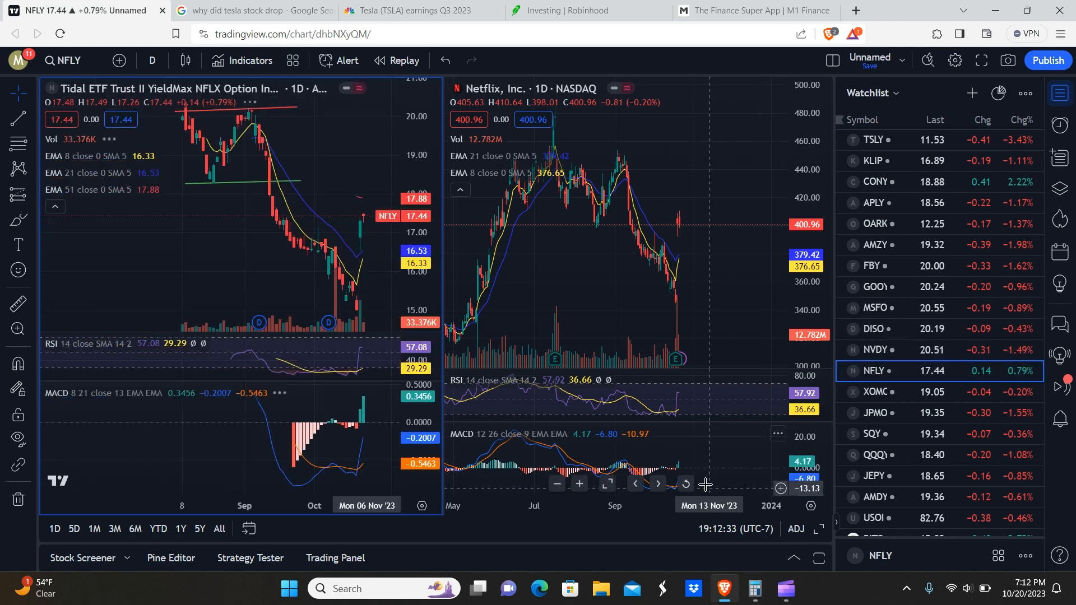
pyautogui.click(569, 10)
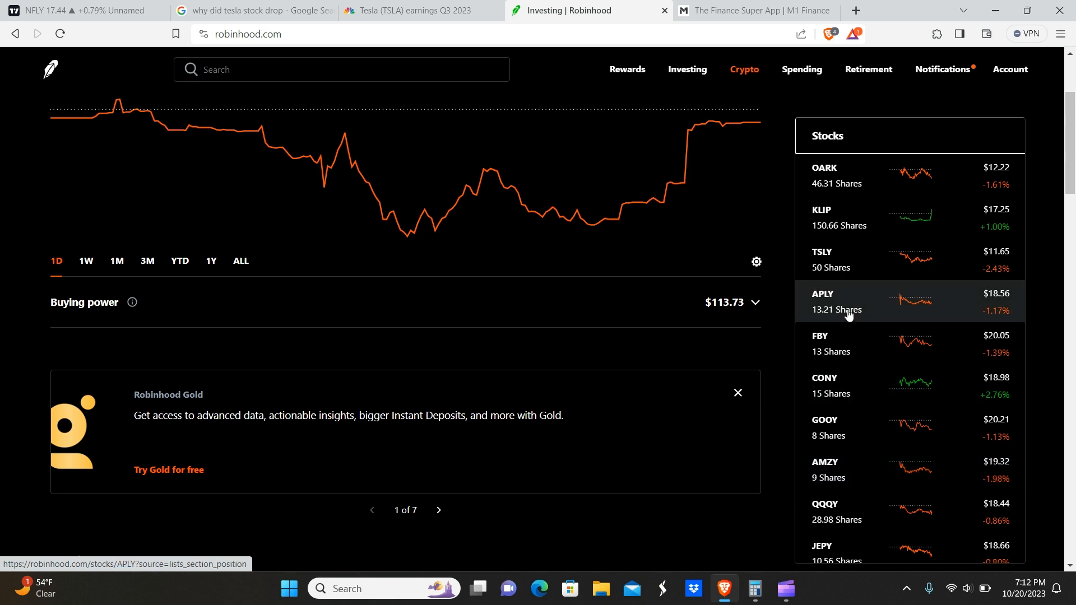
pyautogui.moveTo(820, 250)
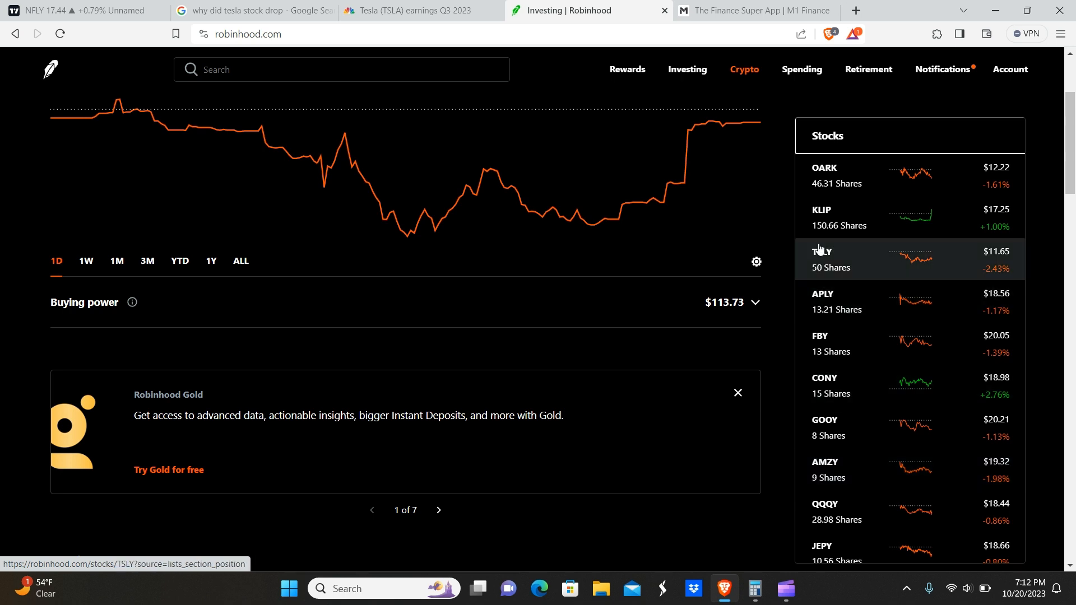
pyautogui.moveTo(873, 515)
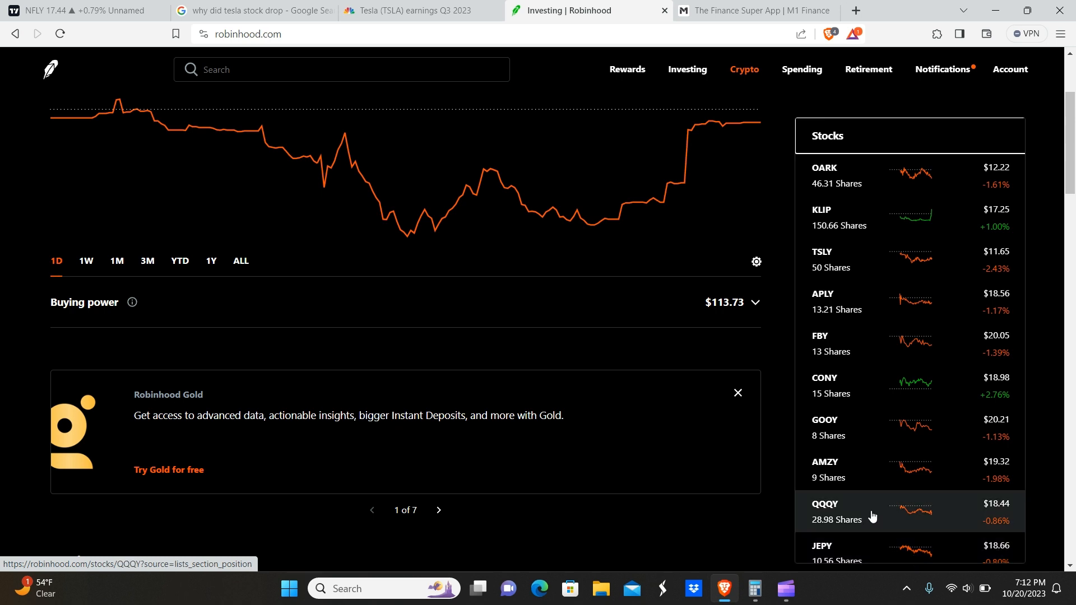
pyautogui.moveTo(639, 72)
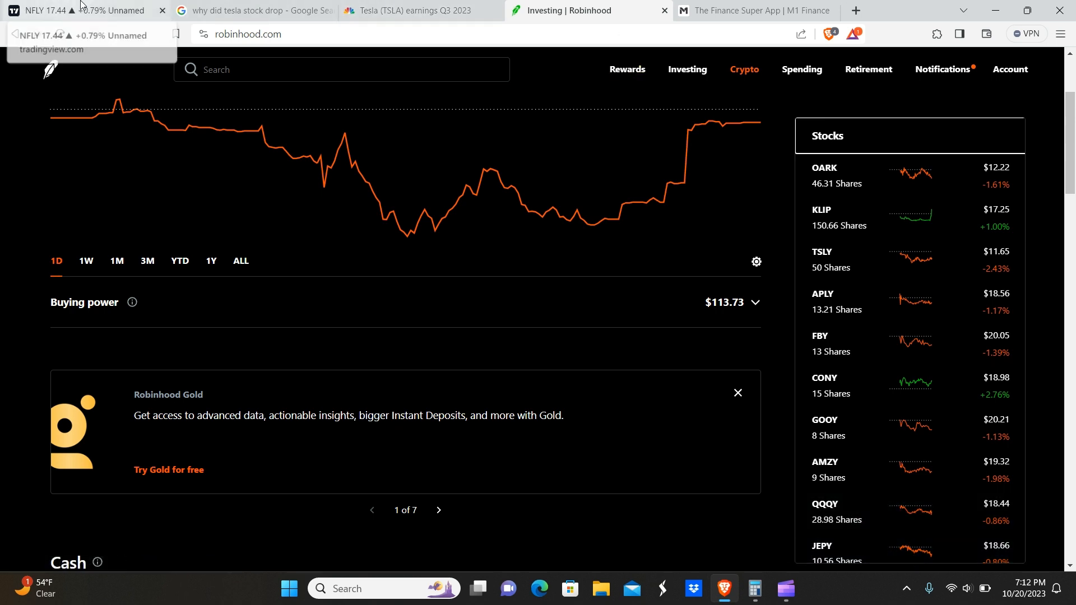
pyautogui.moveTo(883, 485)
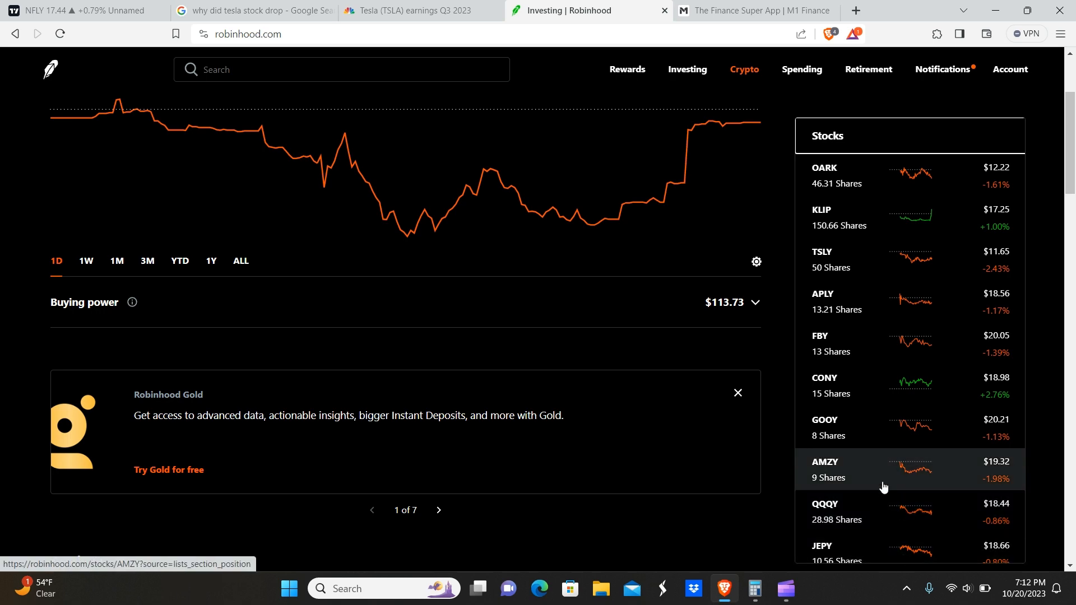
# Step: Return to TradingView and zoom the Netflix and NFLY charts into the August–October range
pyautogui.click(84, 9)
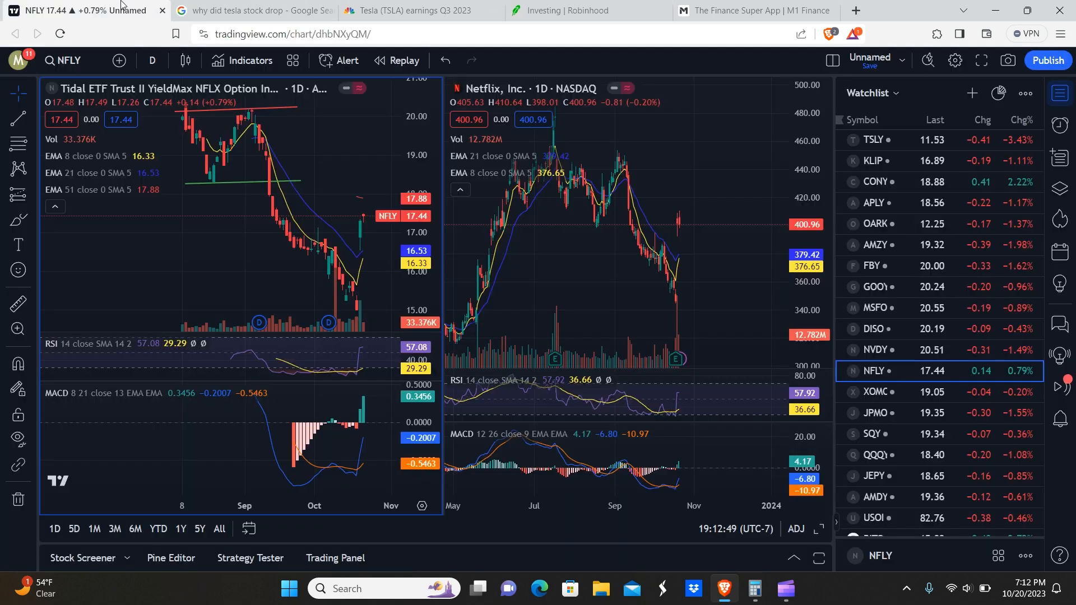
pyautogui.moveTo(706, 504)
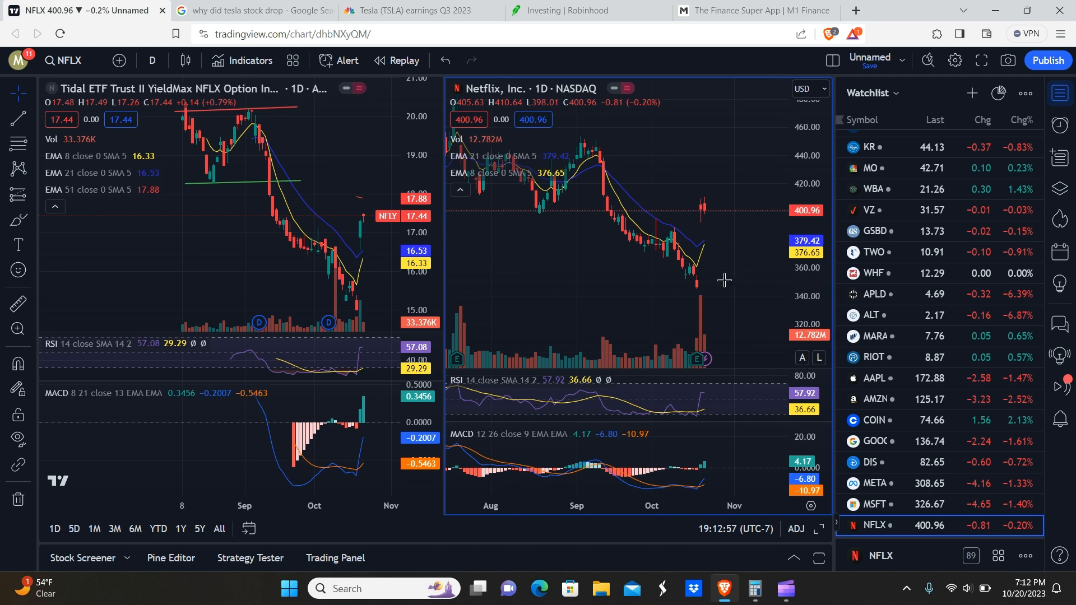
pyautogui.moveTo(569, 258)
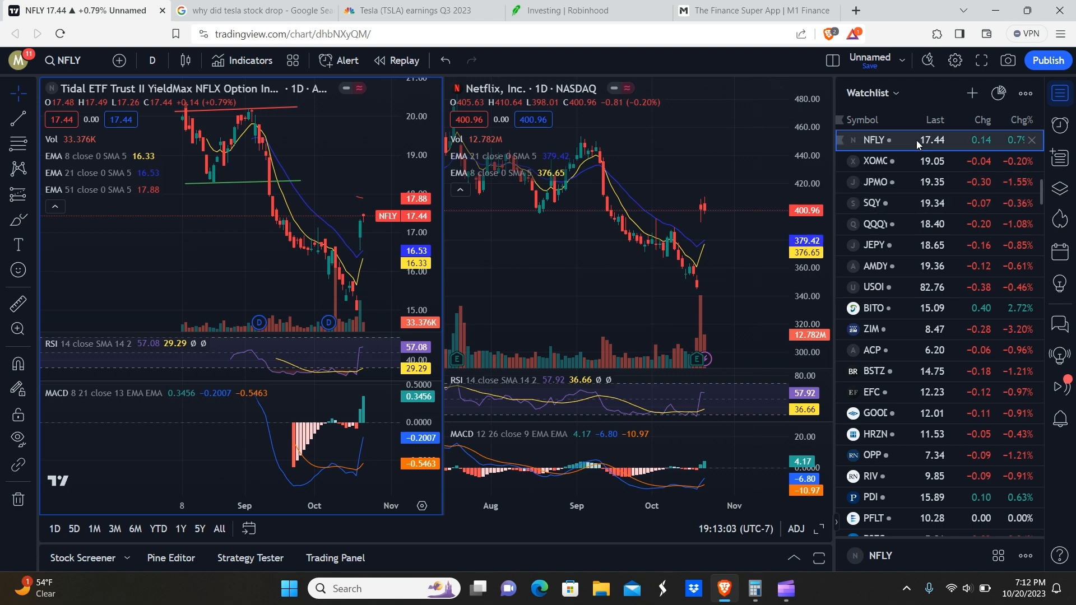
pyautogui.moveTo(870, 112)
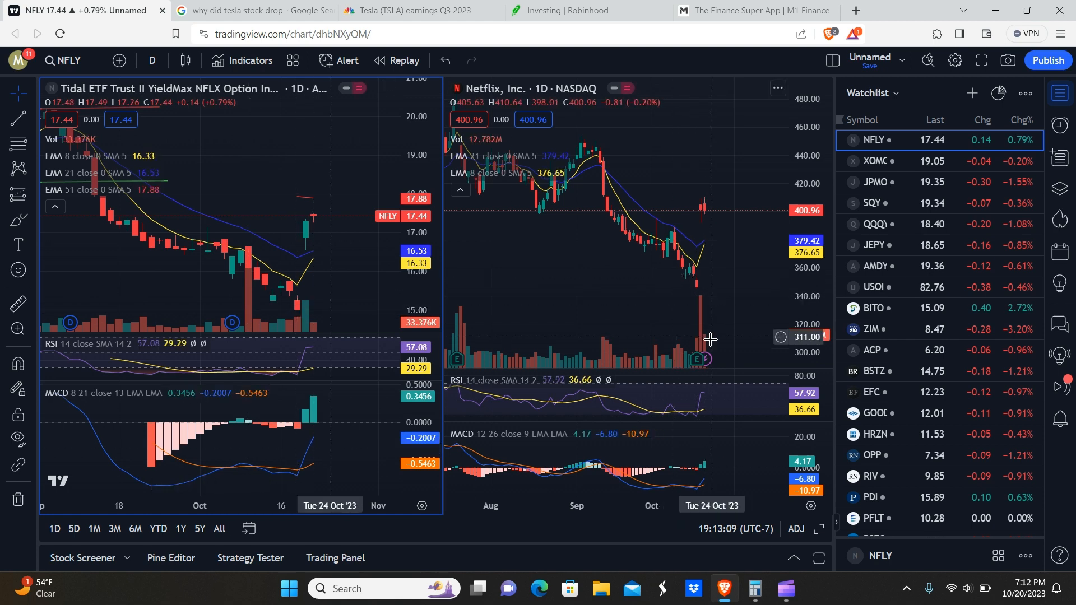
pyautogui.click(697, 358)
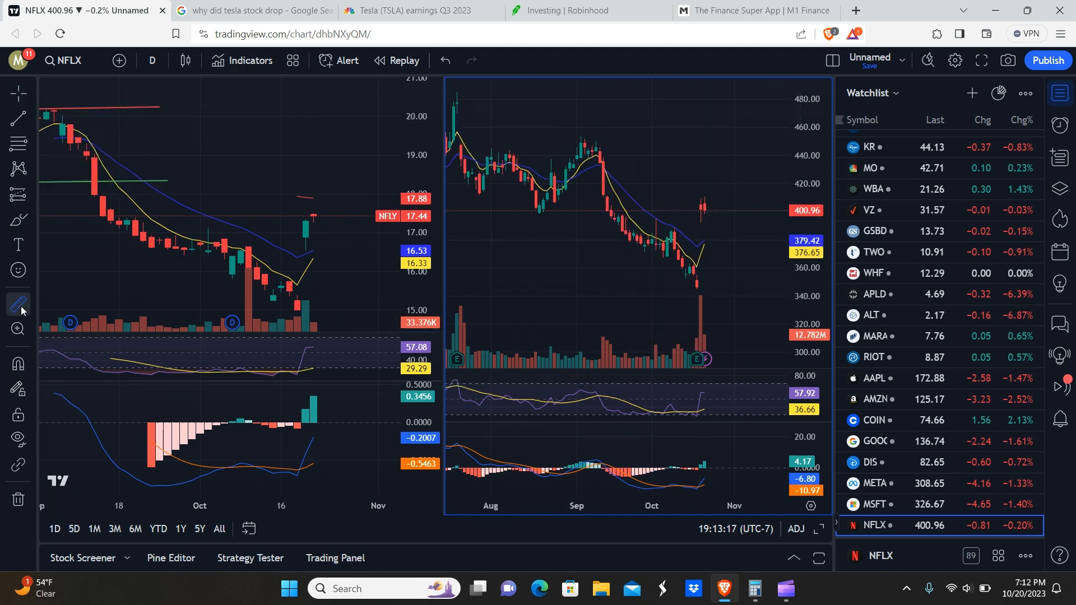
pyautogui.moveTo(690, 287)
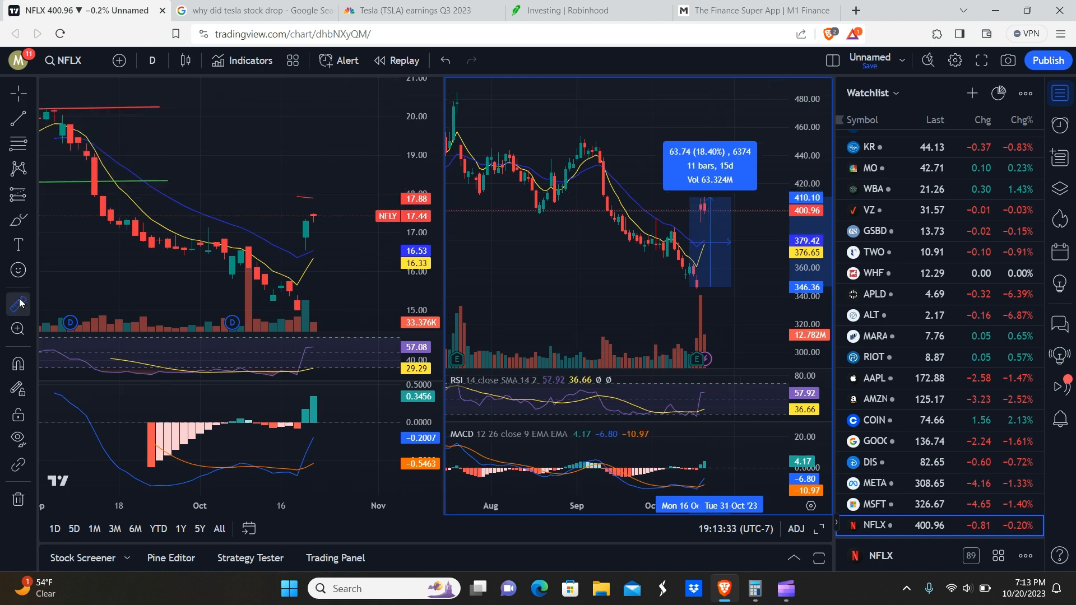
pyautogui.moveTo(322, 251)
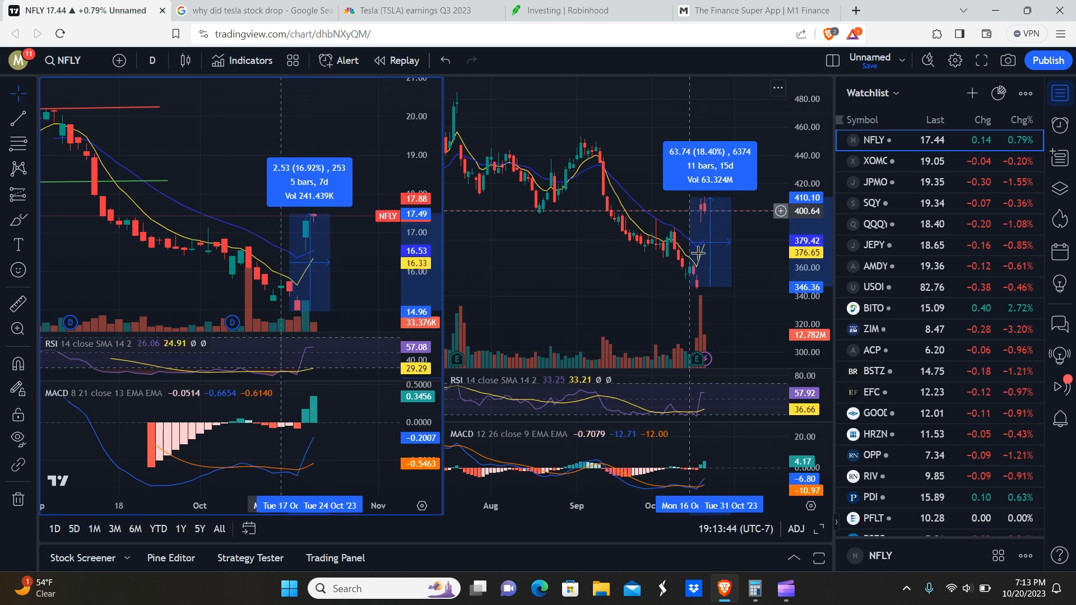
pyautogui.moveTo(238, 171)
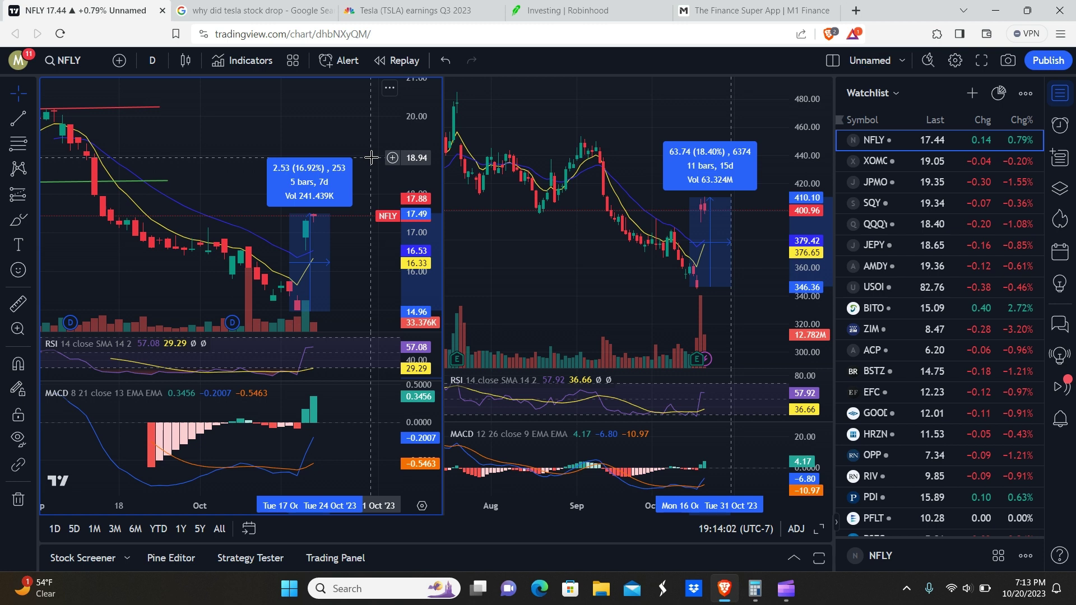
pyautogui.moveTo(315, 127)
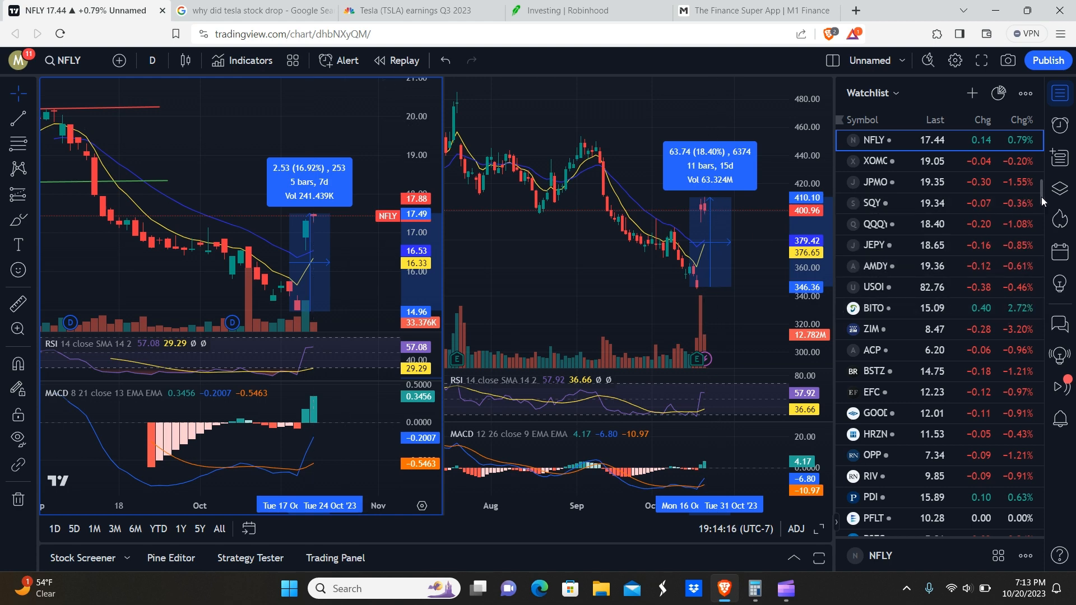
pyautogui.scroll(-3)
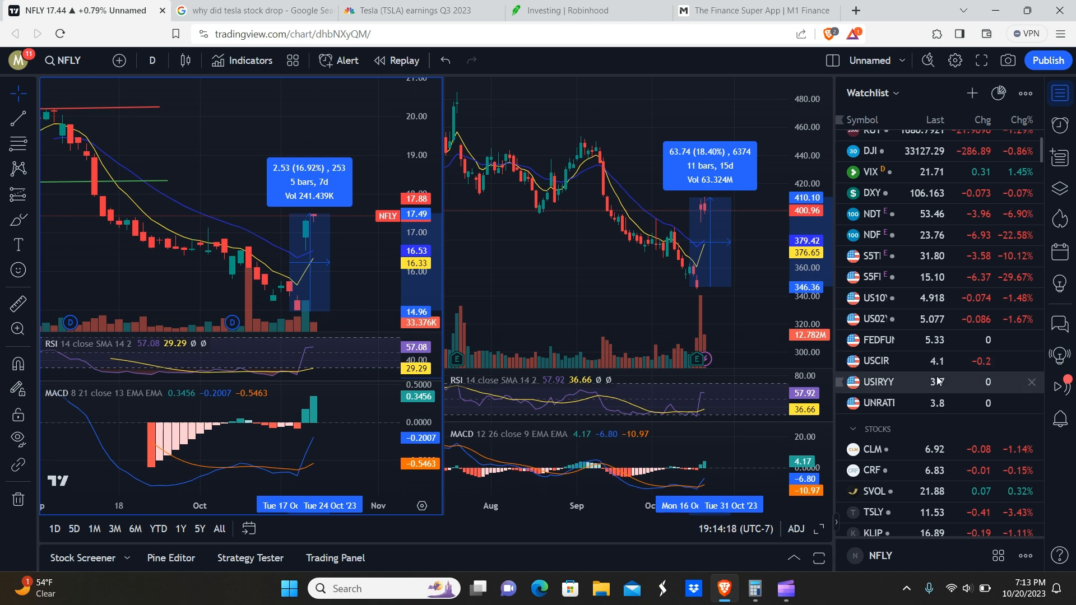